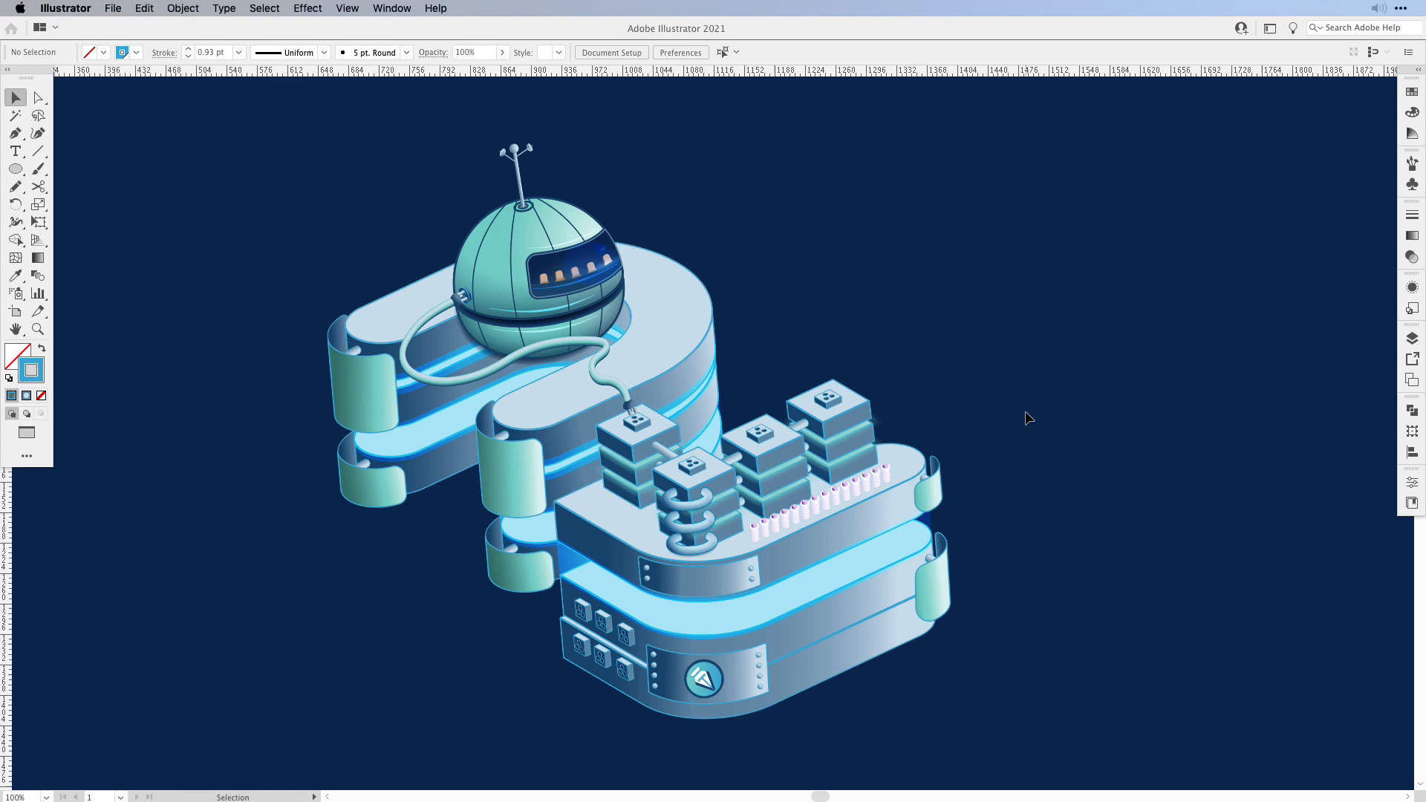
# Step: Inspect individual paths in the server-tower area with Direct Selection, then return to the Selection tool
pyautogui.press('cmd+a')
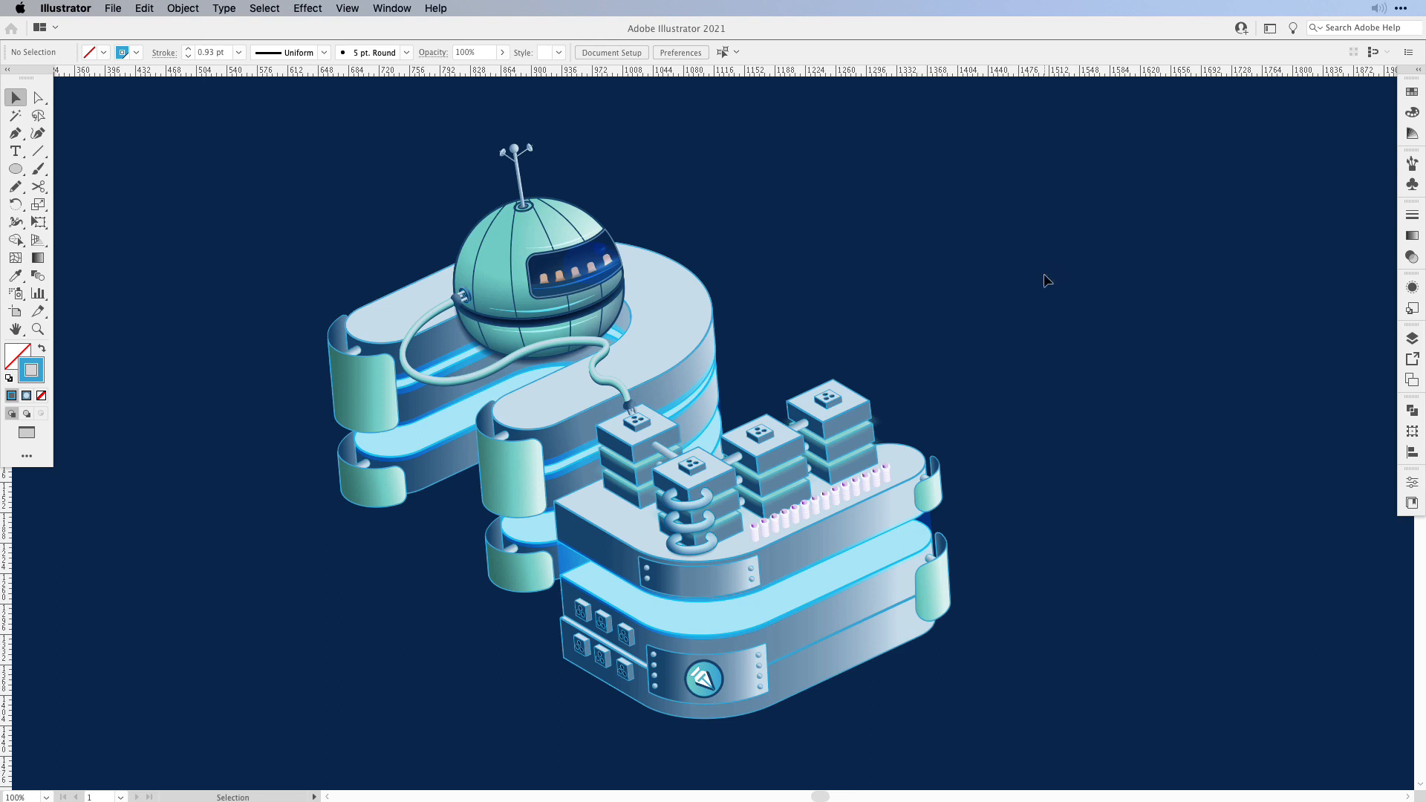
pyautogui.moveTo(1047, 382)
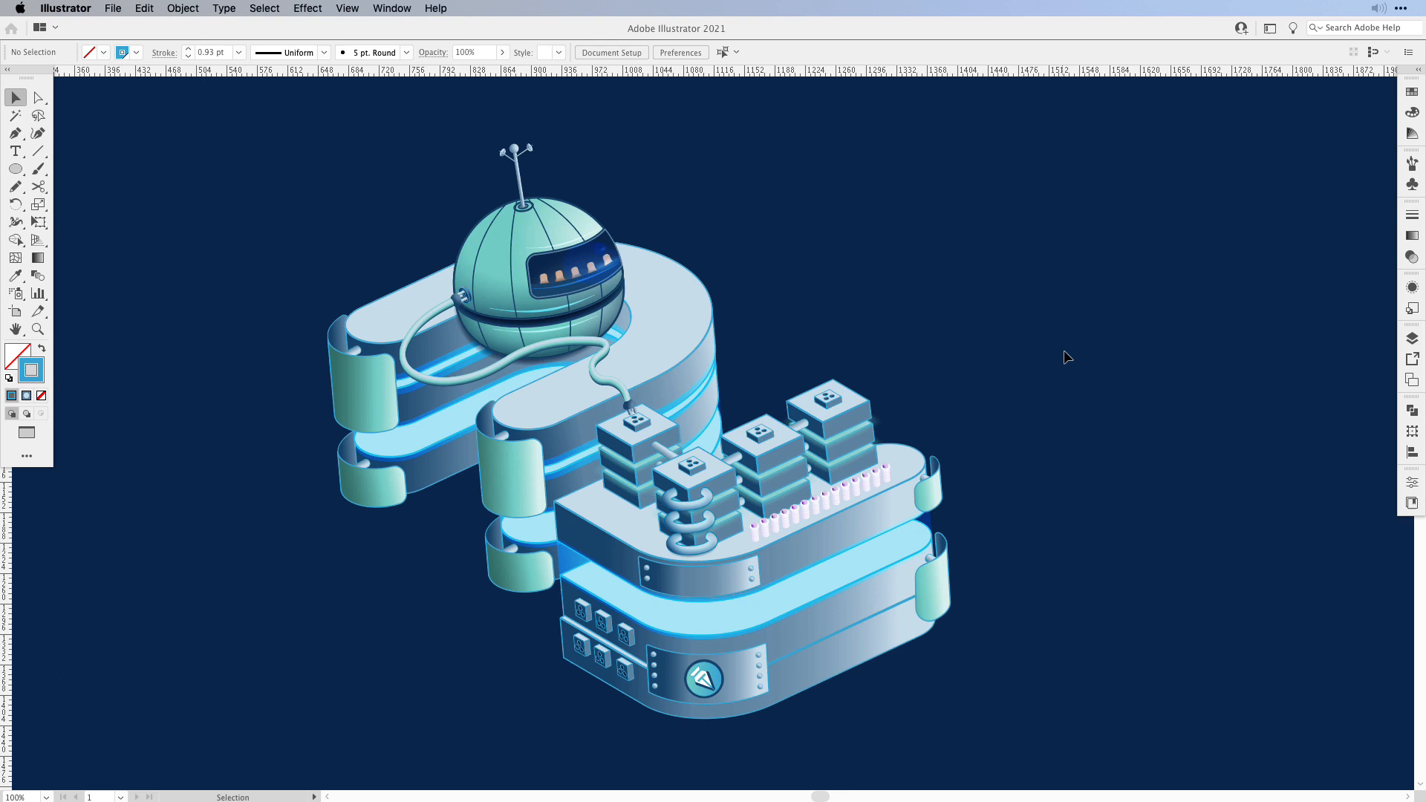
pyautogui.moveTo(878, 368)
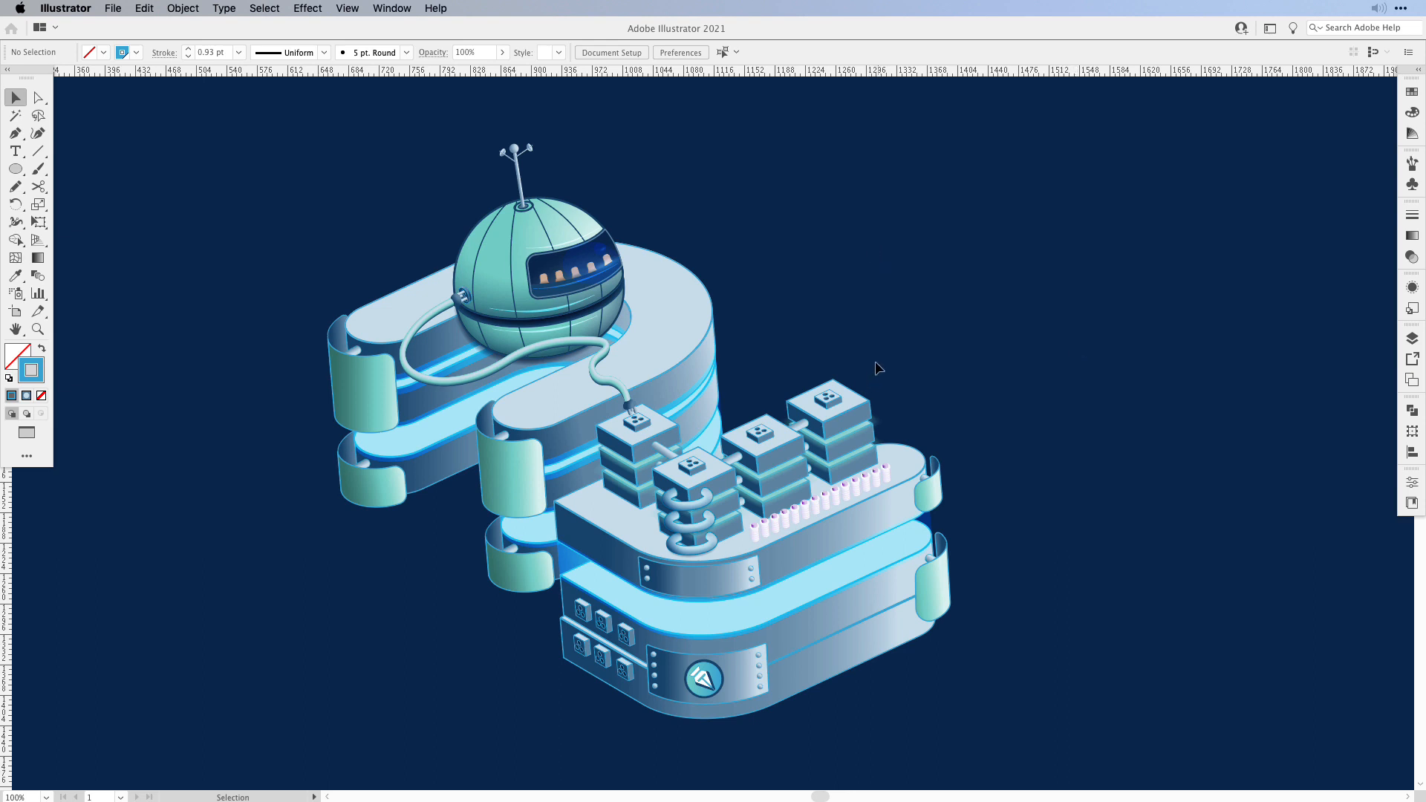
pyautogui.moveTo(914, 327)
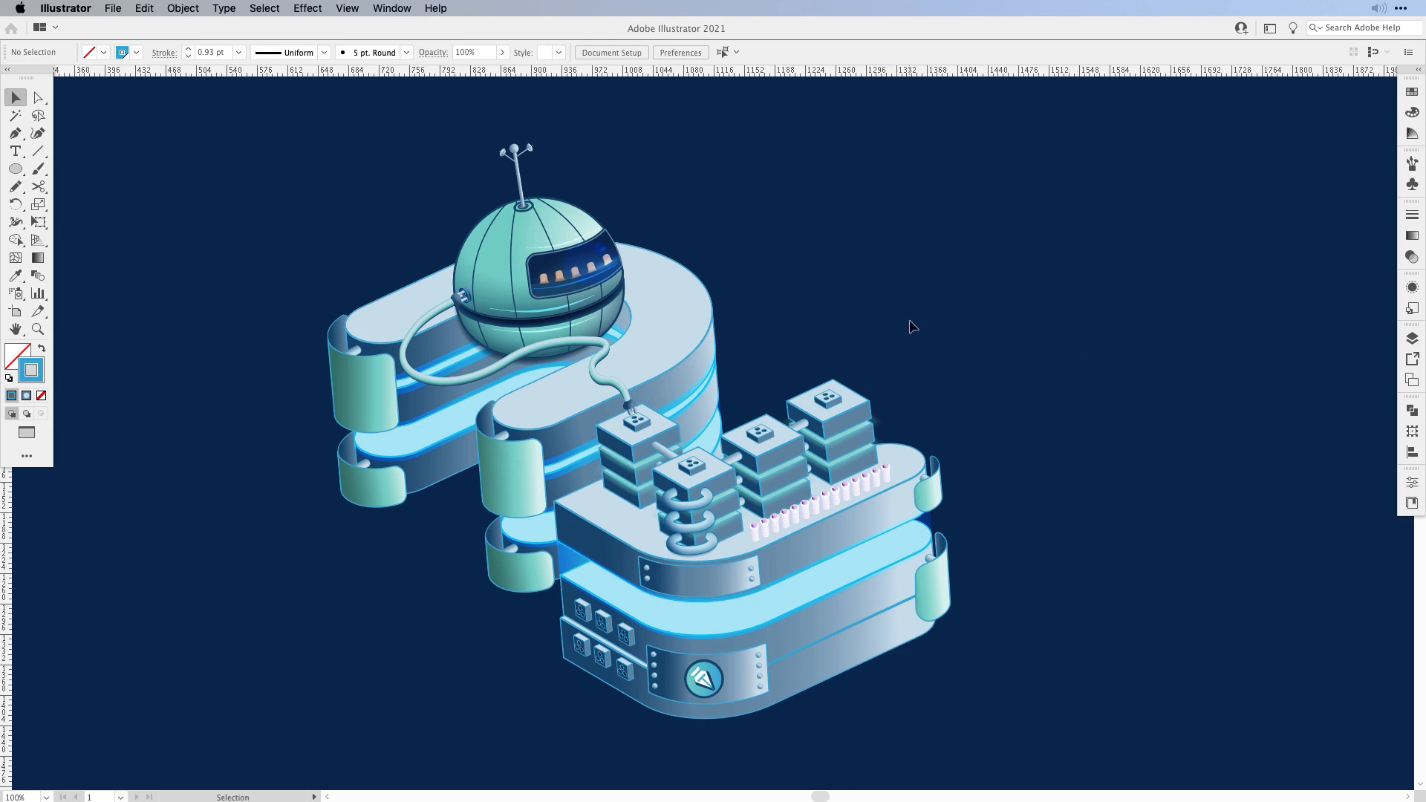
pyautogui.moveTo(772, 262)
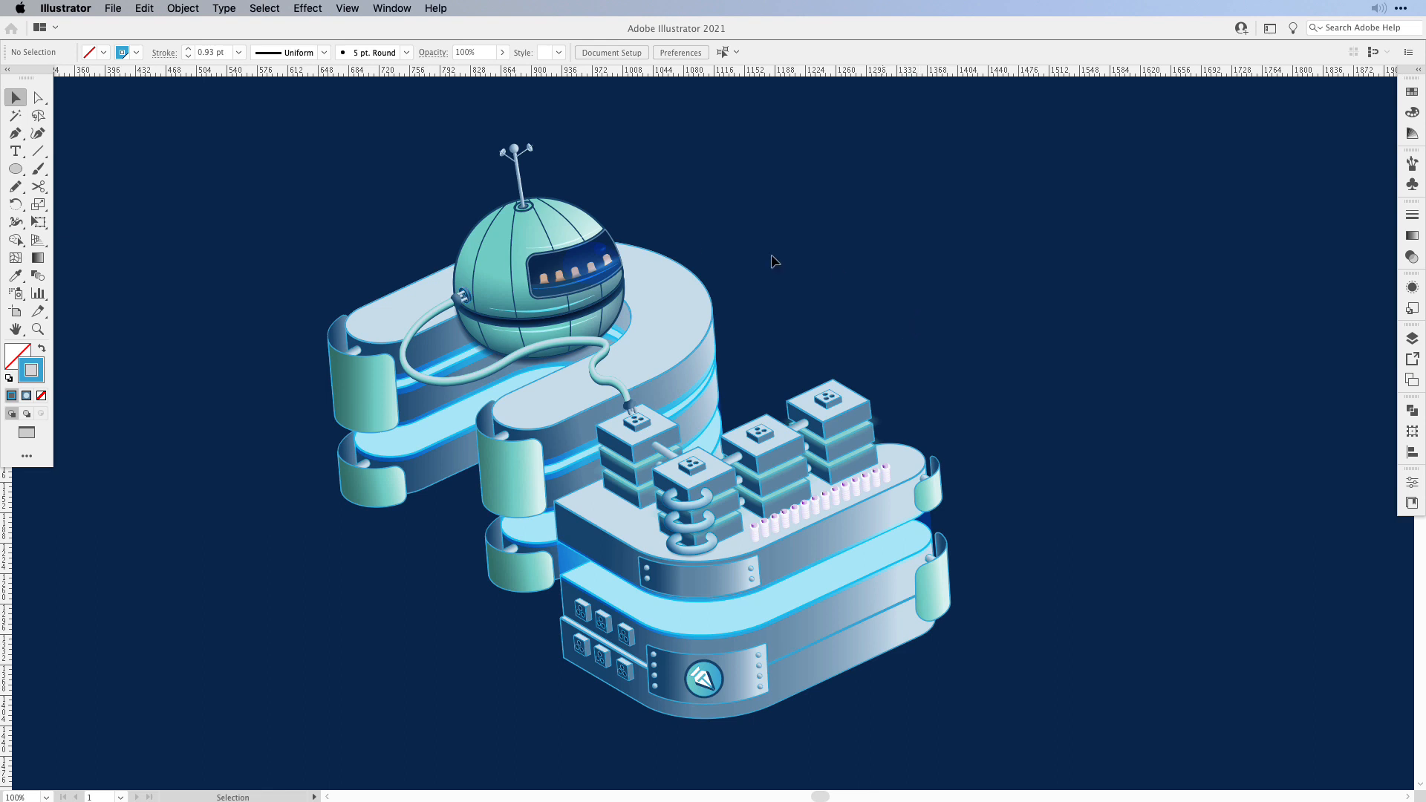
pyautogui.click(38, 98)
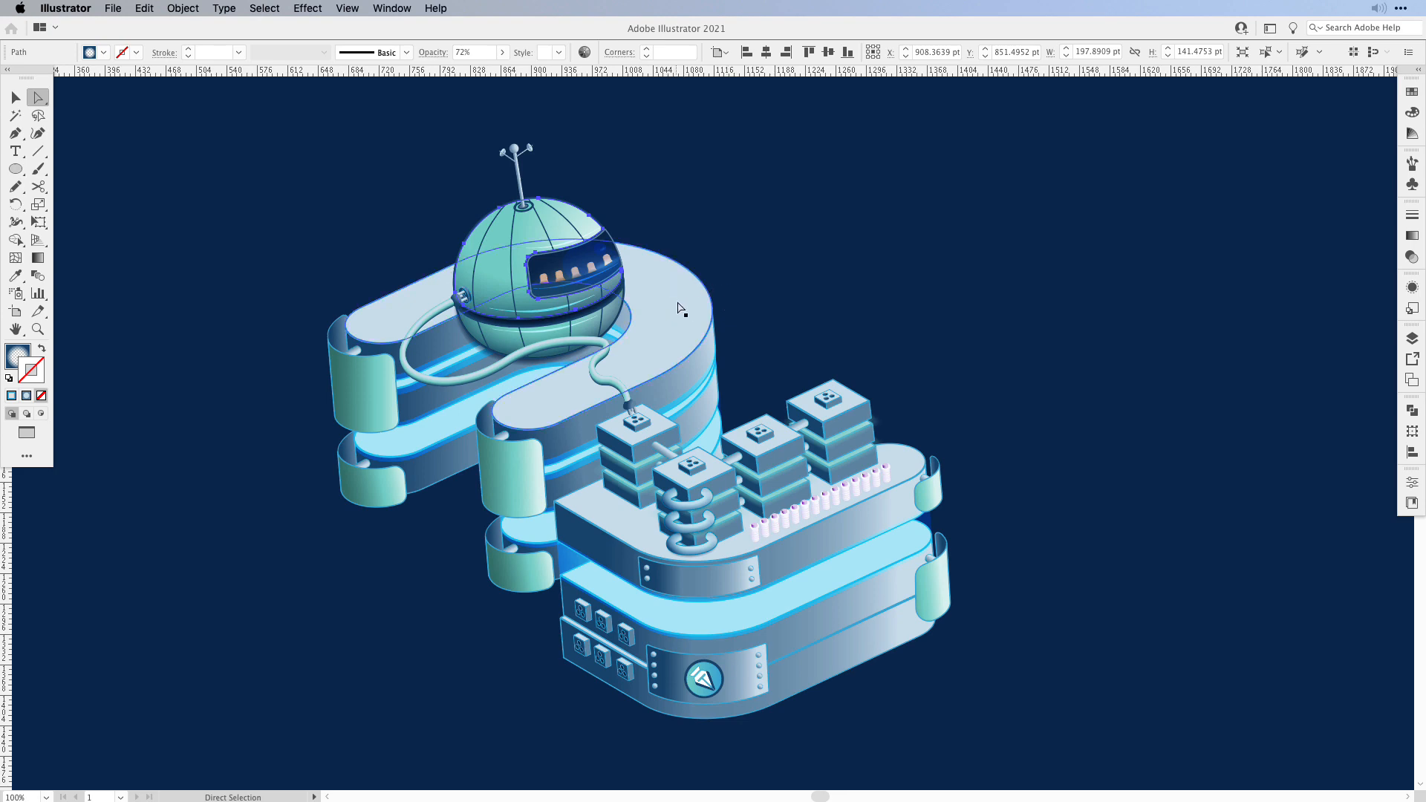
pyautogui.click(681, 373)
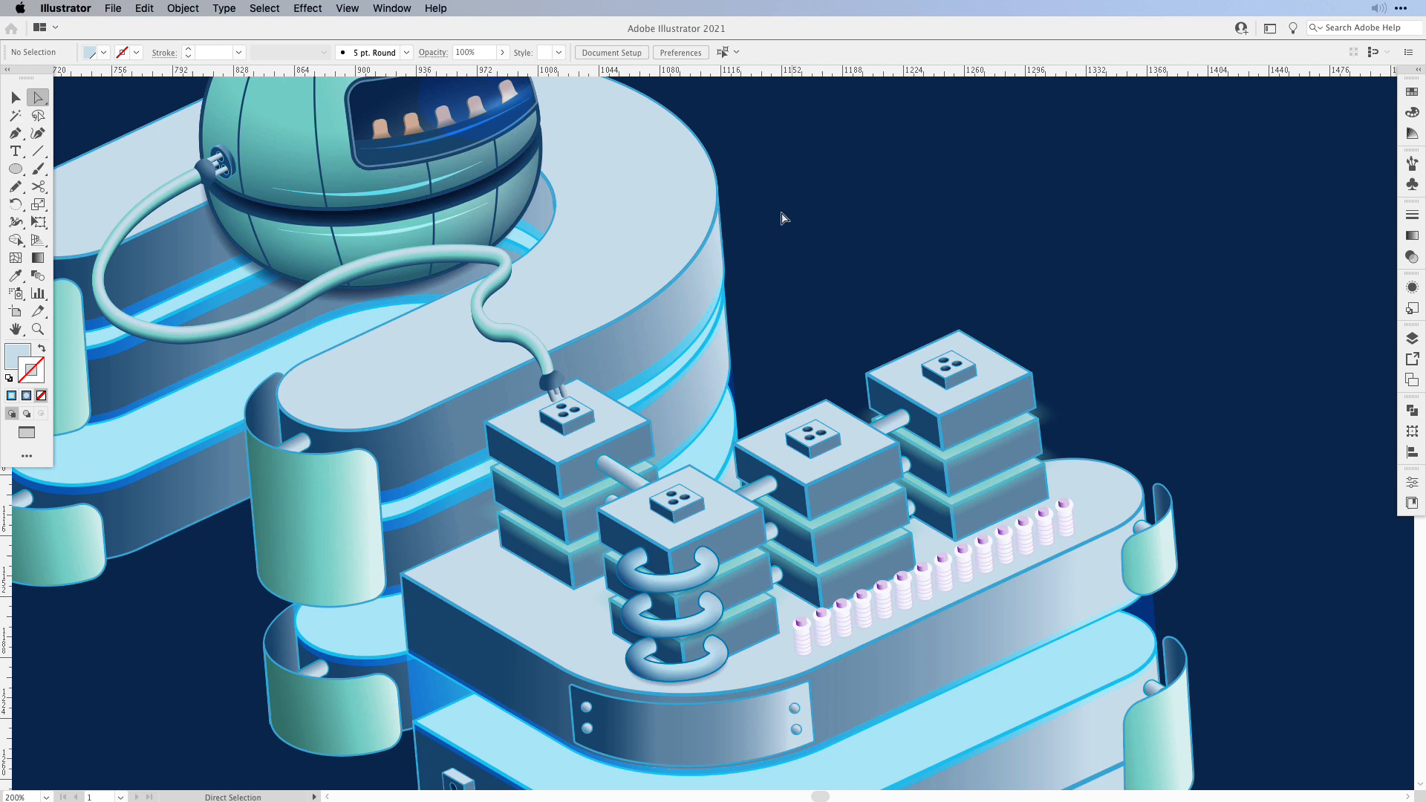
pyautogui.click(487, 233)
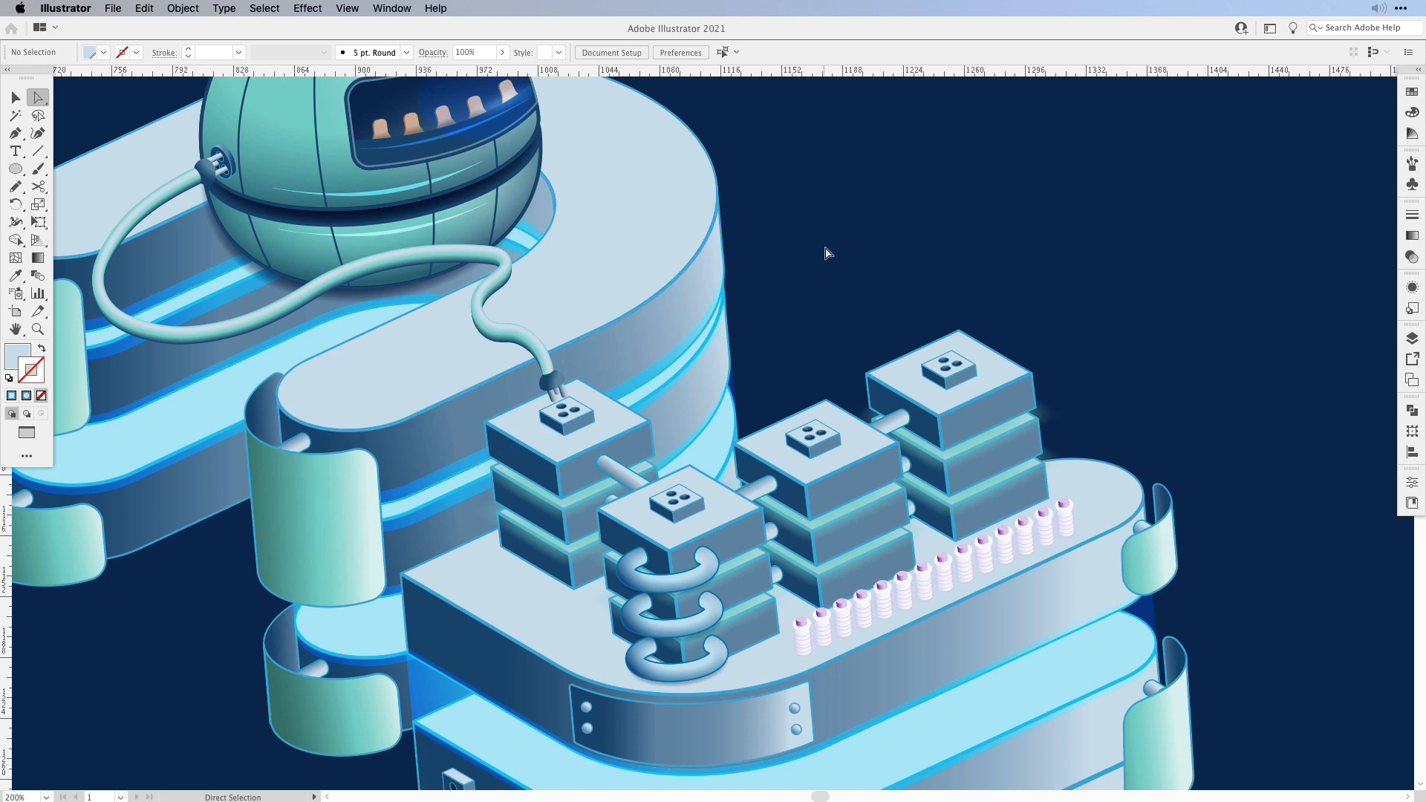
pyautogui.click(15, 98)
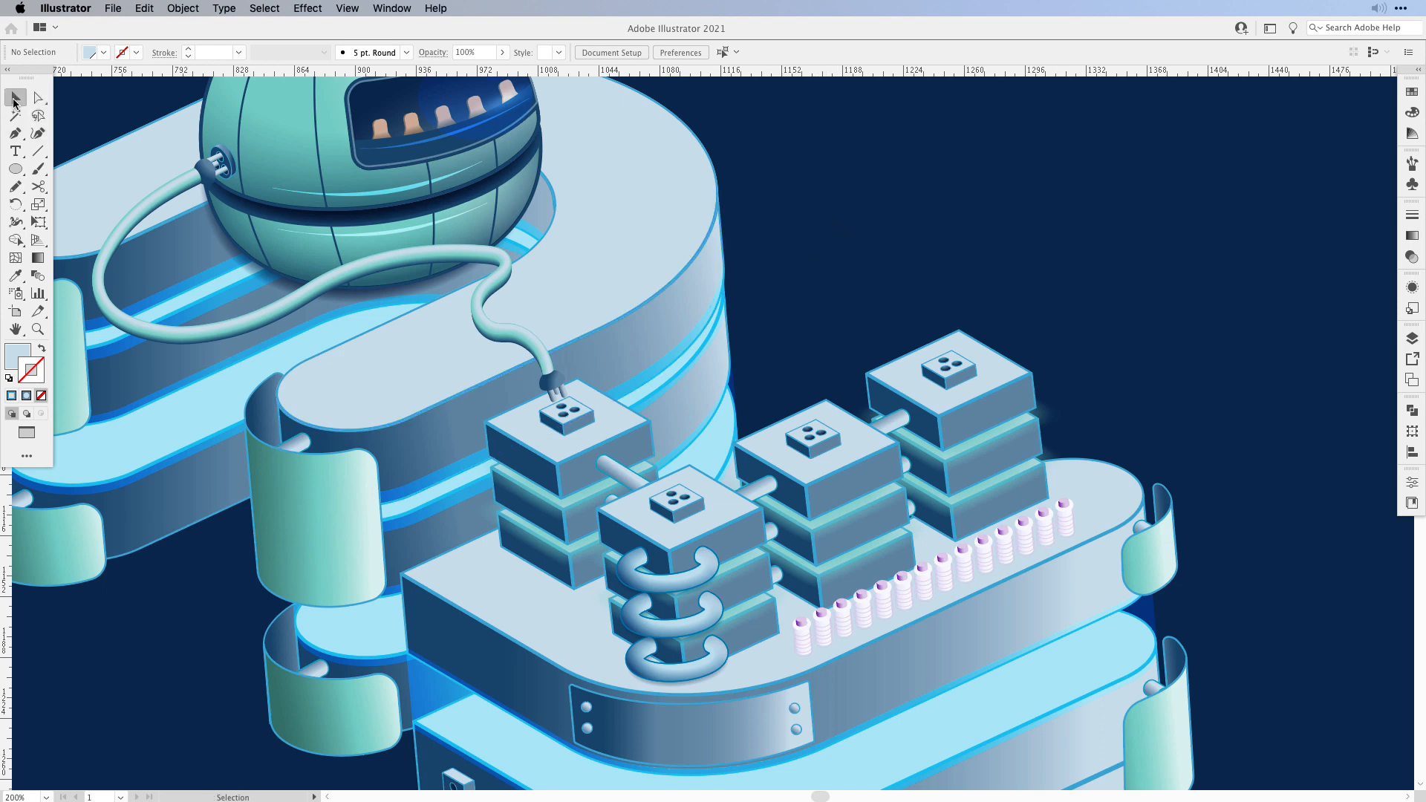
pyautogui.press('cmd+a')
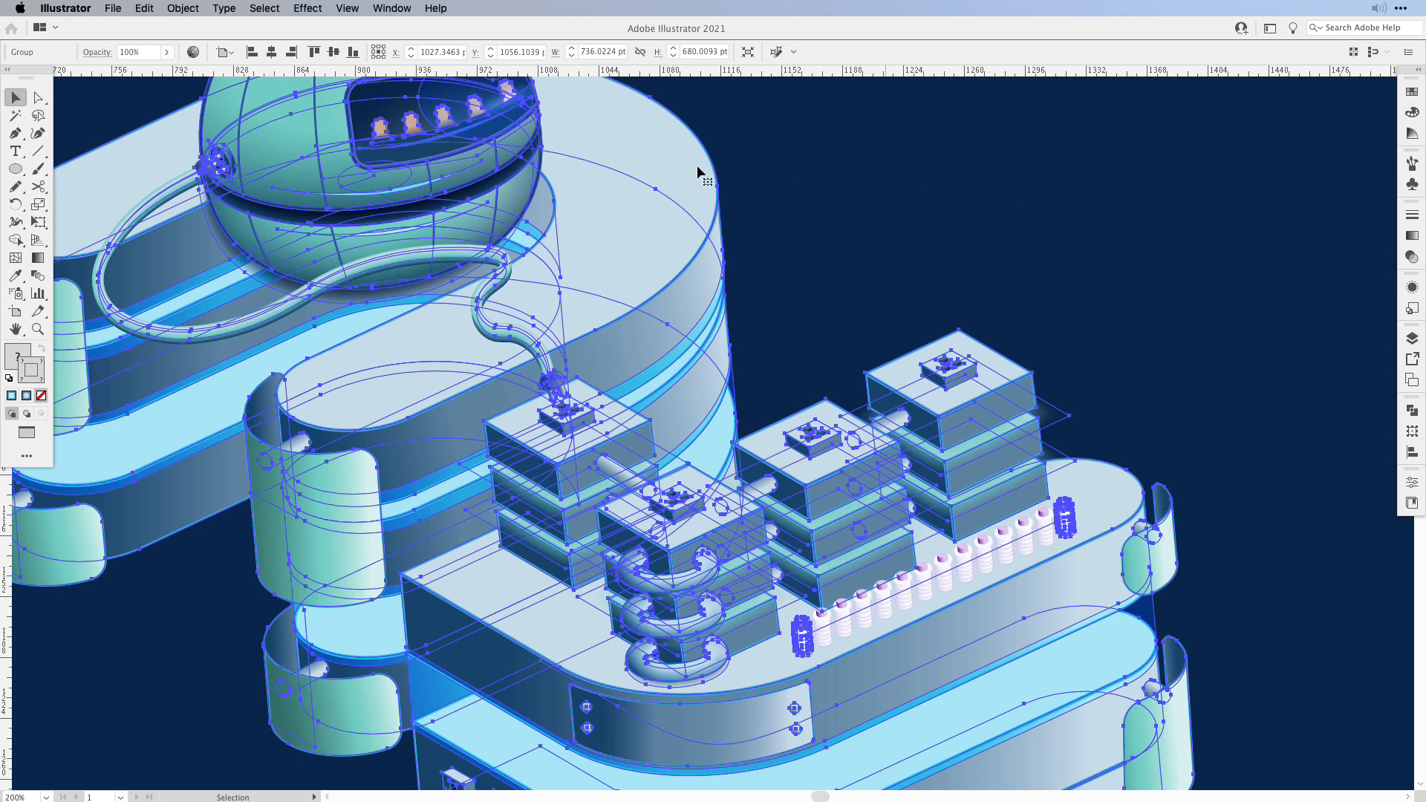
pyautogui.click(38, 98)
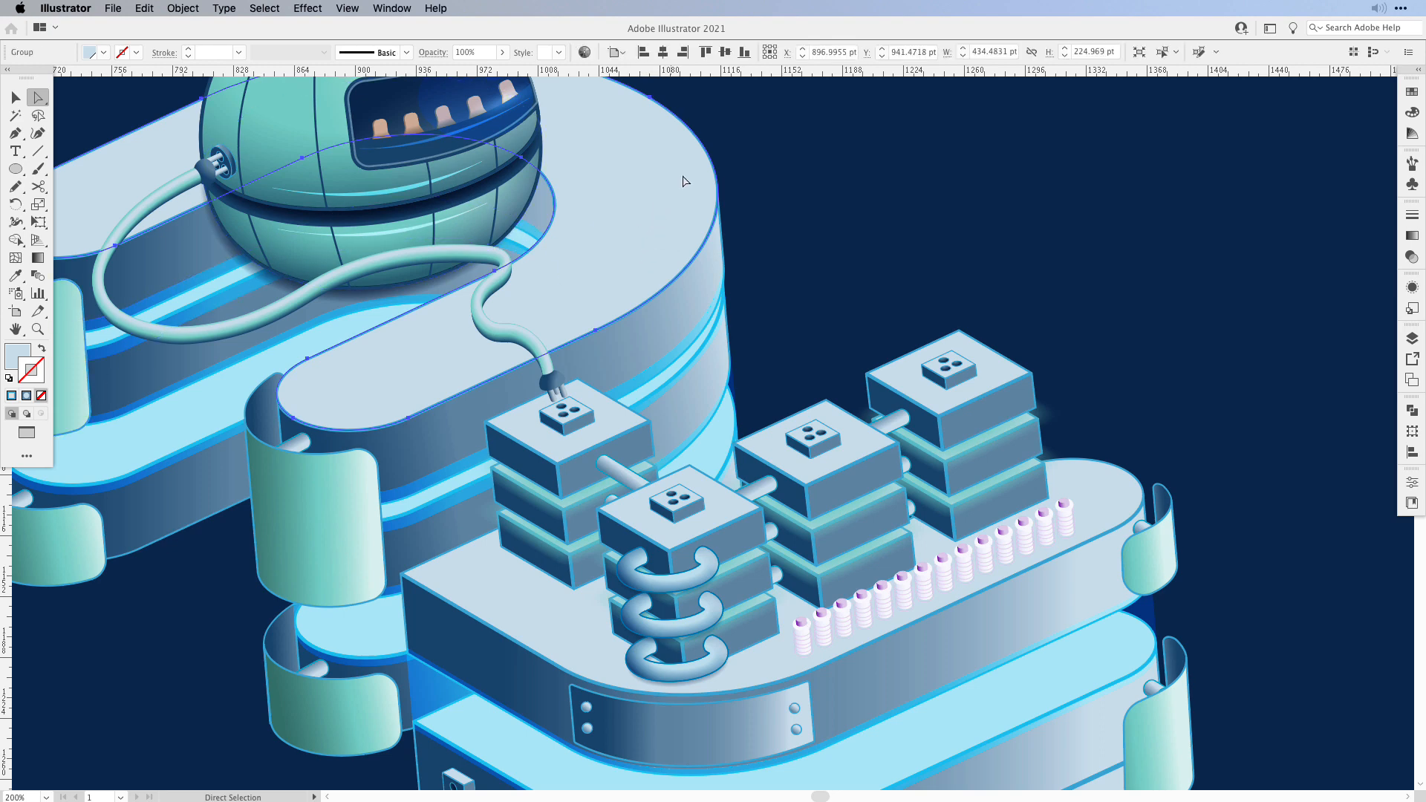
pyautogui.click(711, 210)
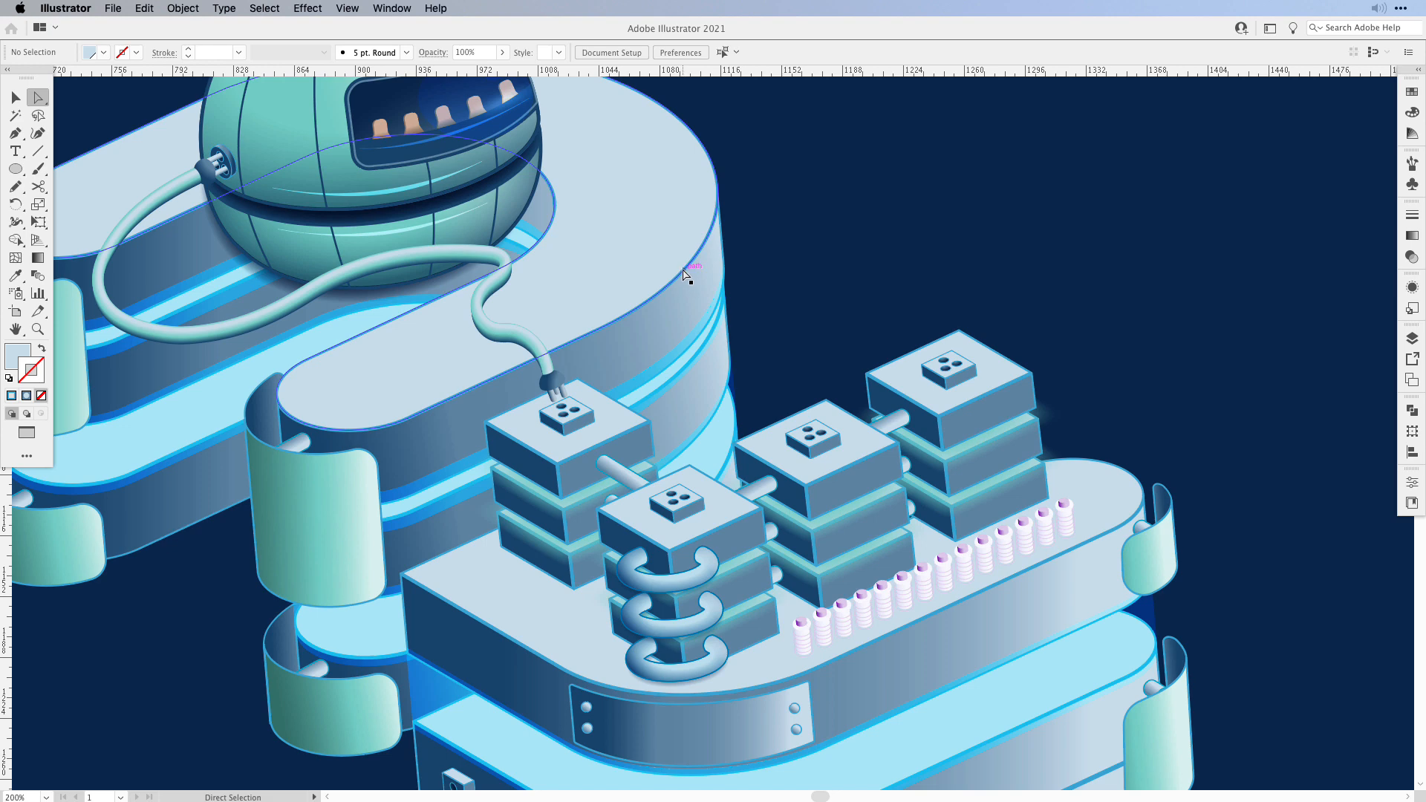
pyautogui.click(691, 269)
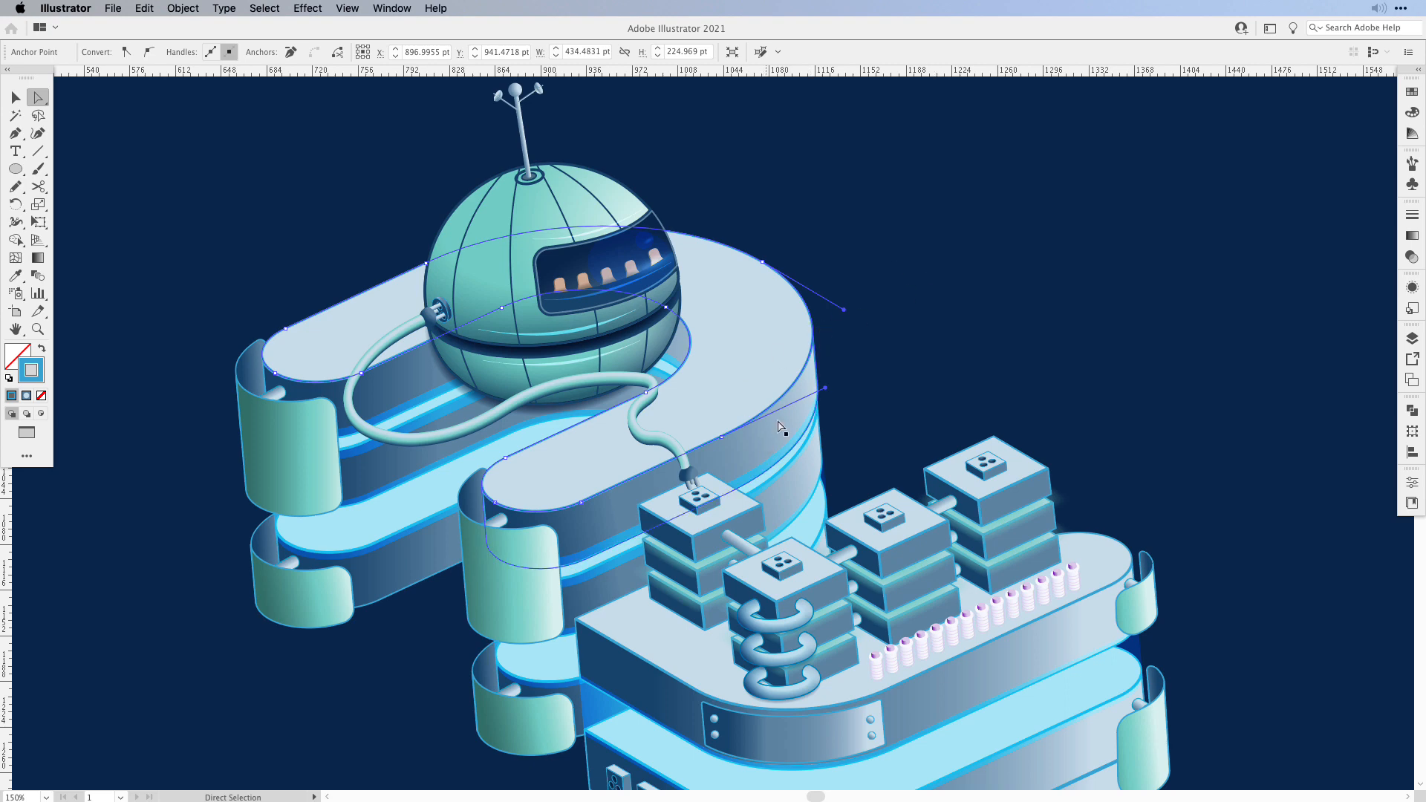
pyautogui.moveTo(813, 364)
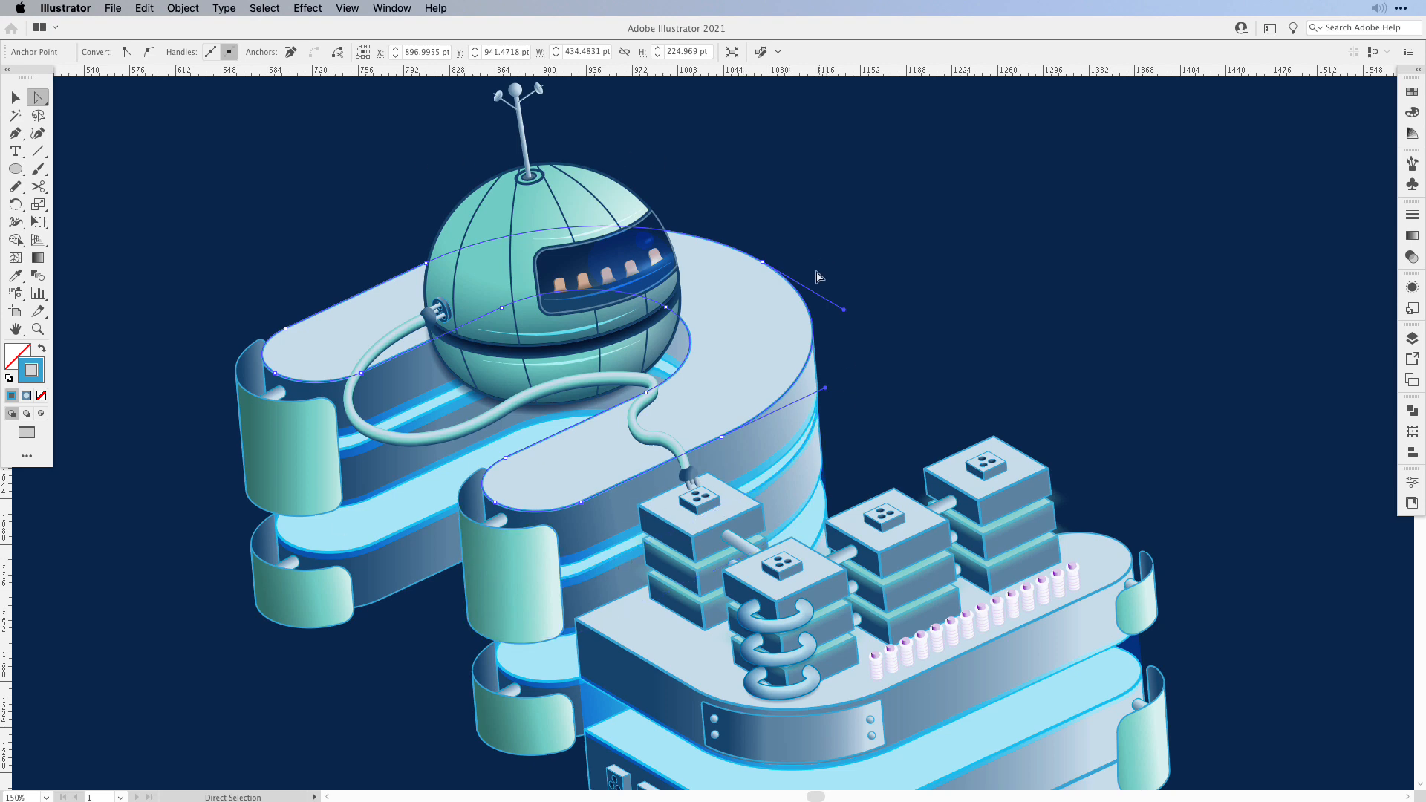
pyautogui.moveTo(813, 287)
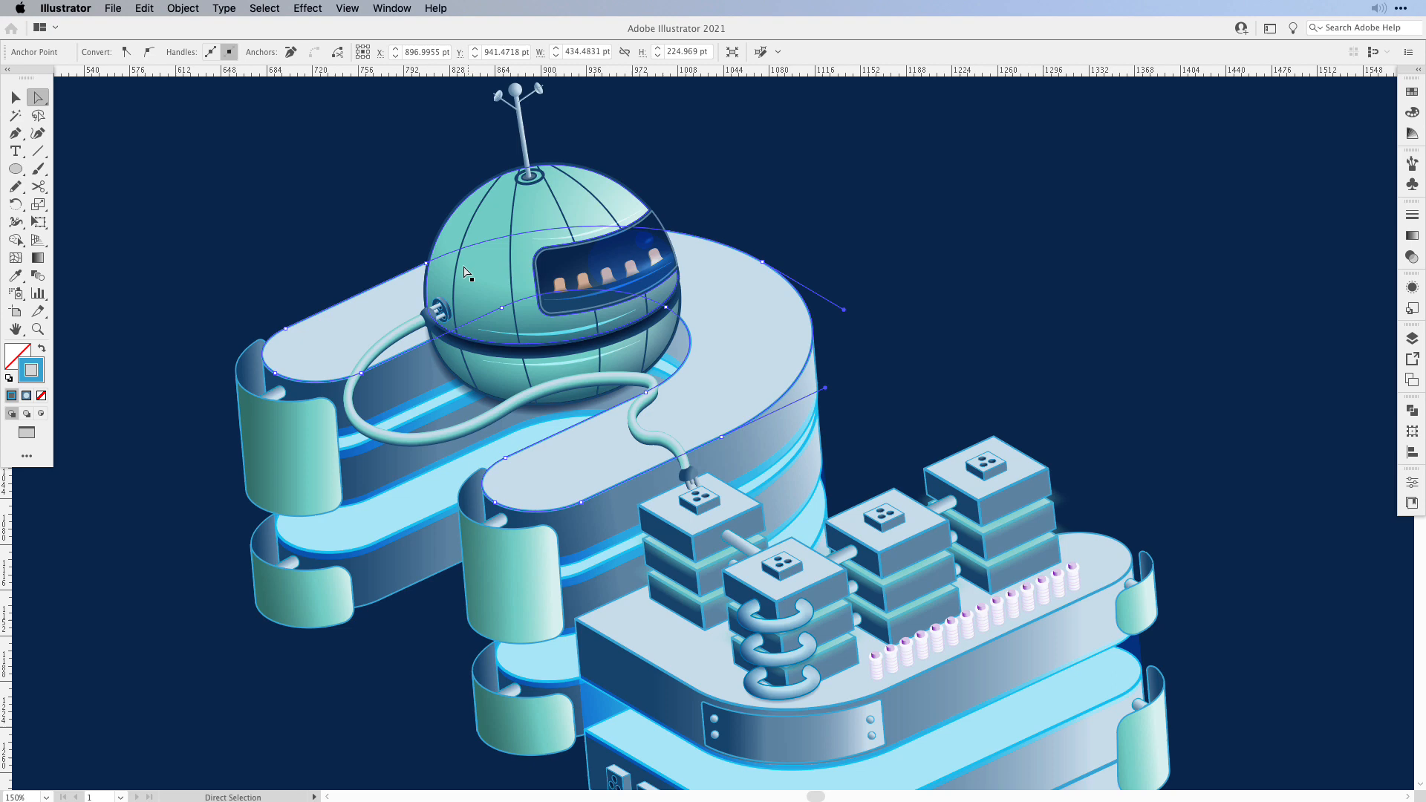
pyautogui.moveTo(488, 318)
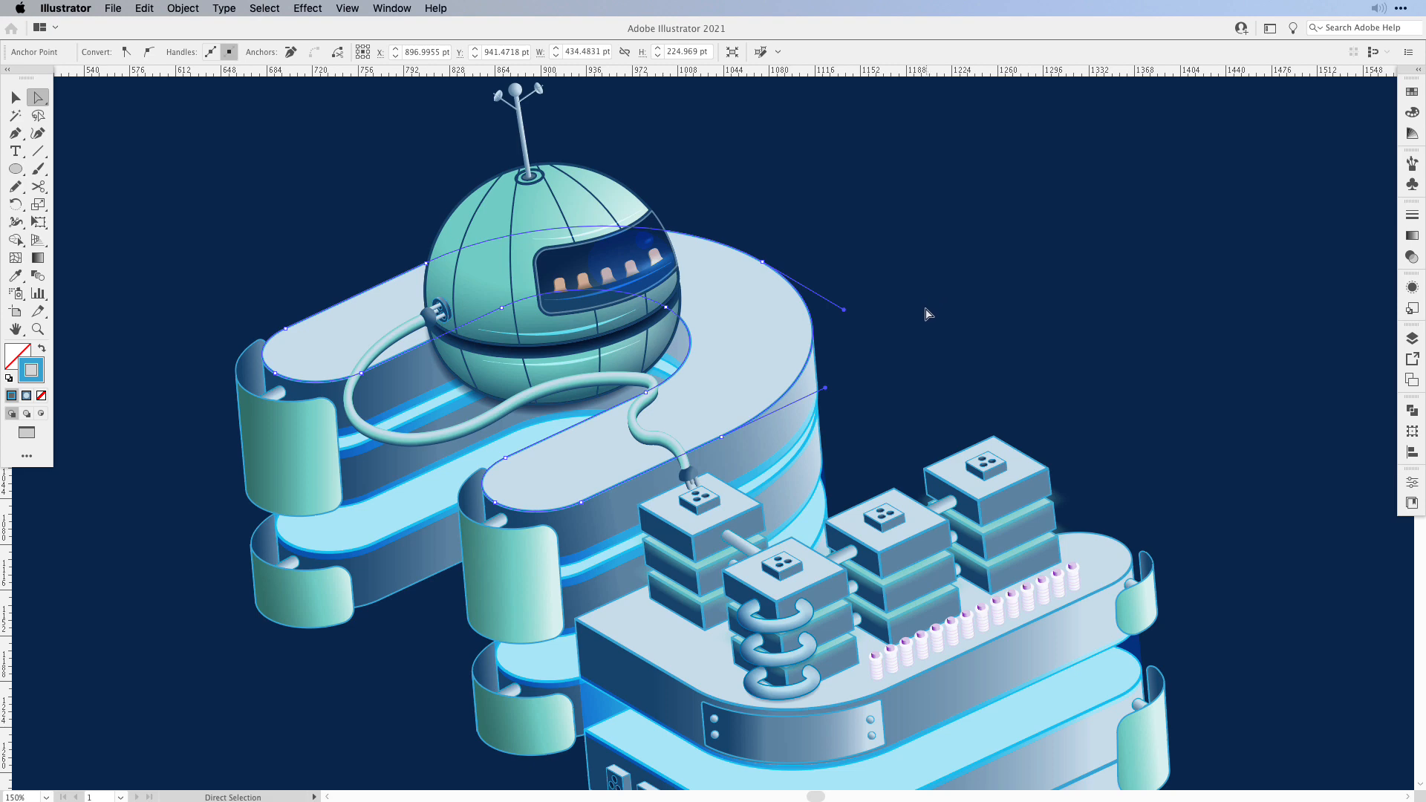
# Step: Pan the view to the flying saucer and the teal circle with its vertical line
pyautogui.press('alt')
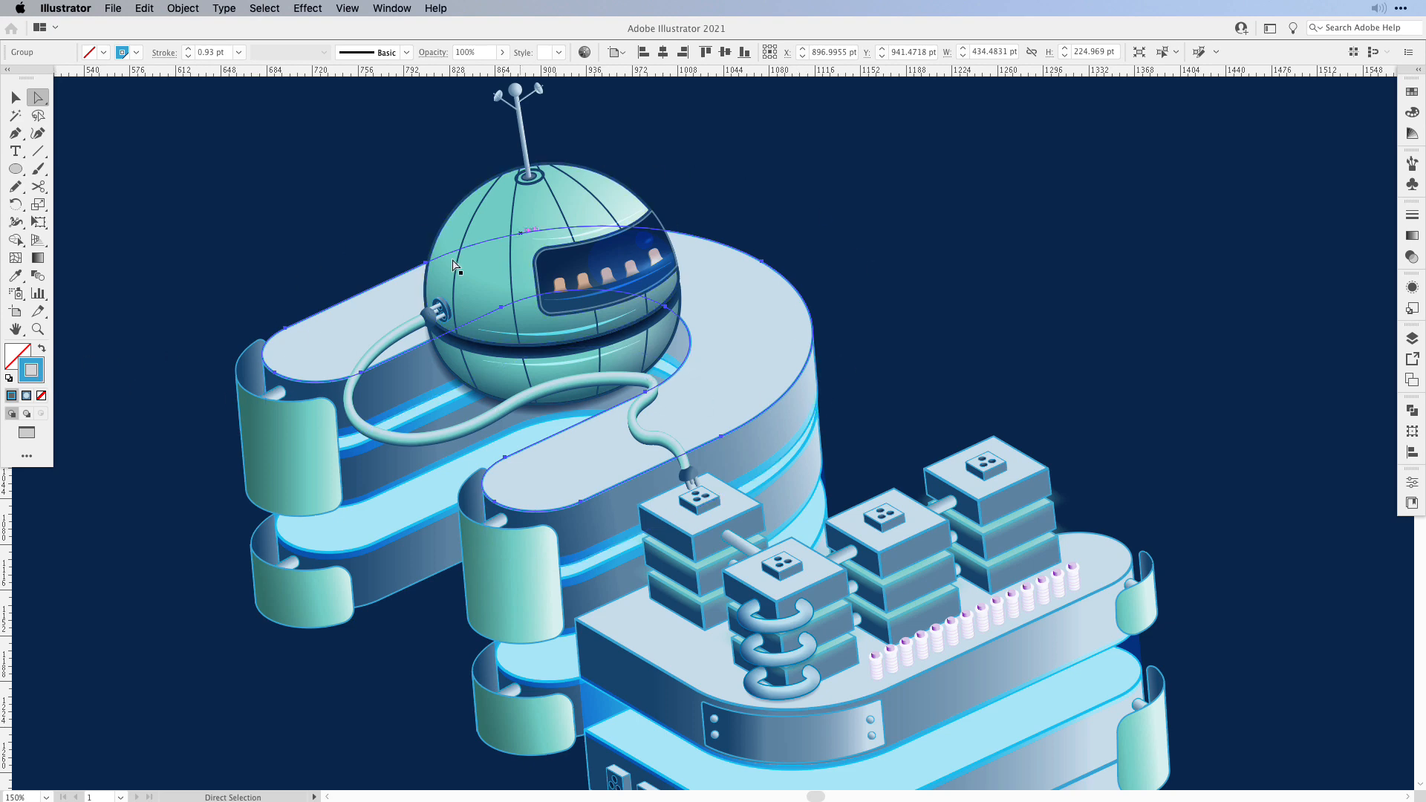
pyautogui.moveTo(722, 445)
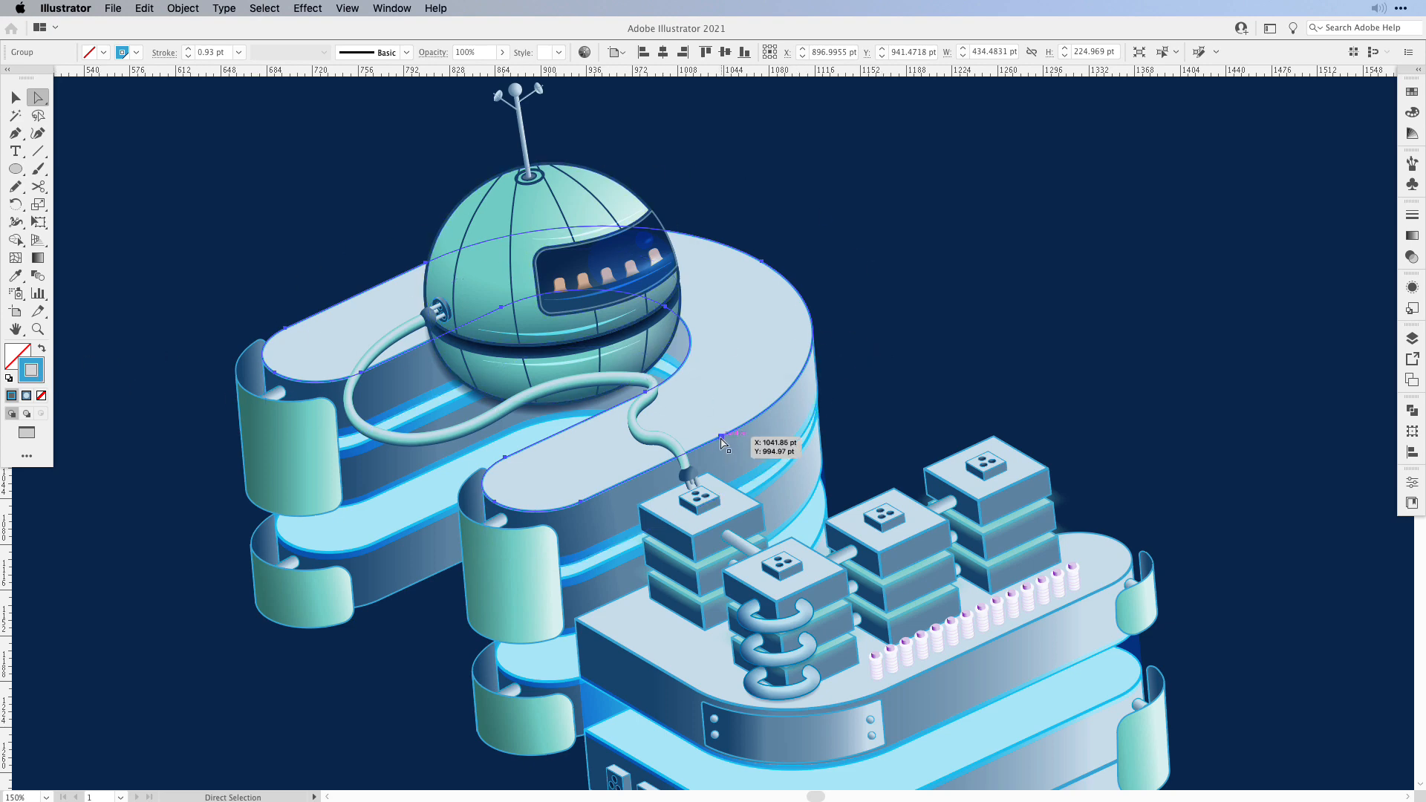
pyautogui.moveTo(724, 445); pyautogui.dragTo(715, 419)
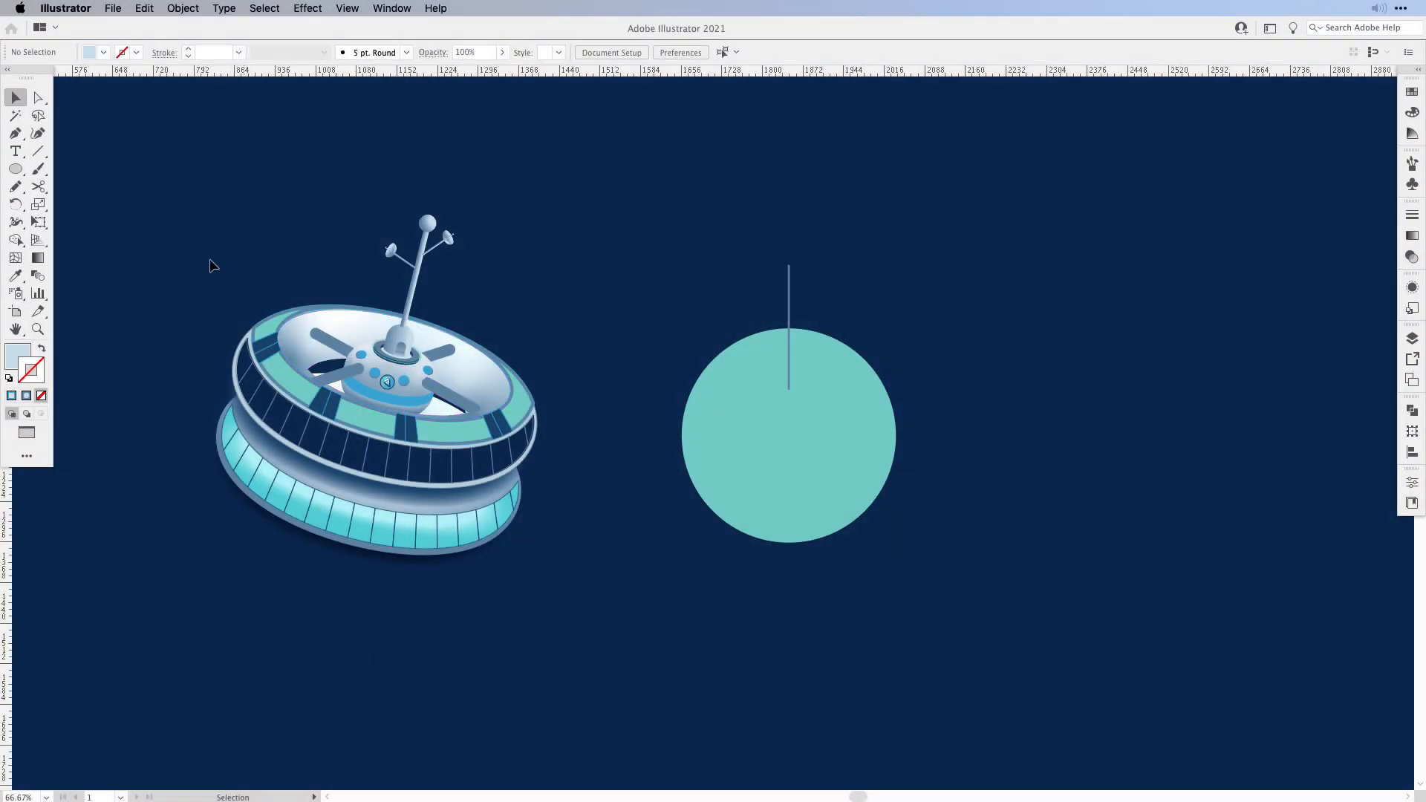
pyautogui.moveTo(344, 732)
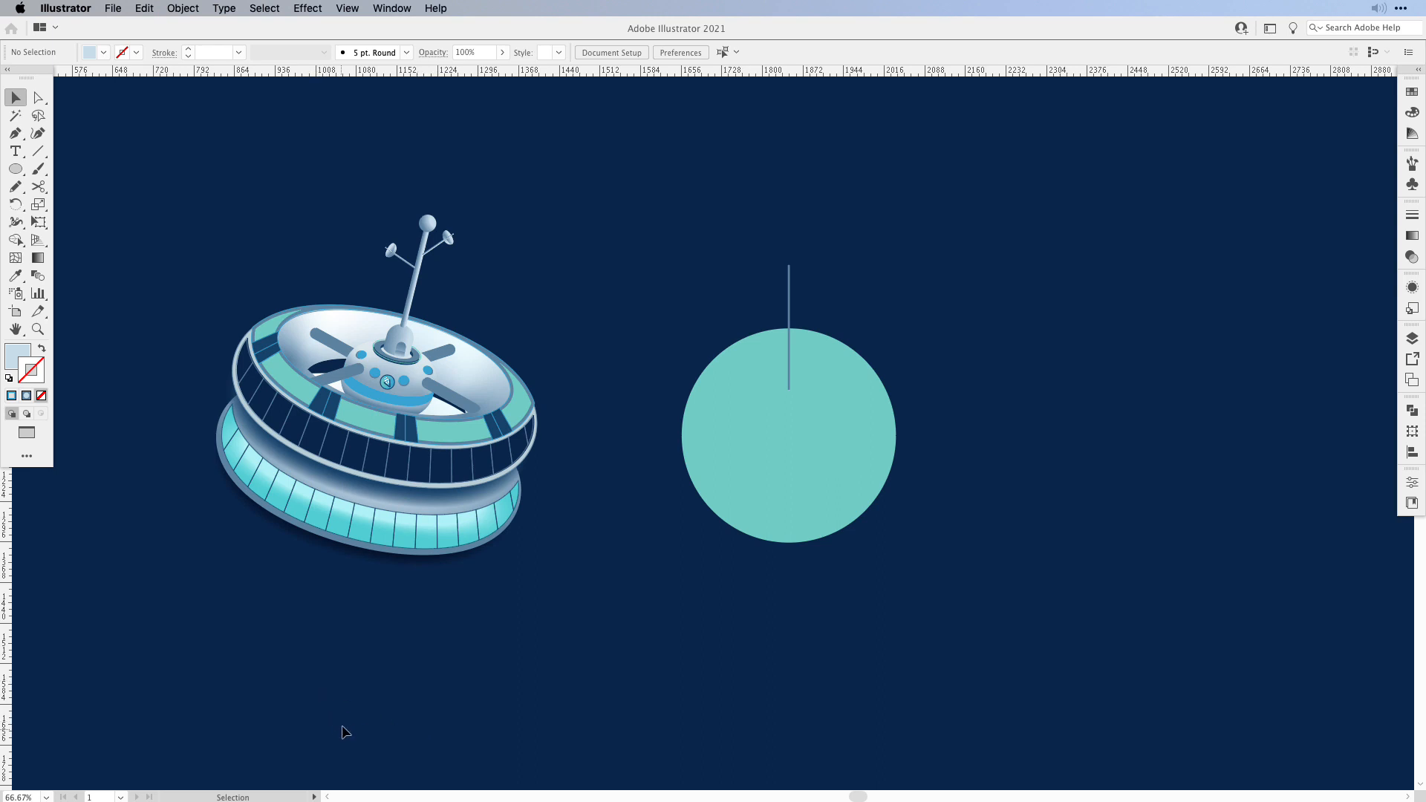
pyautogui.moveTo(669, 654)
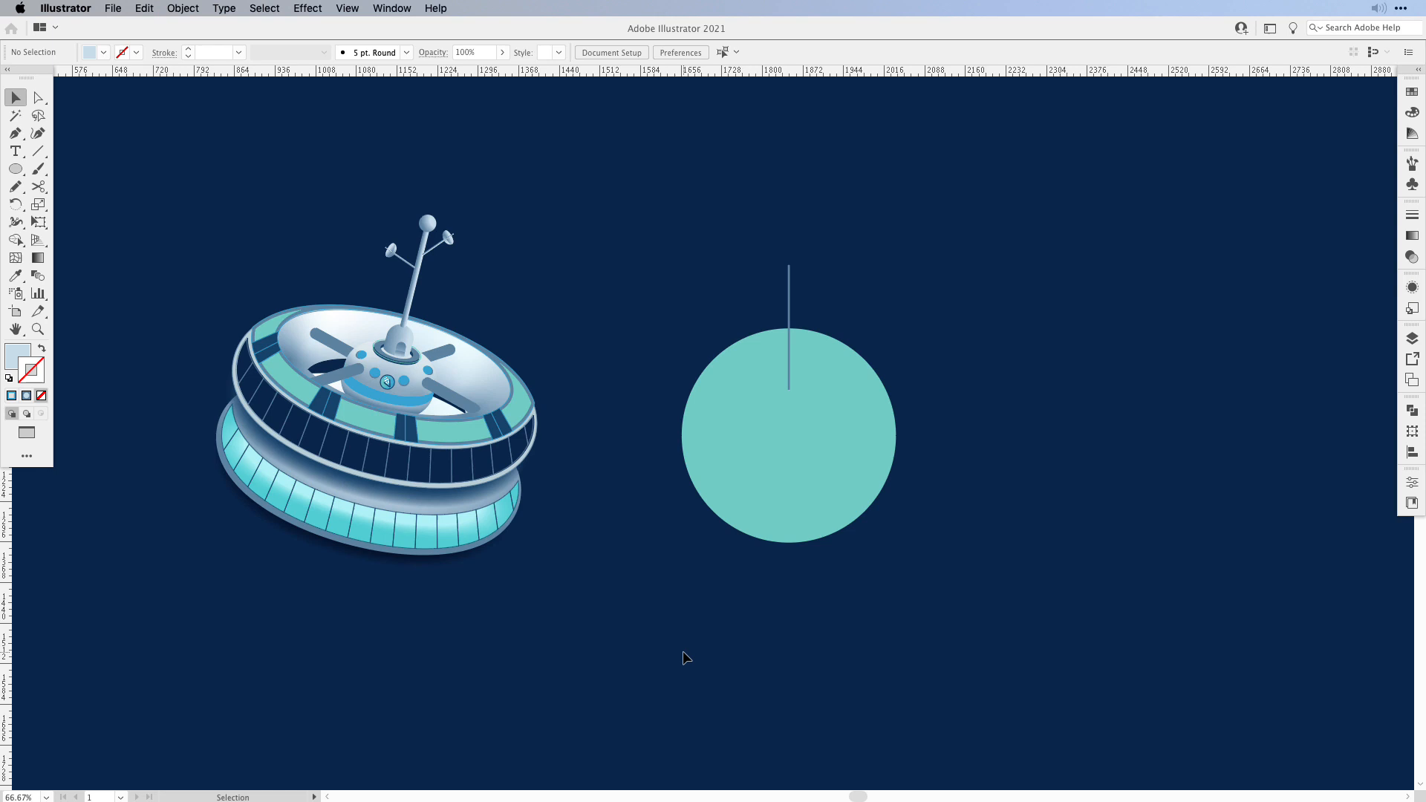
pyautogui.moveTo(646, 639)
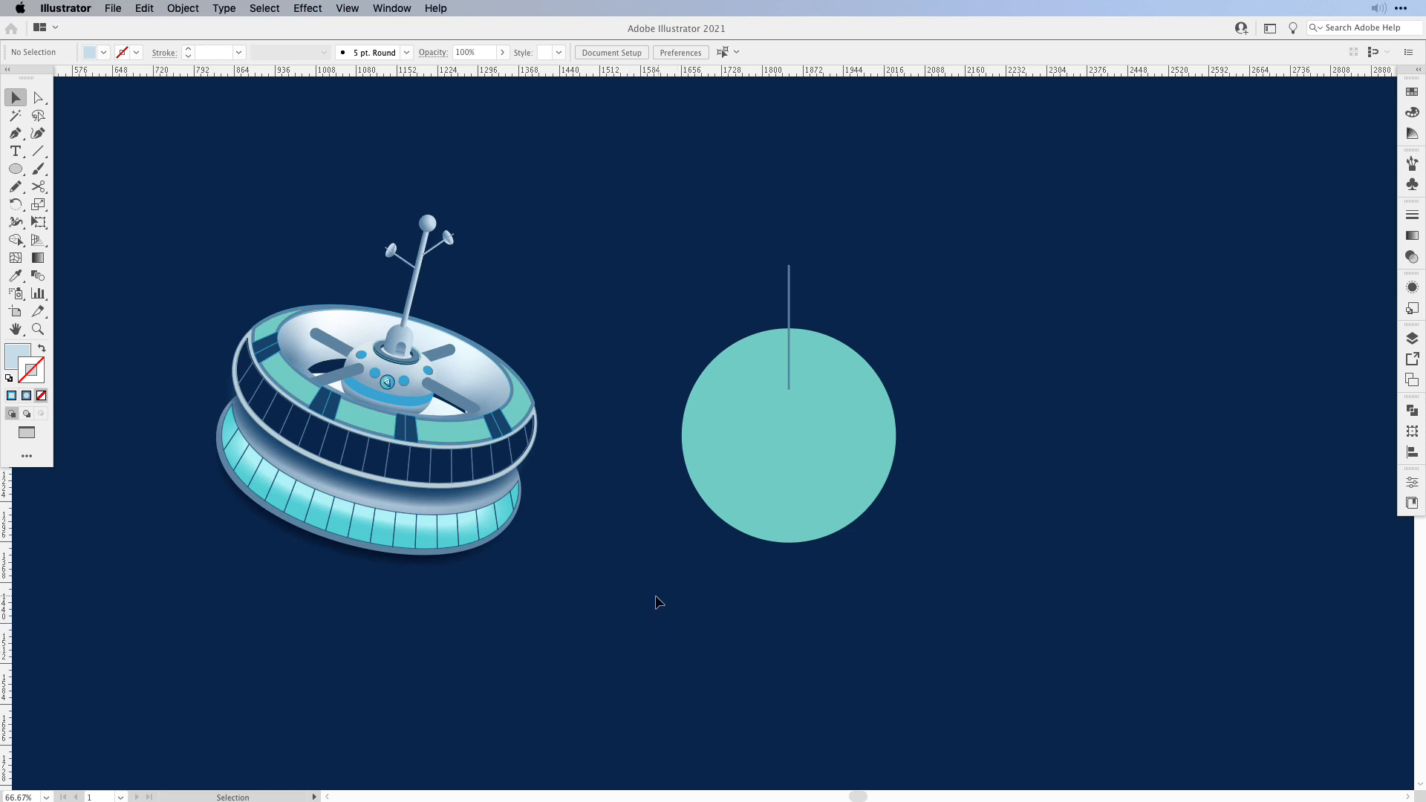
pyautogui.moveTo(510, 503)
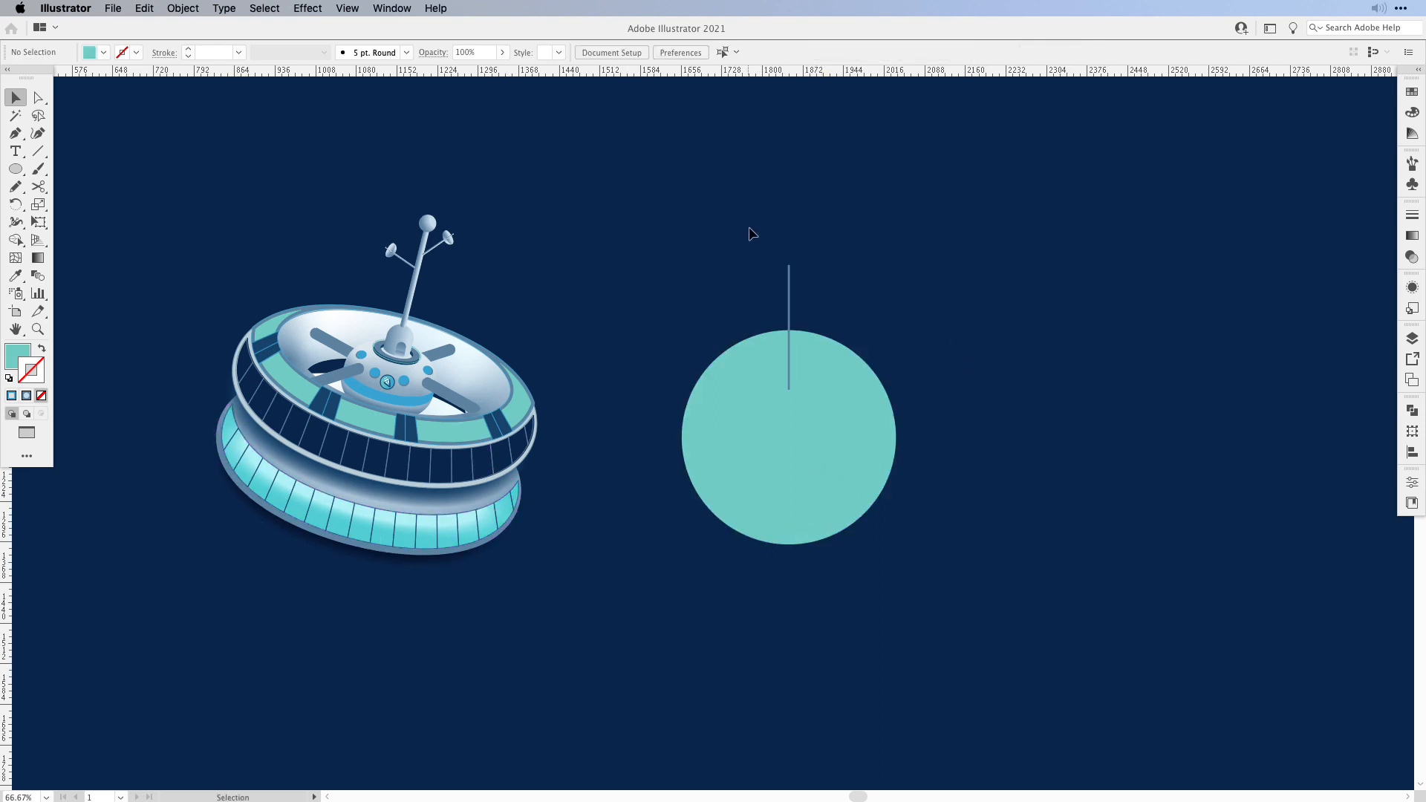
# Step: Select the vertical line above the teal circle for rotating
pyautogui.click(788, 437)
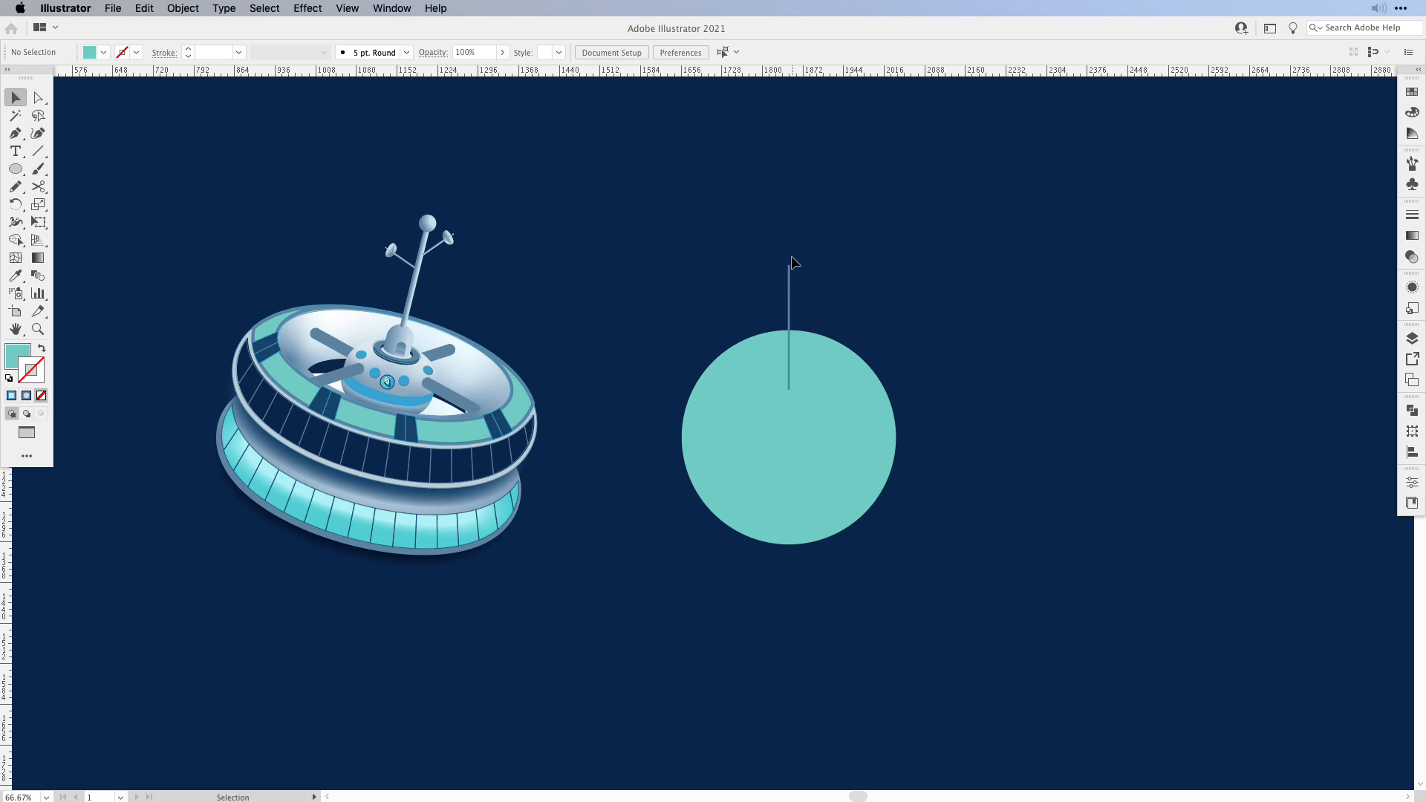
pyautogui.moveTo(907, 333)
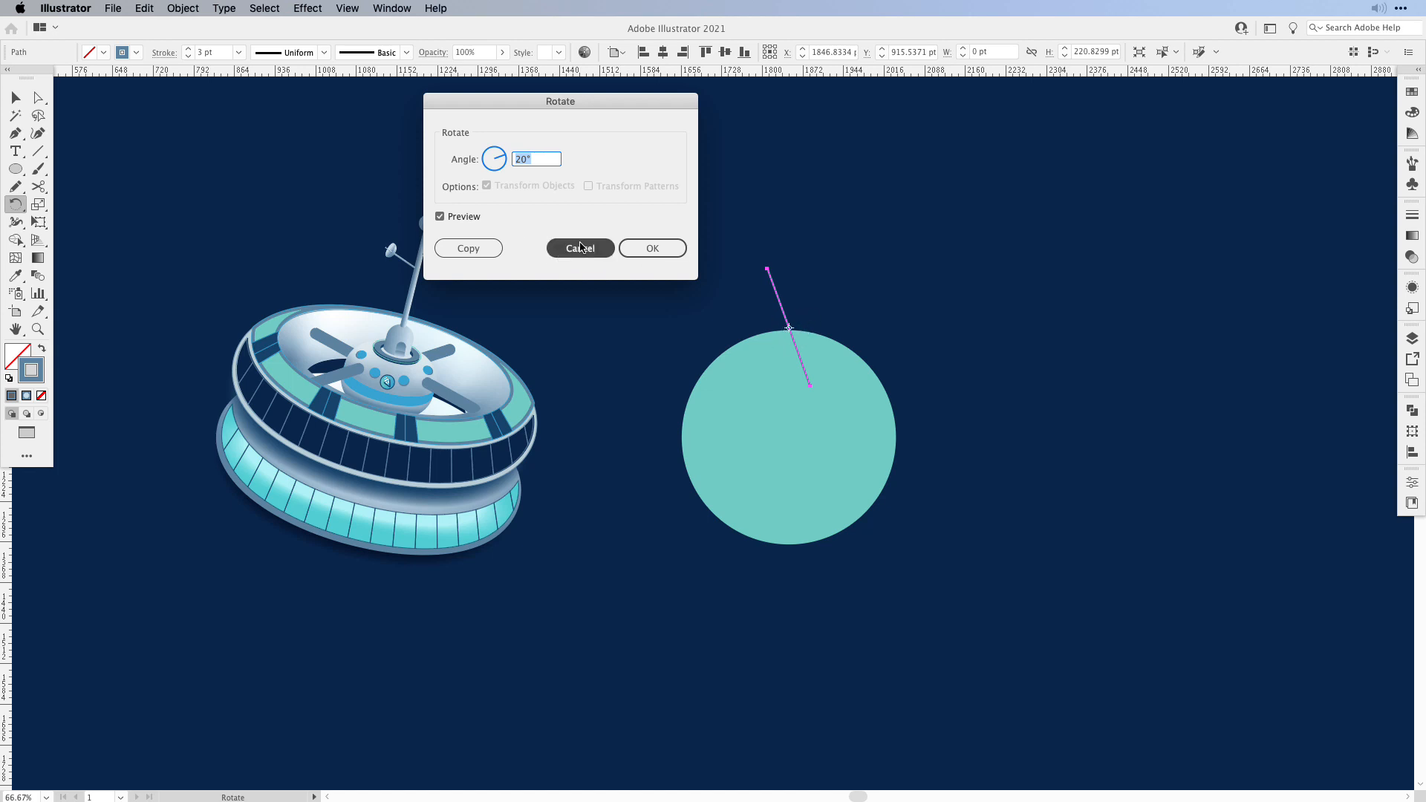
# Step: Cancel the 20° rotation preview, leaving the line upright
pyautogui.click(580, 248)
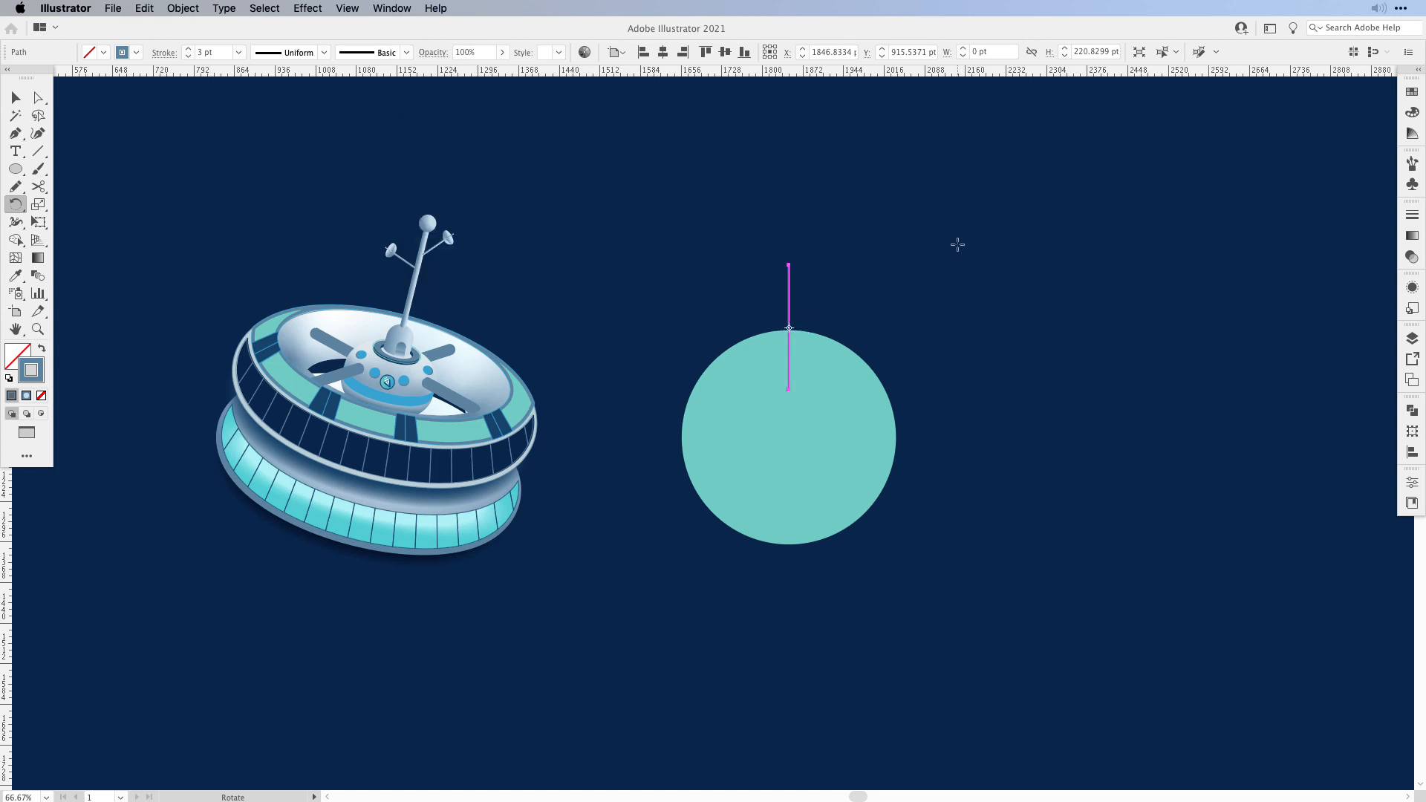
pyautogui.moveTo(939, 302)
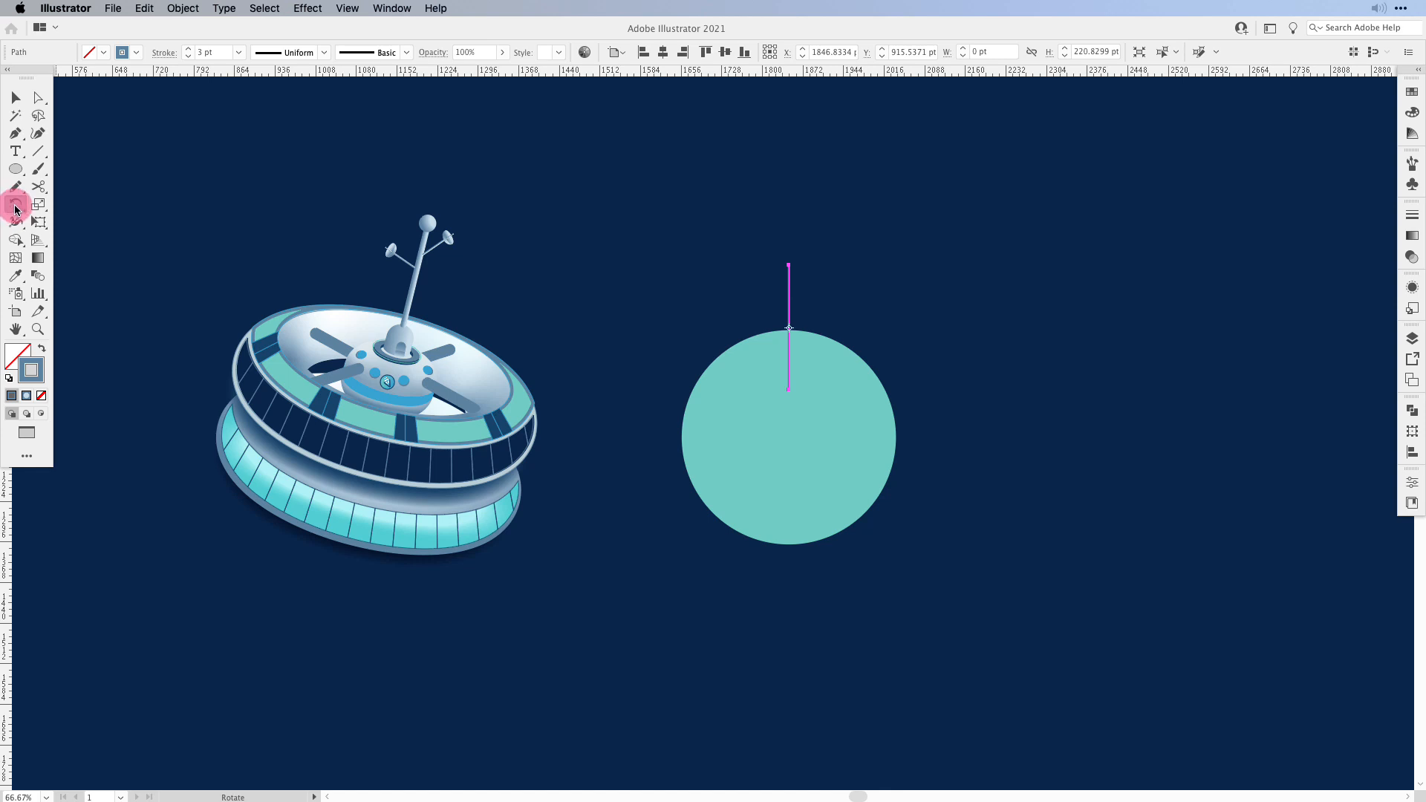
# Step: Rotate a copy of the vertical line 20° around the teal circle's centre, keeping the original
pyautogui.click(15, 207)
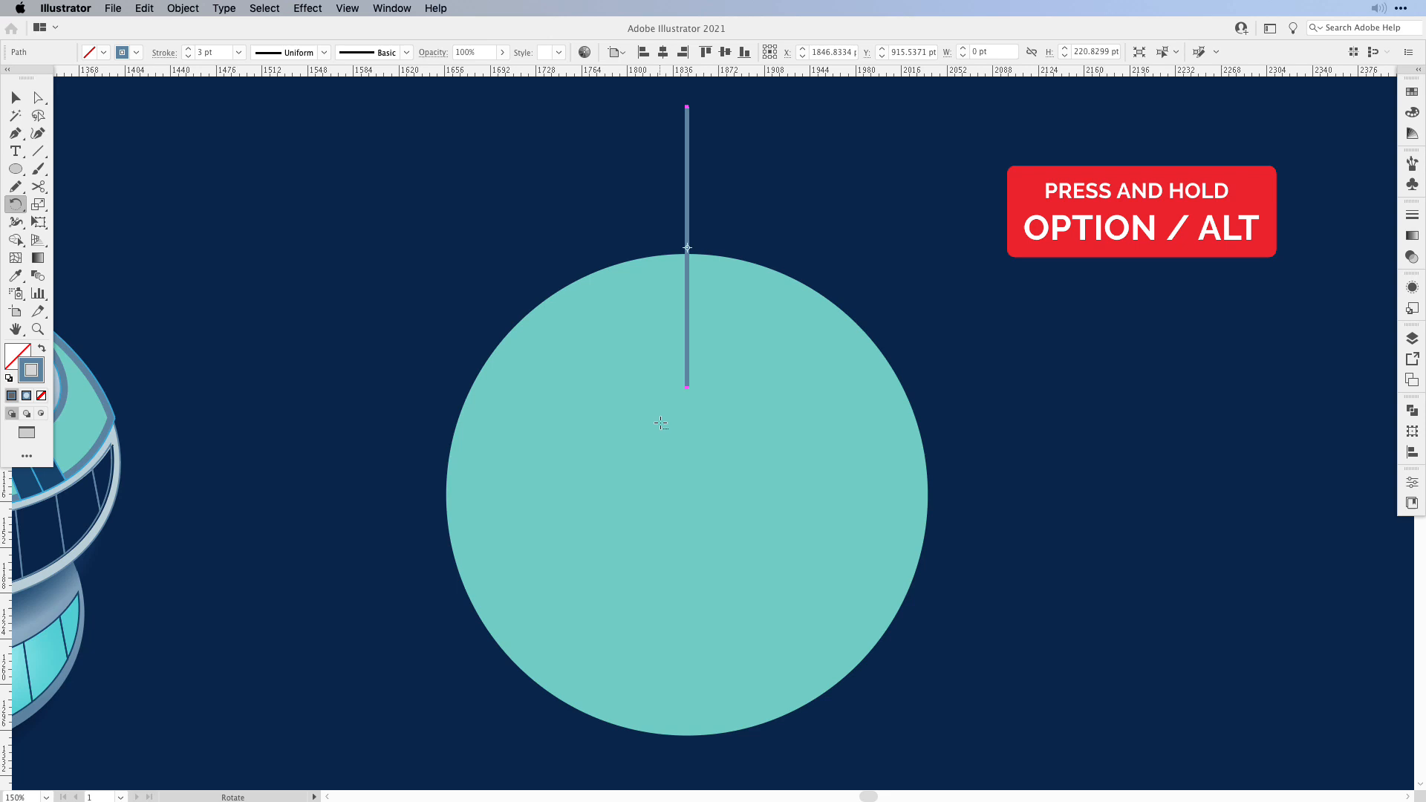
pyautogui.moveTo(610, 357)
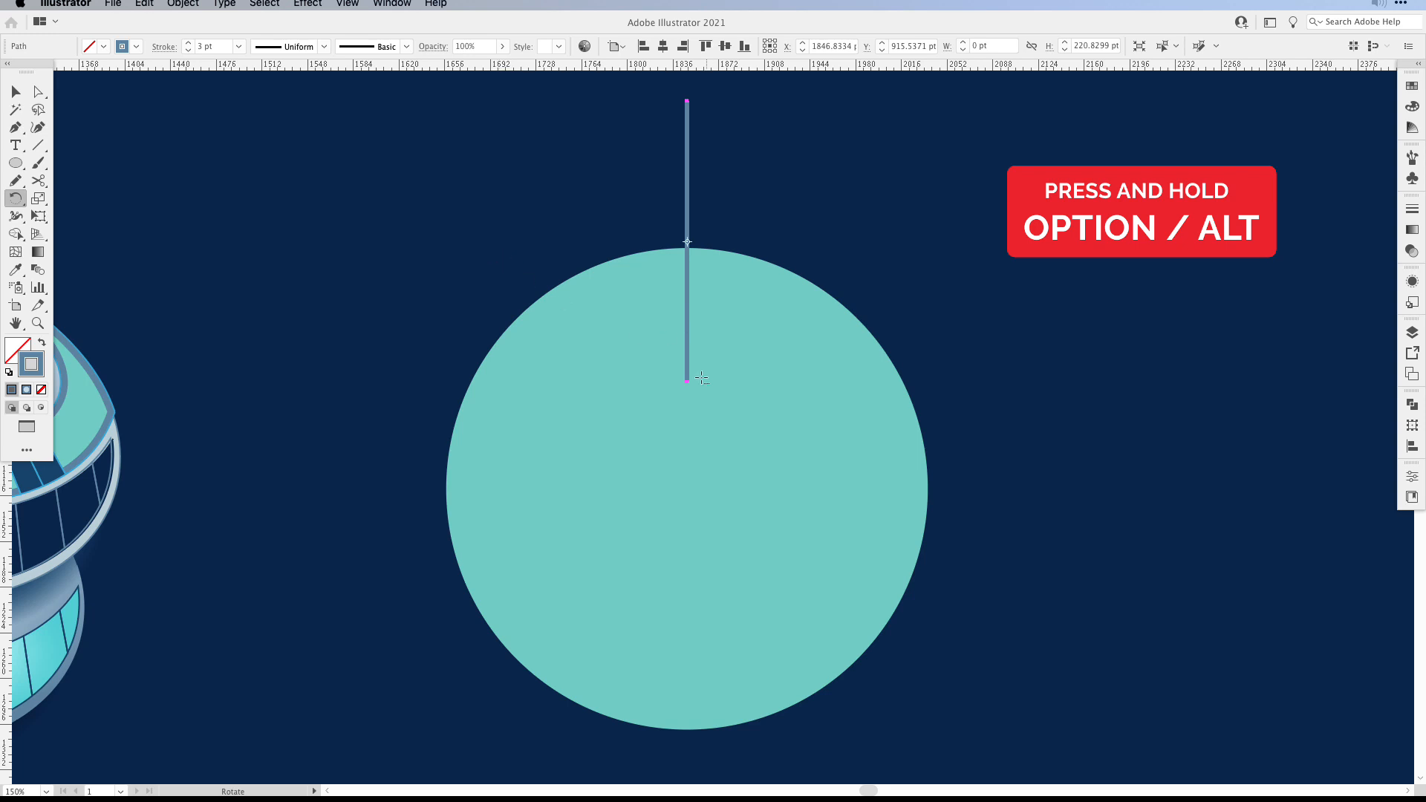
pyautogui.moveTo(683, 492)
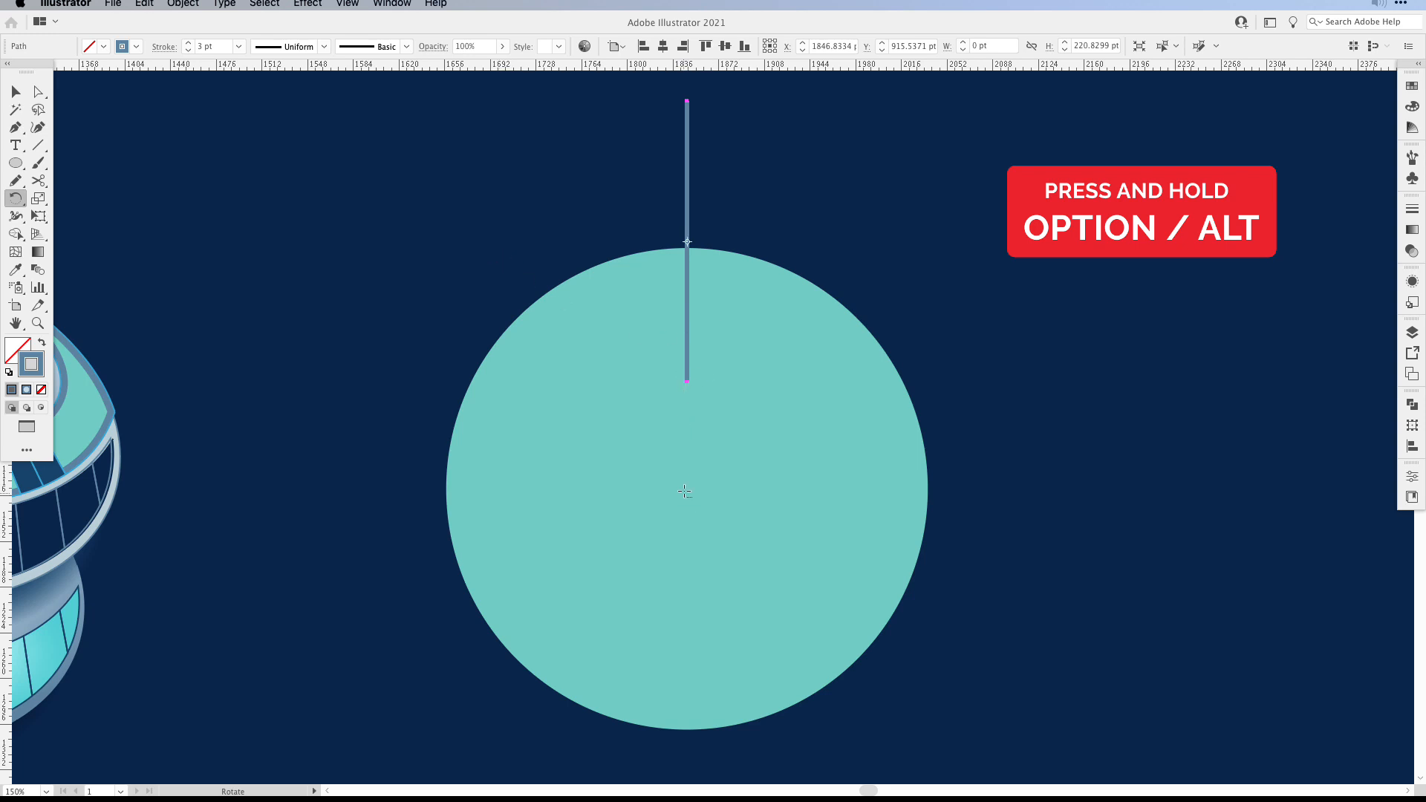
pyautogui.moveTo(685, 487)
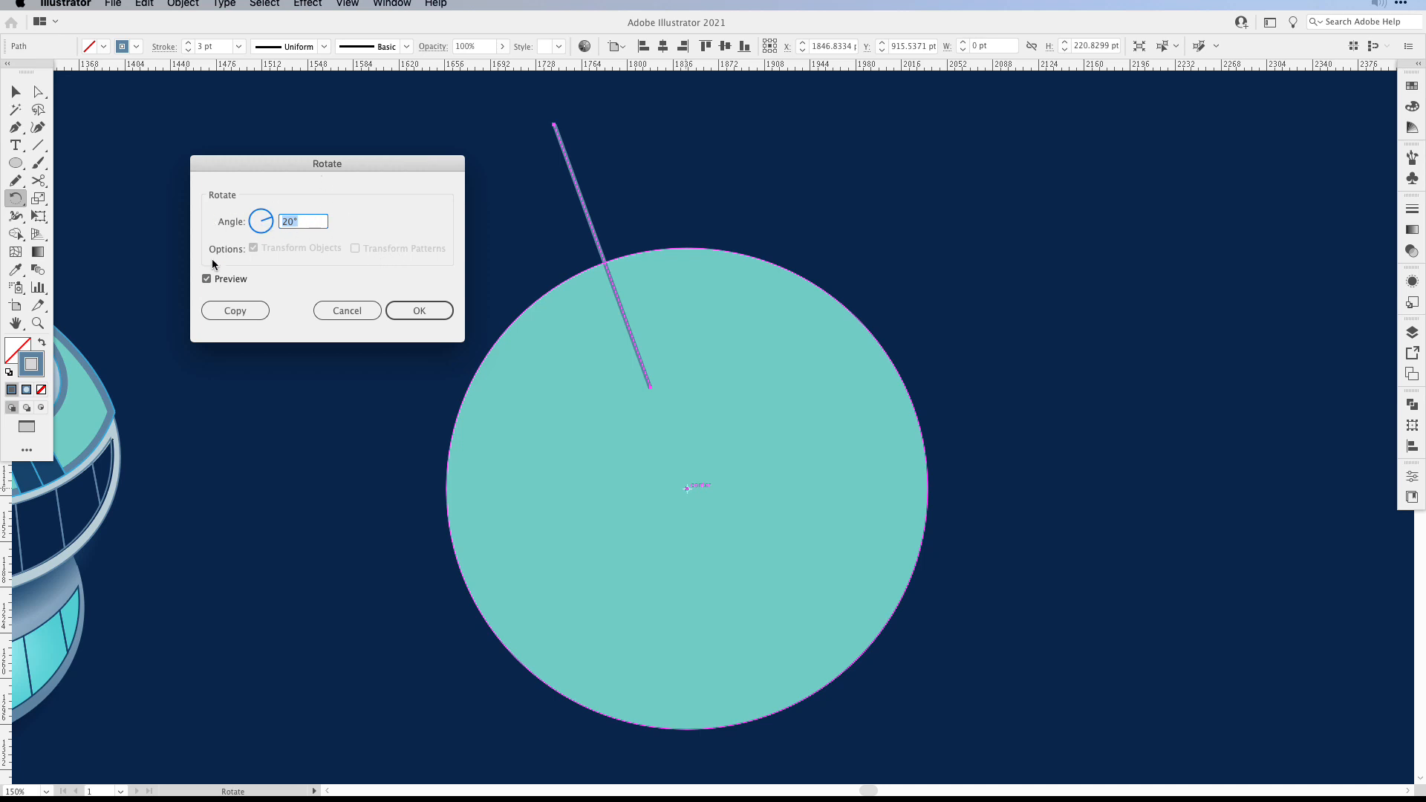
pyautogui.moveTo(369, 296)
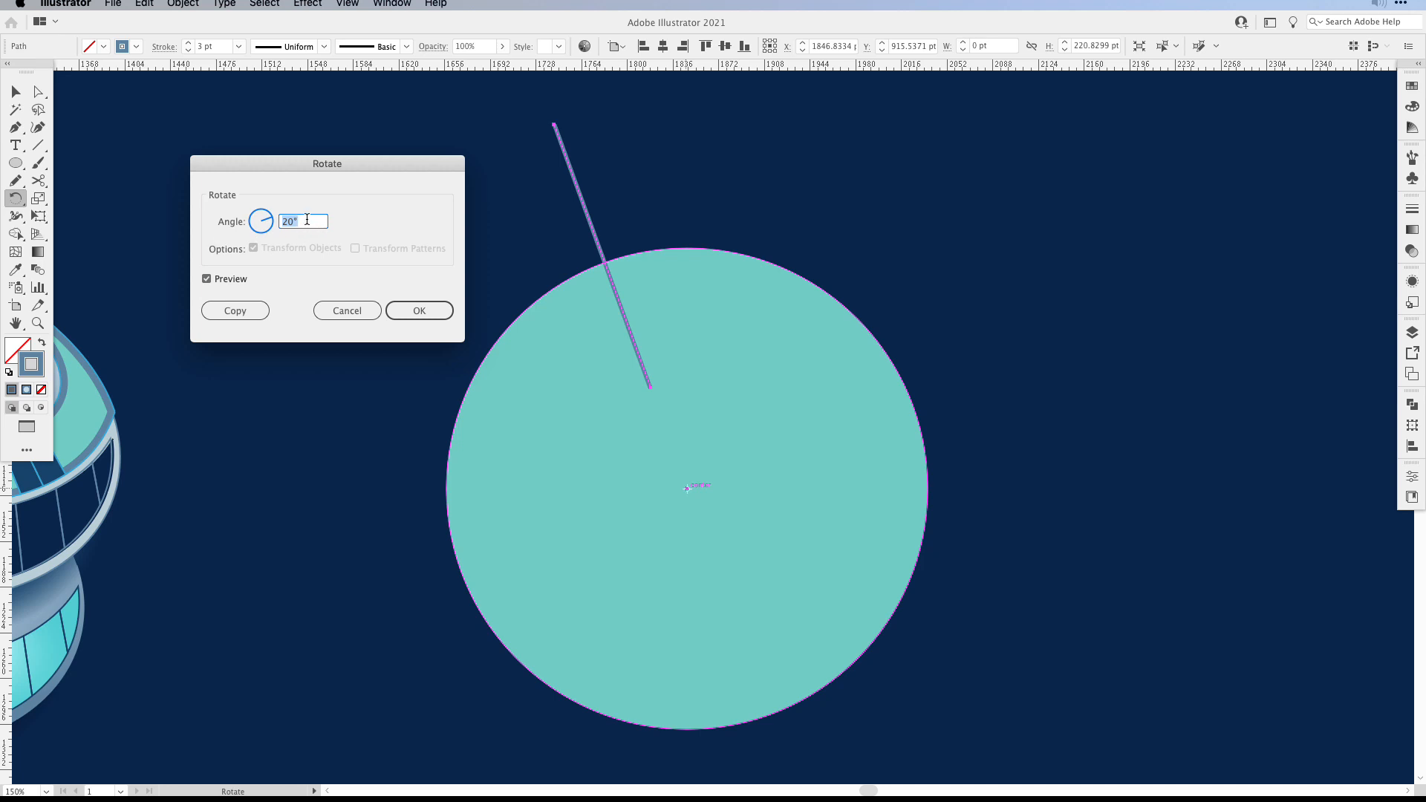
pyautogui.click(234, 311)
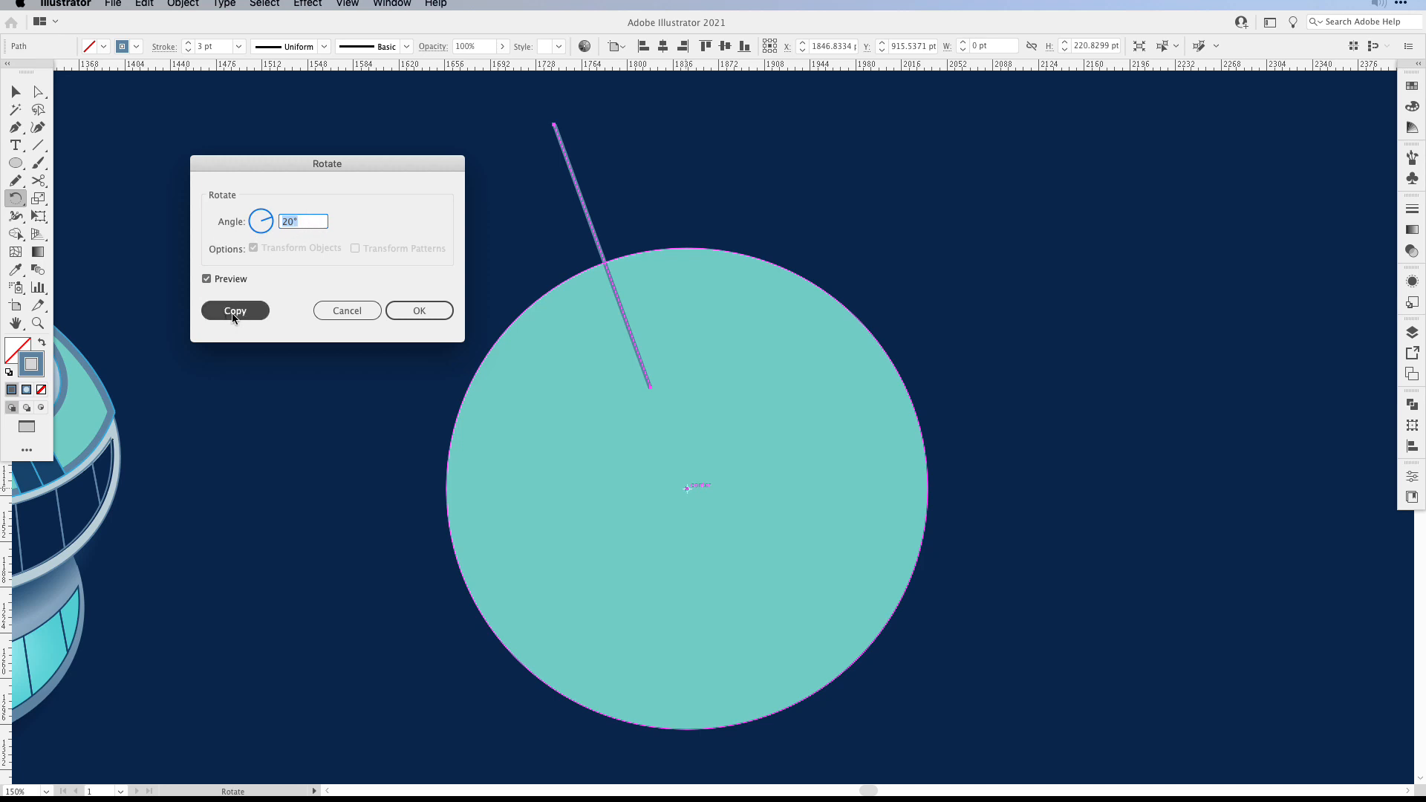
pyautogui.click(235, 310)
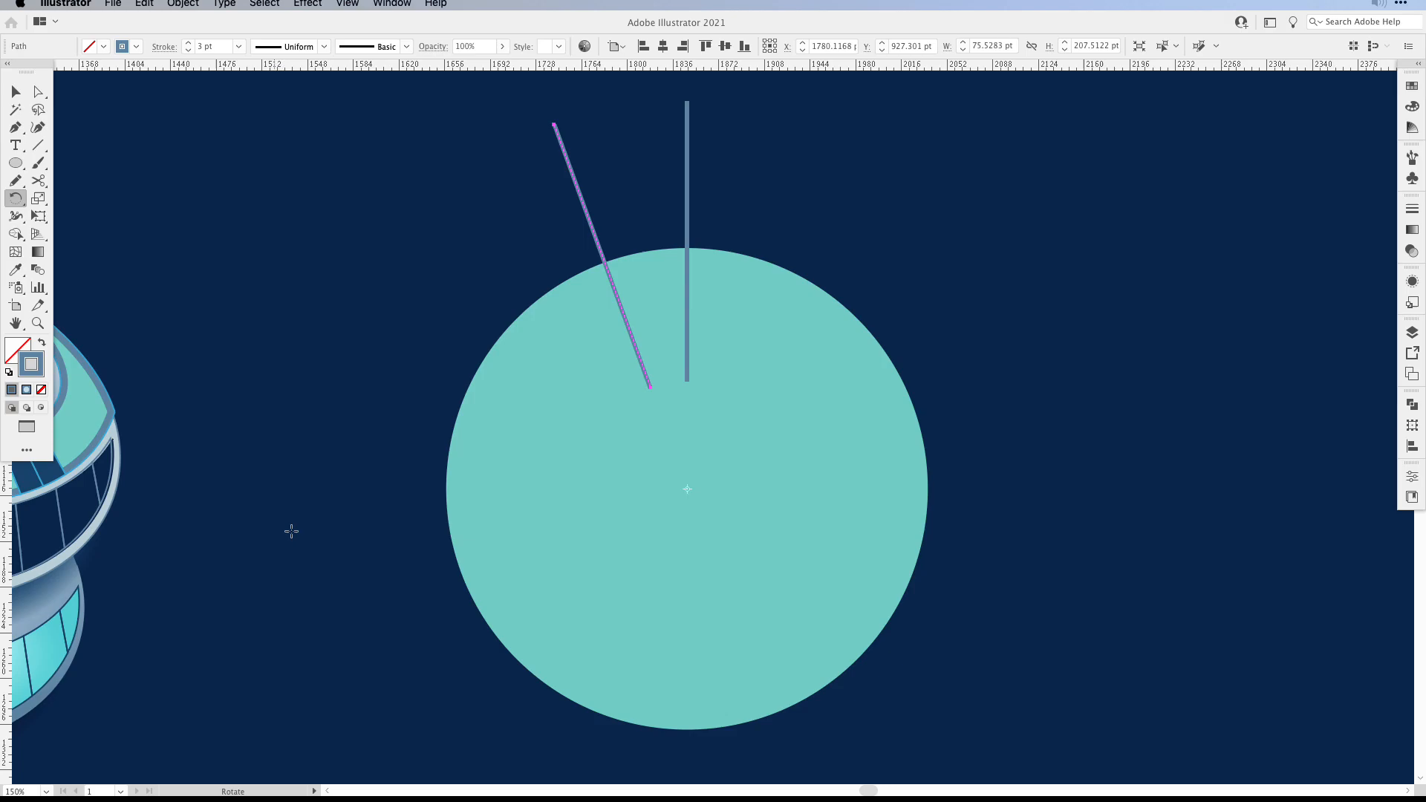
pyautogui.moveTo(1034, 342)
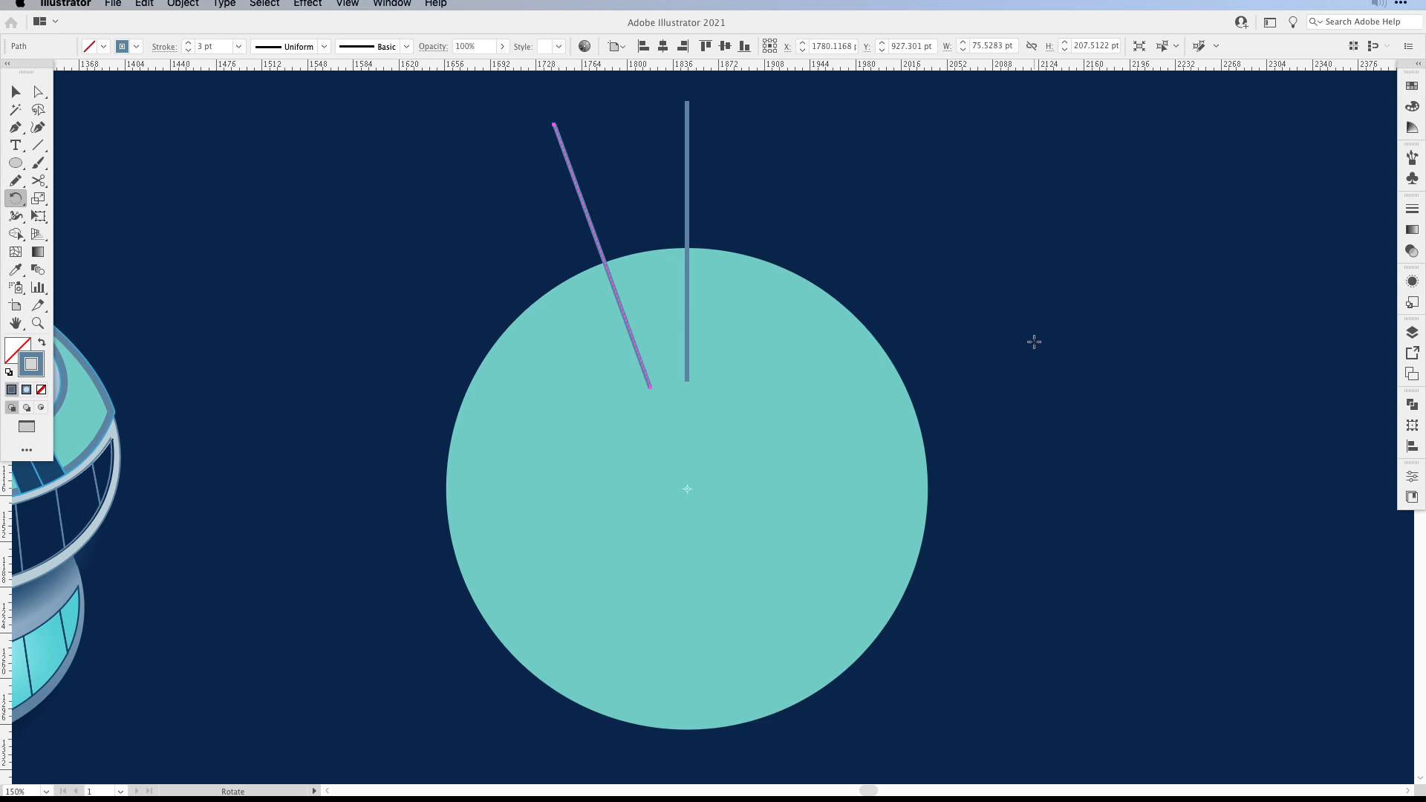
# Step: Repeat the 20° rotated copy with Cmd+D until lines radiate all around the circle
pyautogui.press('cmd+d')
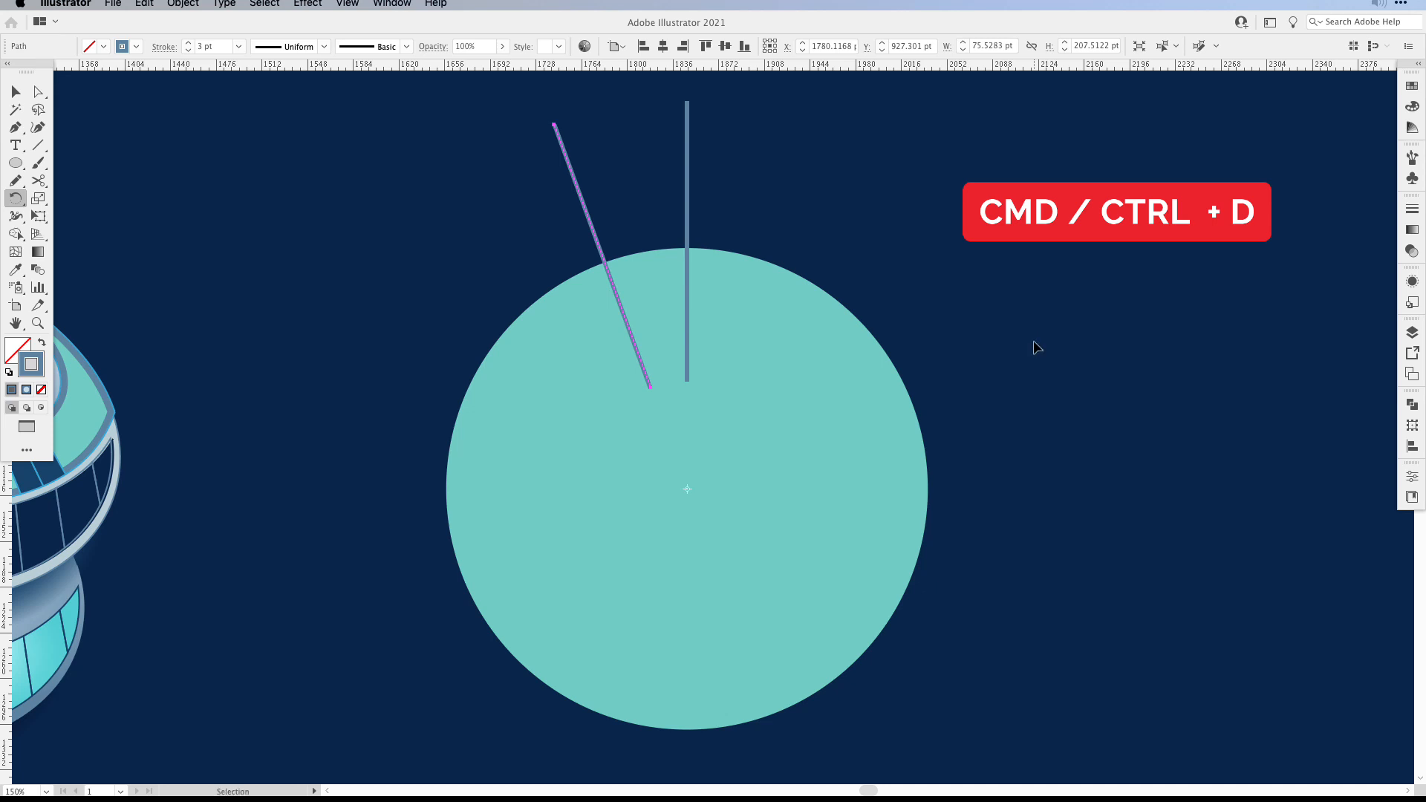
pyautogui.press('cmd+d')
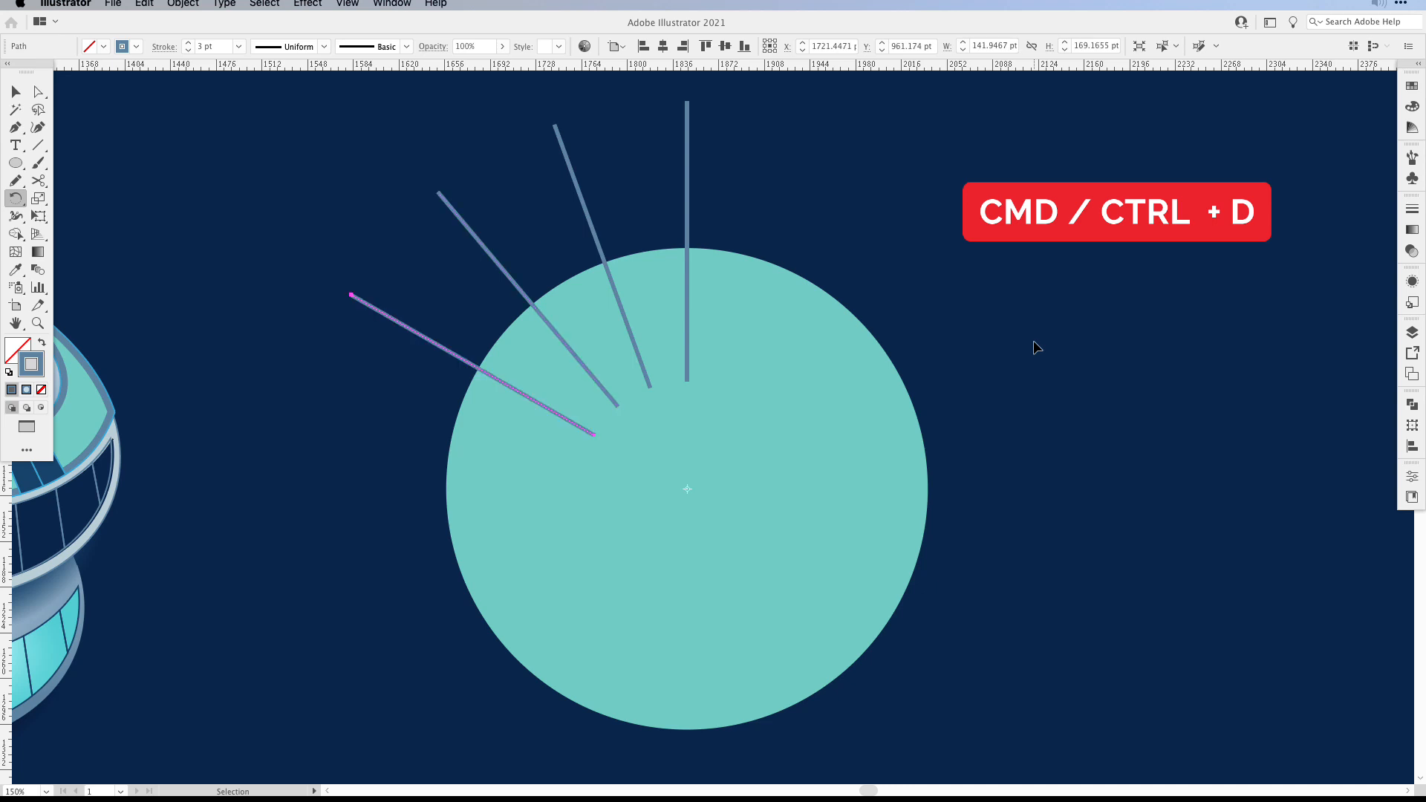
pyautogui.press('cmd+d')
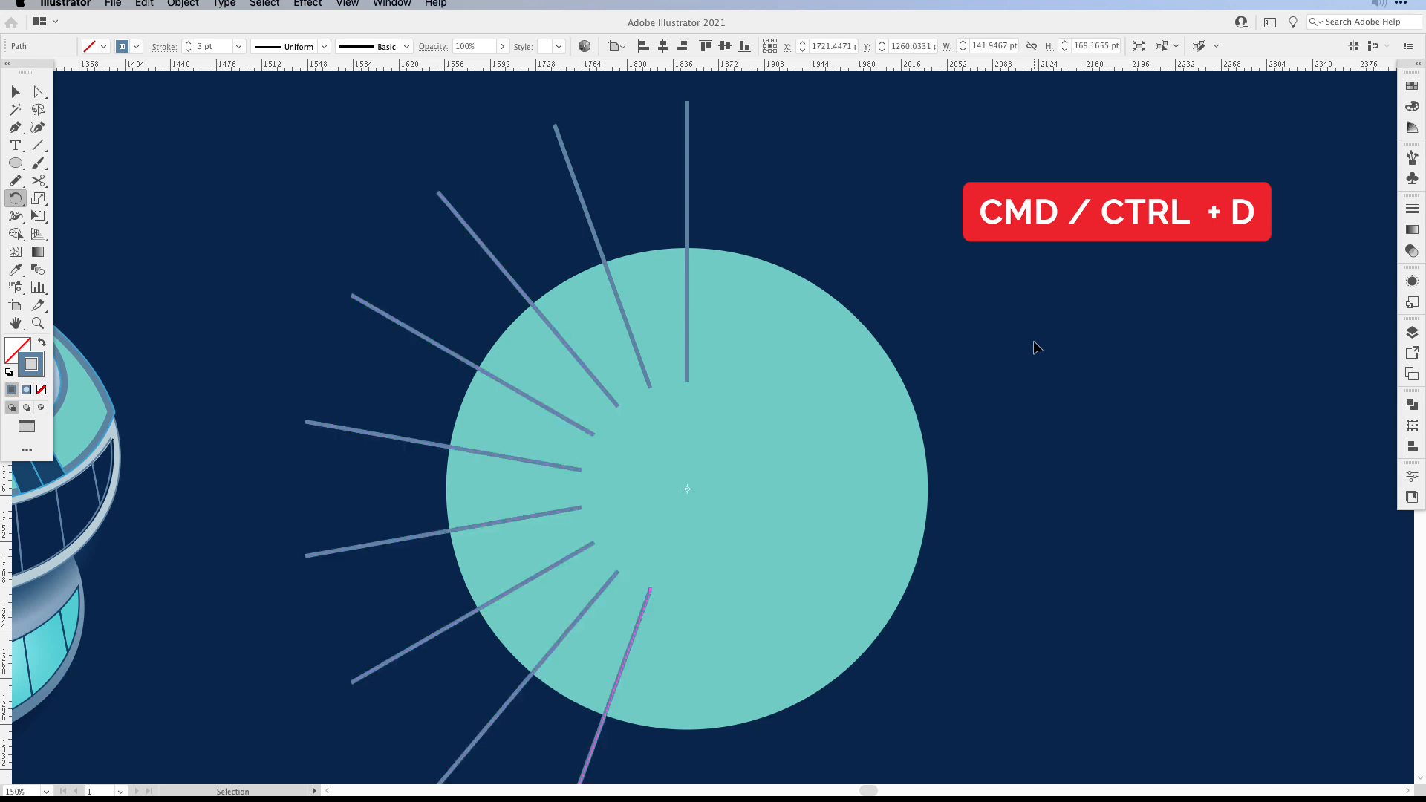
pyautogui.press('cmd+d')
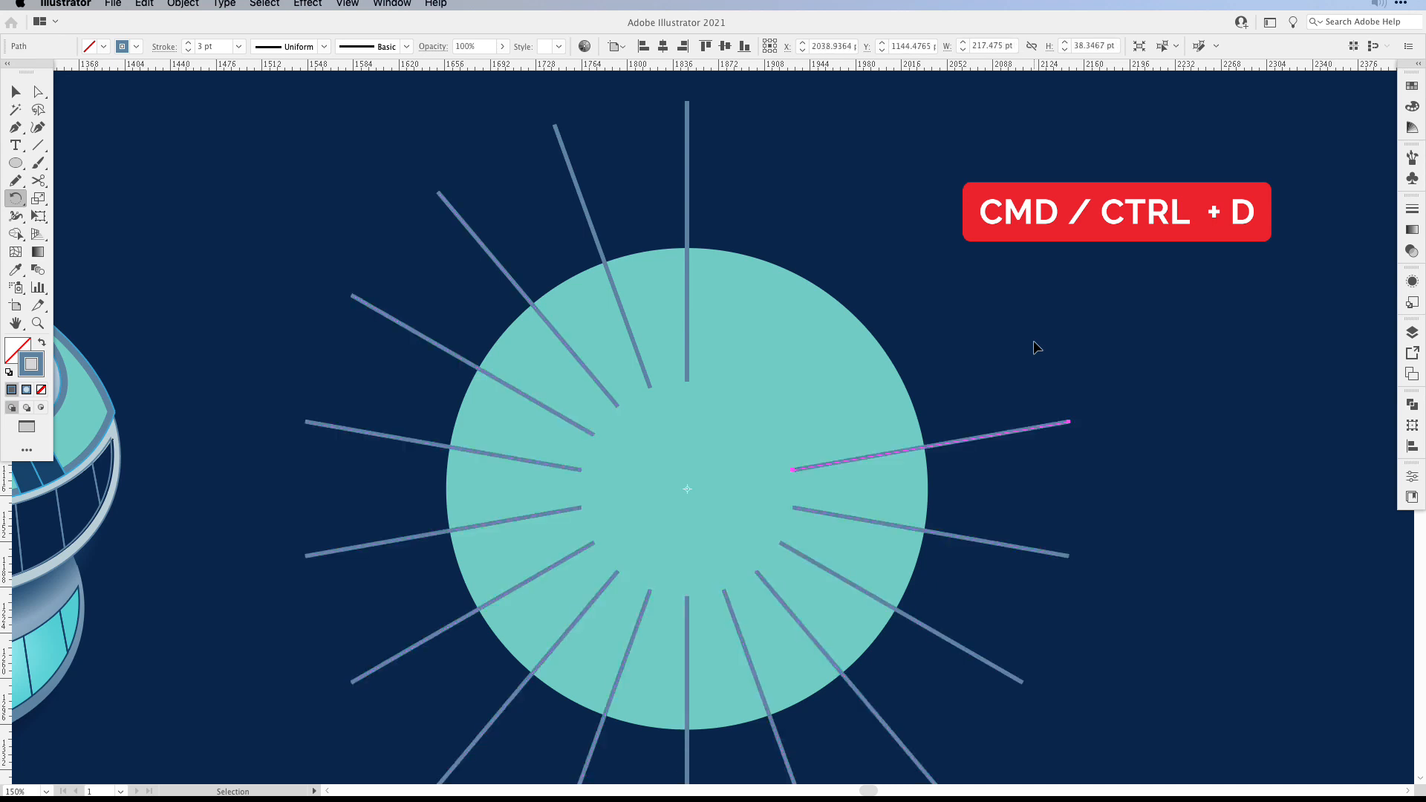
pyautogui.press('cmd+d')
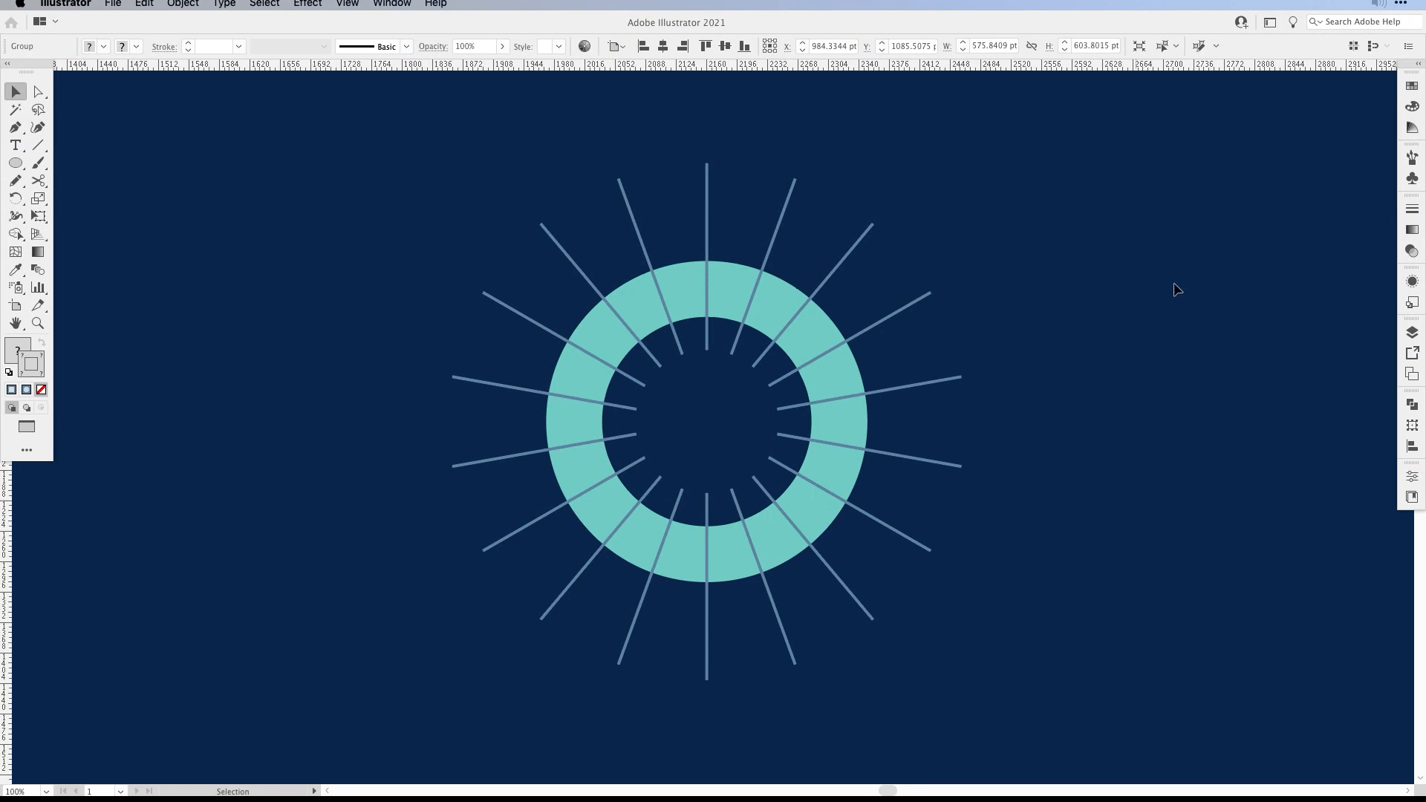
# Step: Divide the teal ring along the radiating lines using the Pathfinder panel
pyautogui.click(1413, 404)
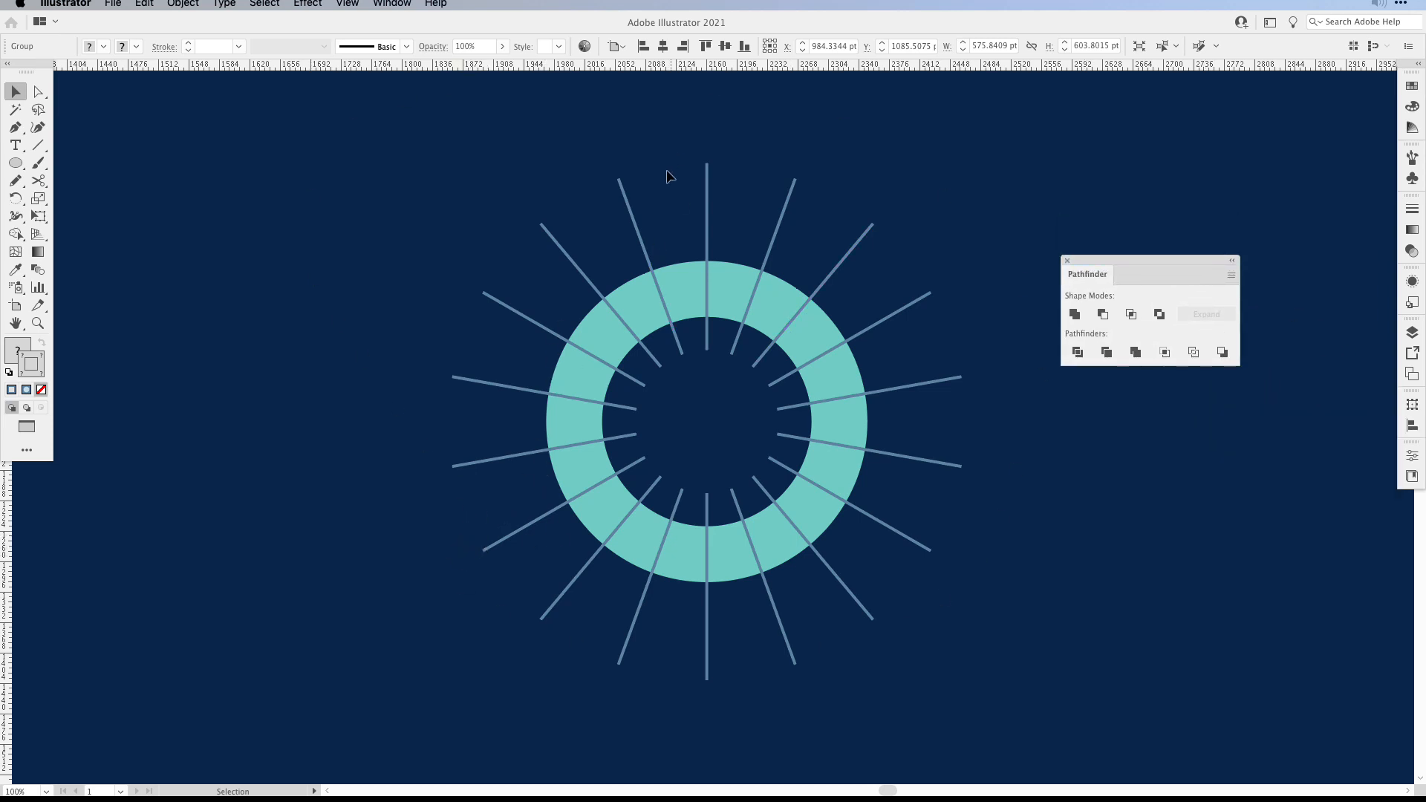
pyautogui.click(589, 382)
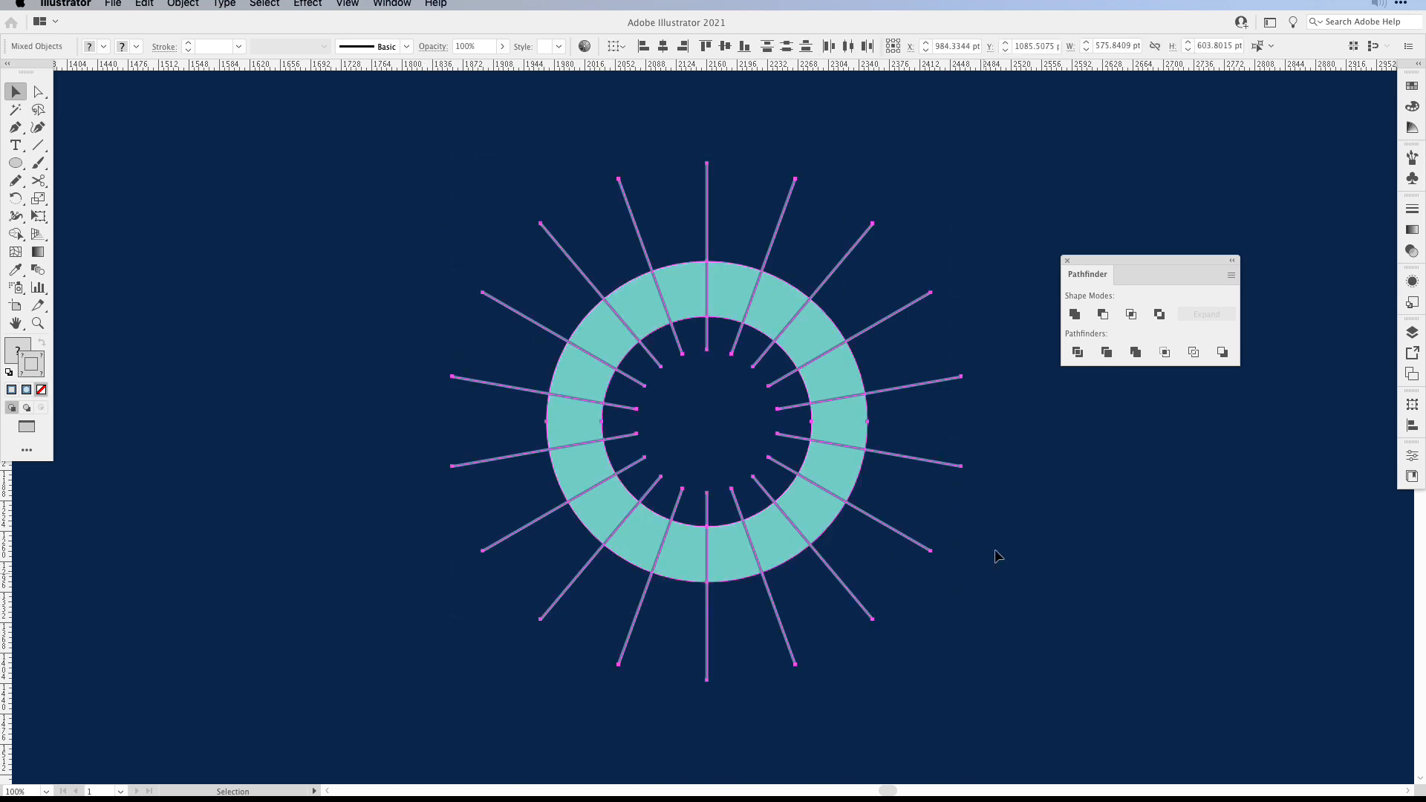
pyautogui.click(1077, 352)
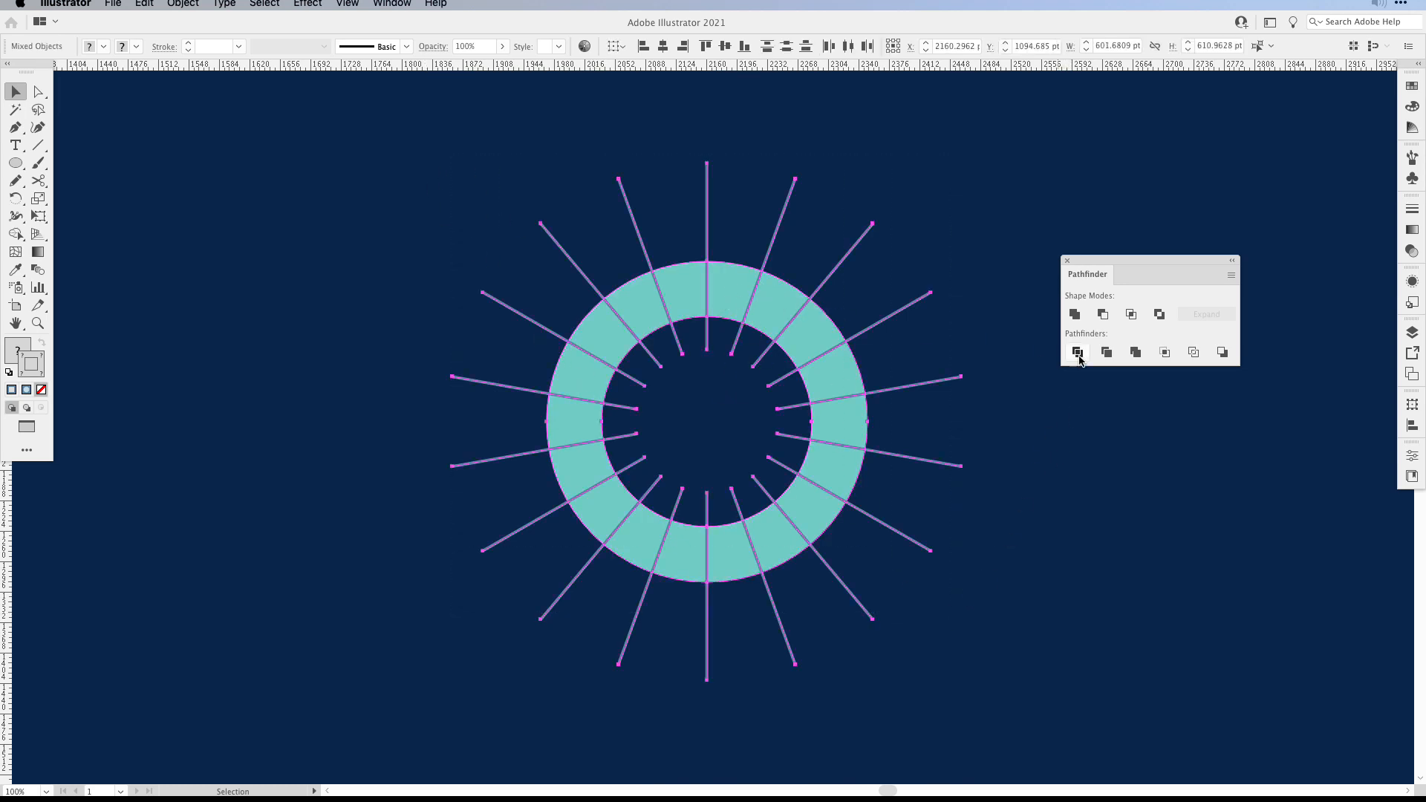
pyautogui.click(1078, 352)
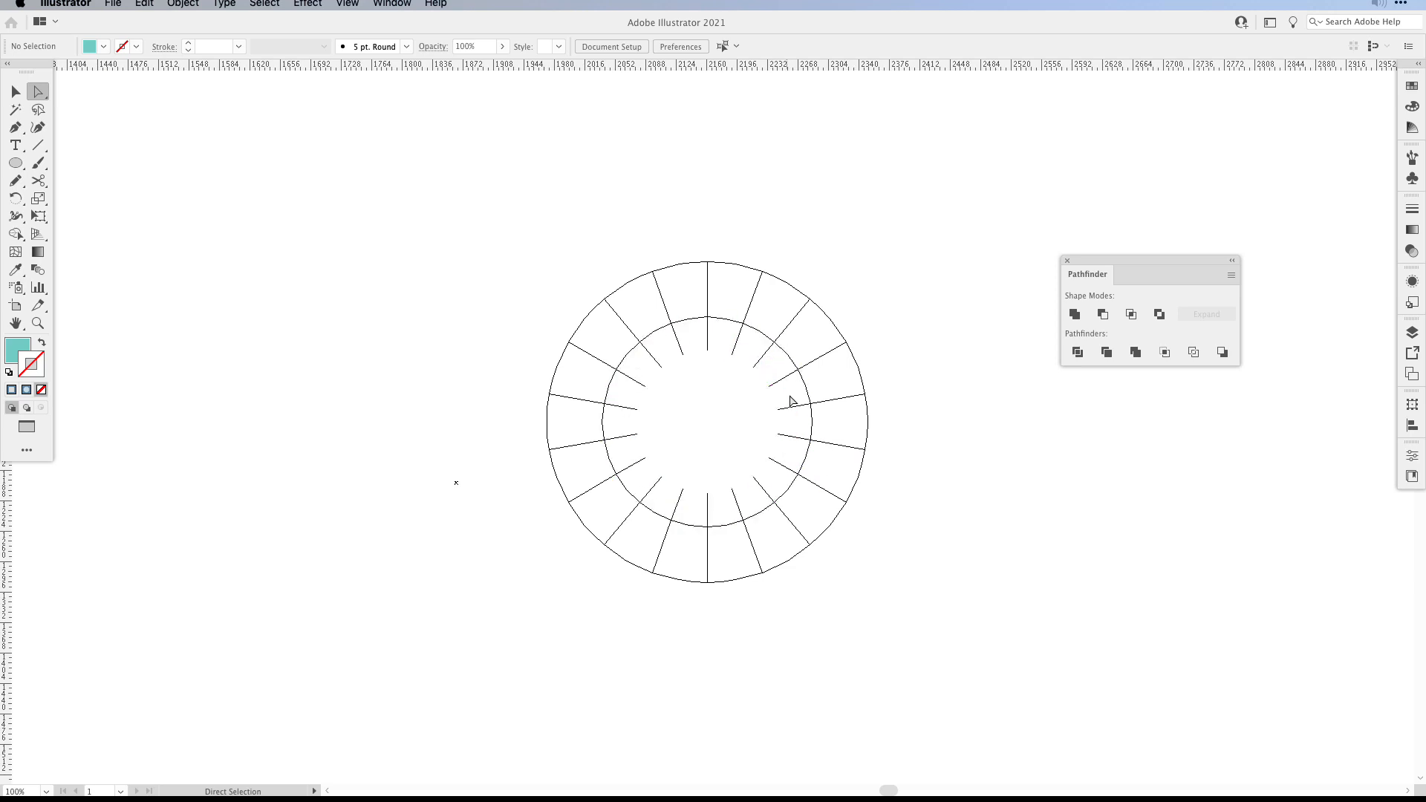
pyautogui.click(1075, 313)
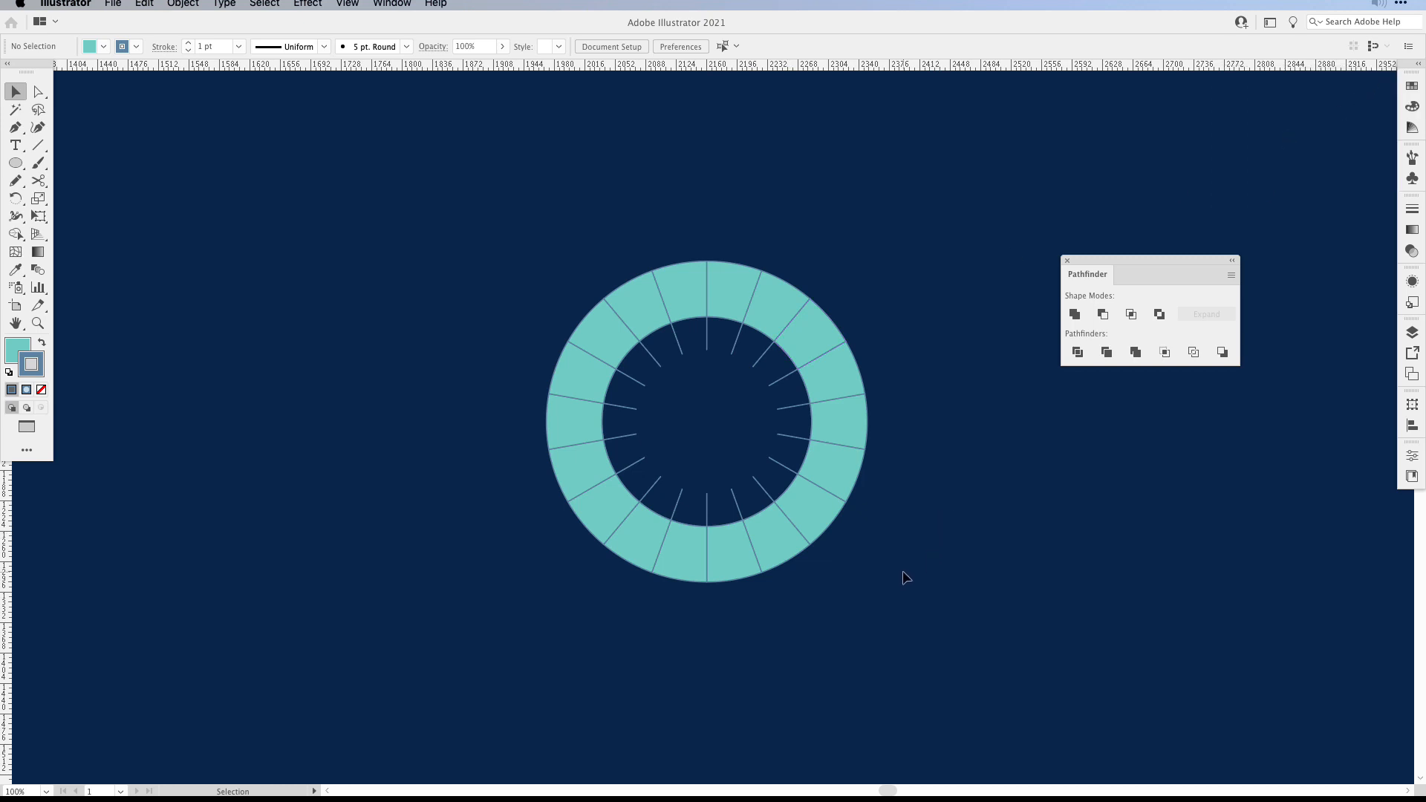
pyautogui.moveTo(1043, 421)
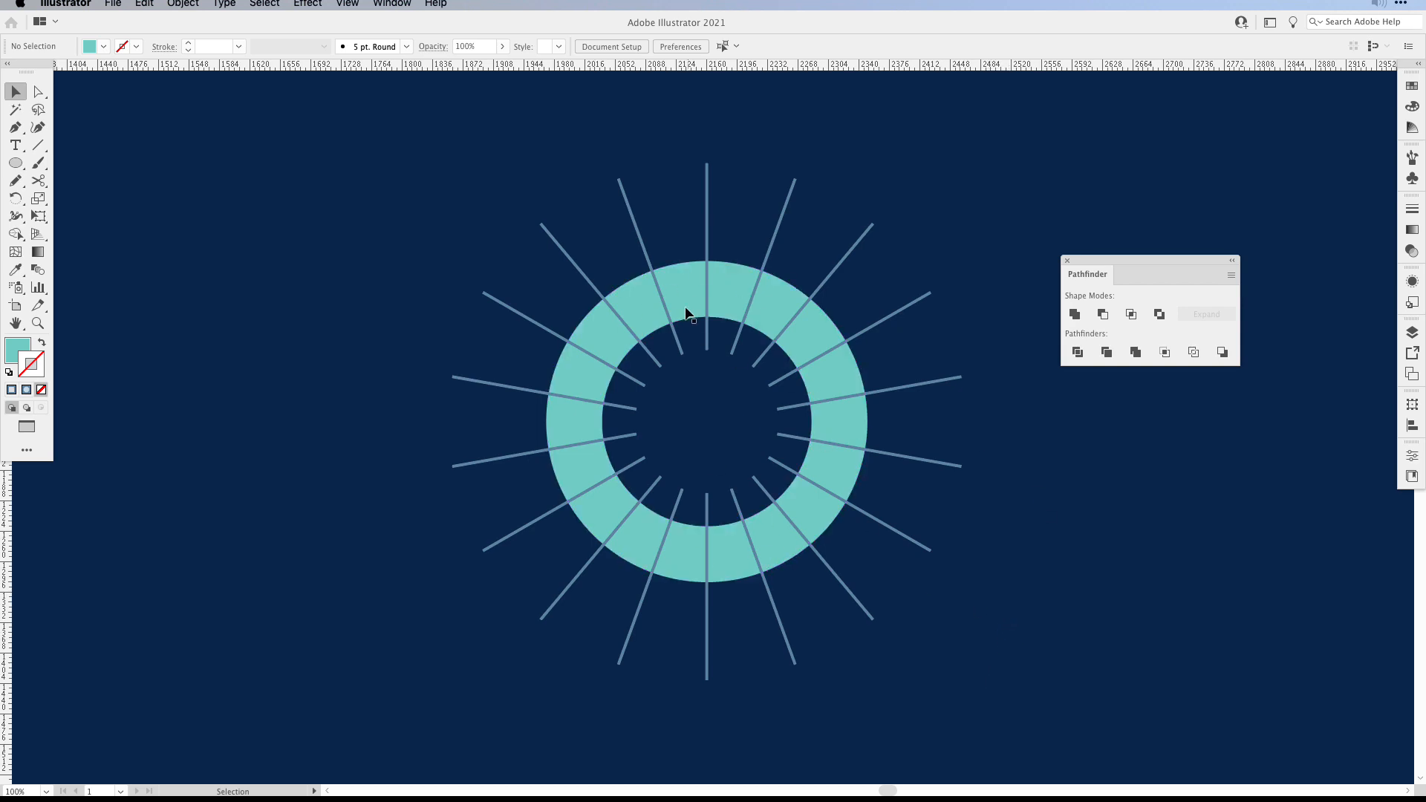
pyautogui.moveTo(1017, 559)
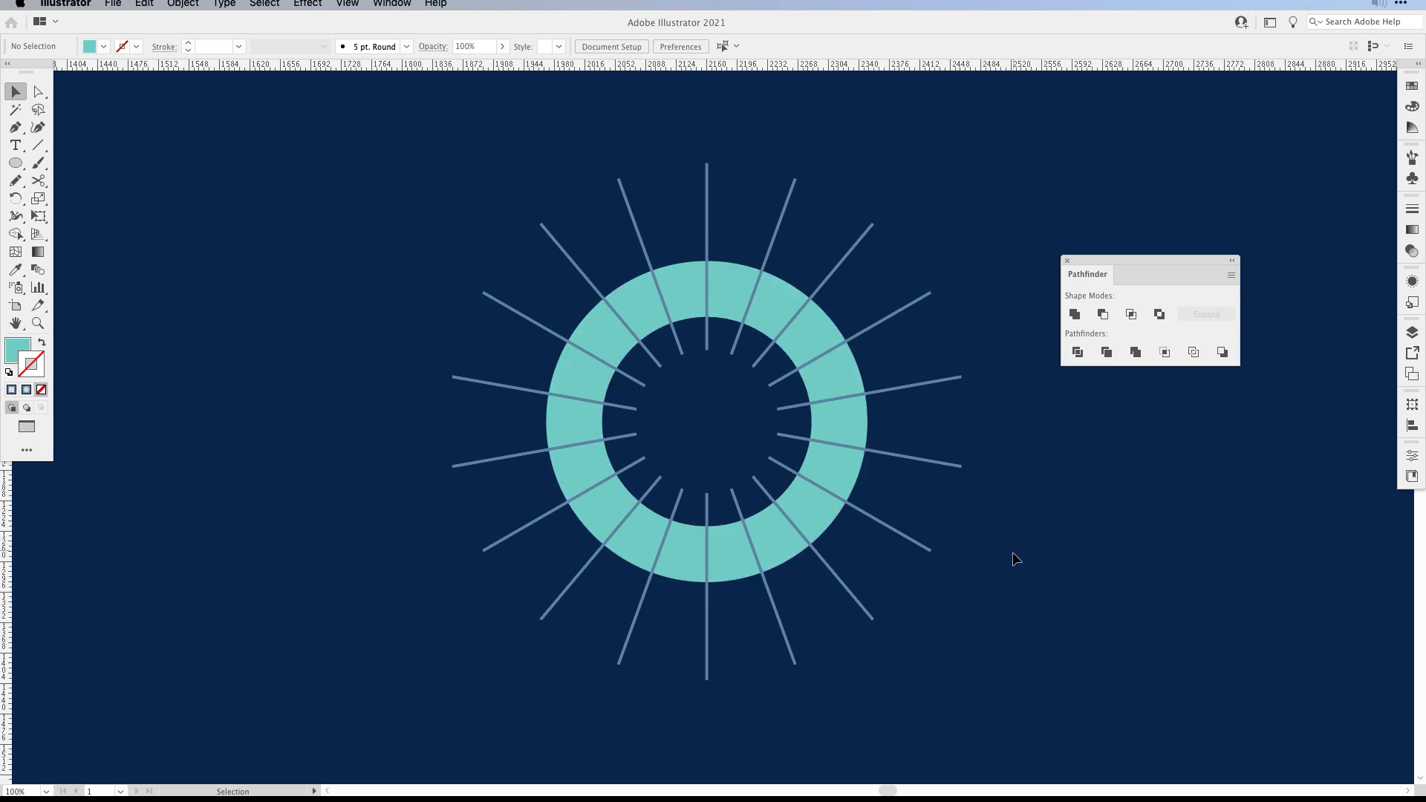
pyautogui.moveTo(1081, 276)
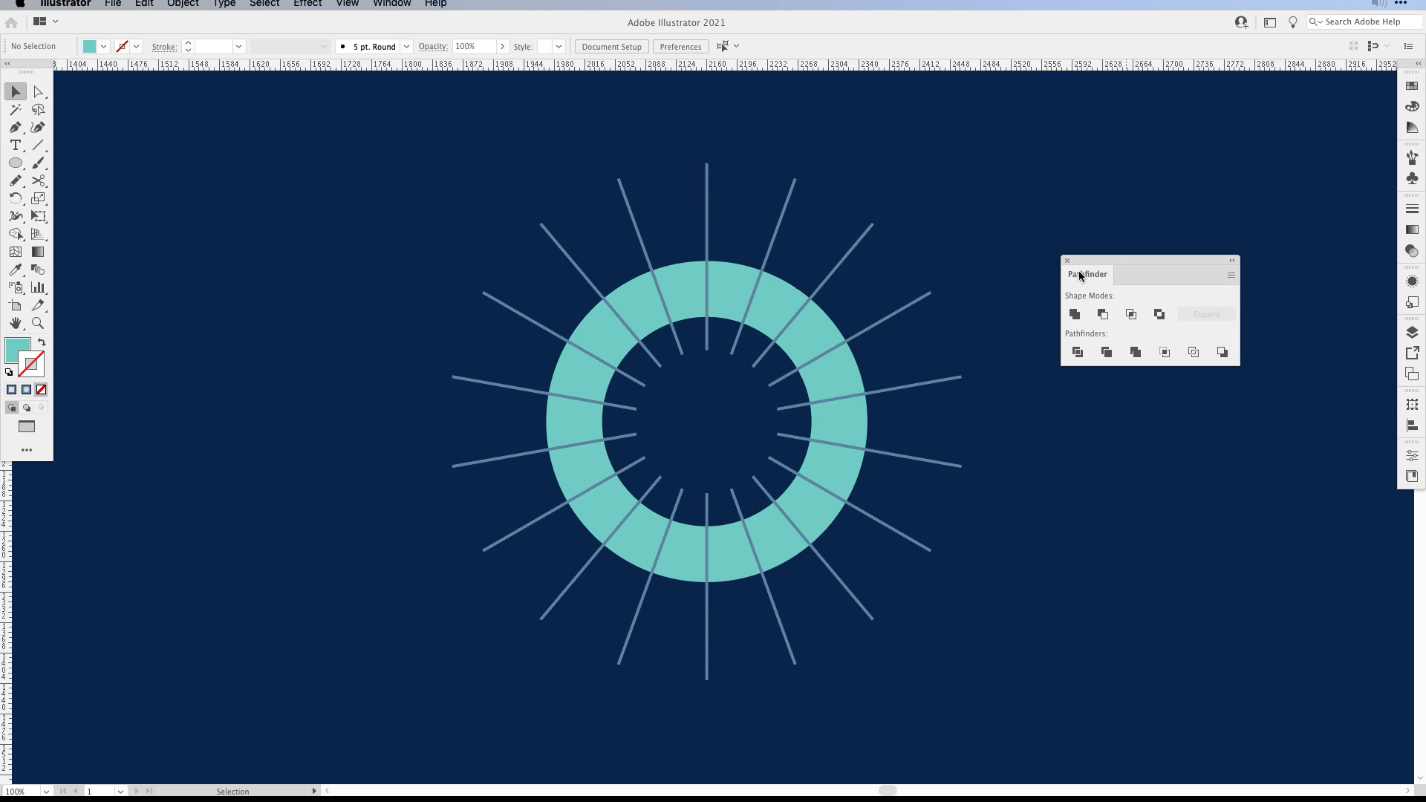
# Step: Enable 'Divide and Outline Will Remove Unpainted Artwork' in Pathfinder Options and confirm
pyautogui.click(1230, 275)
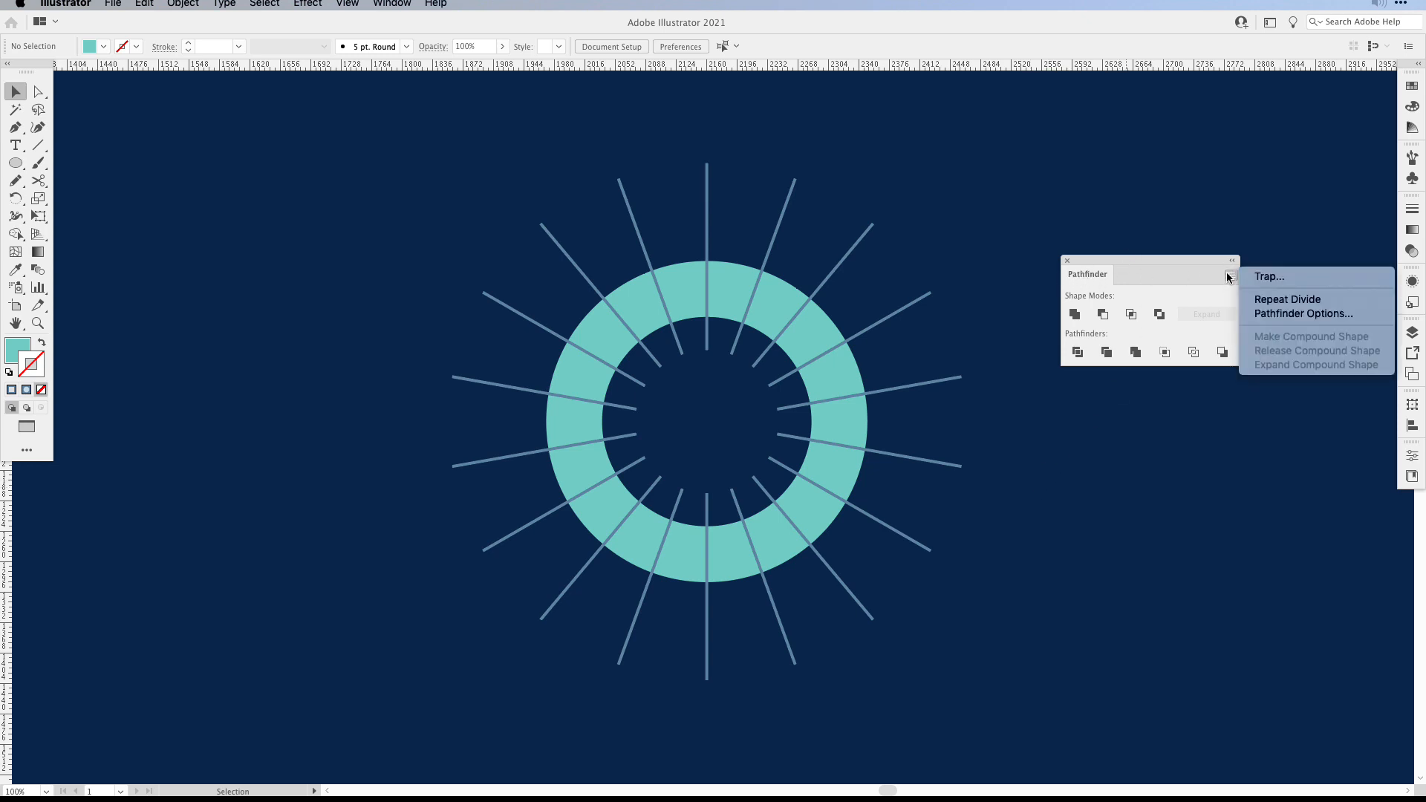
pyautogui.moveTo(1302, 314)
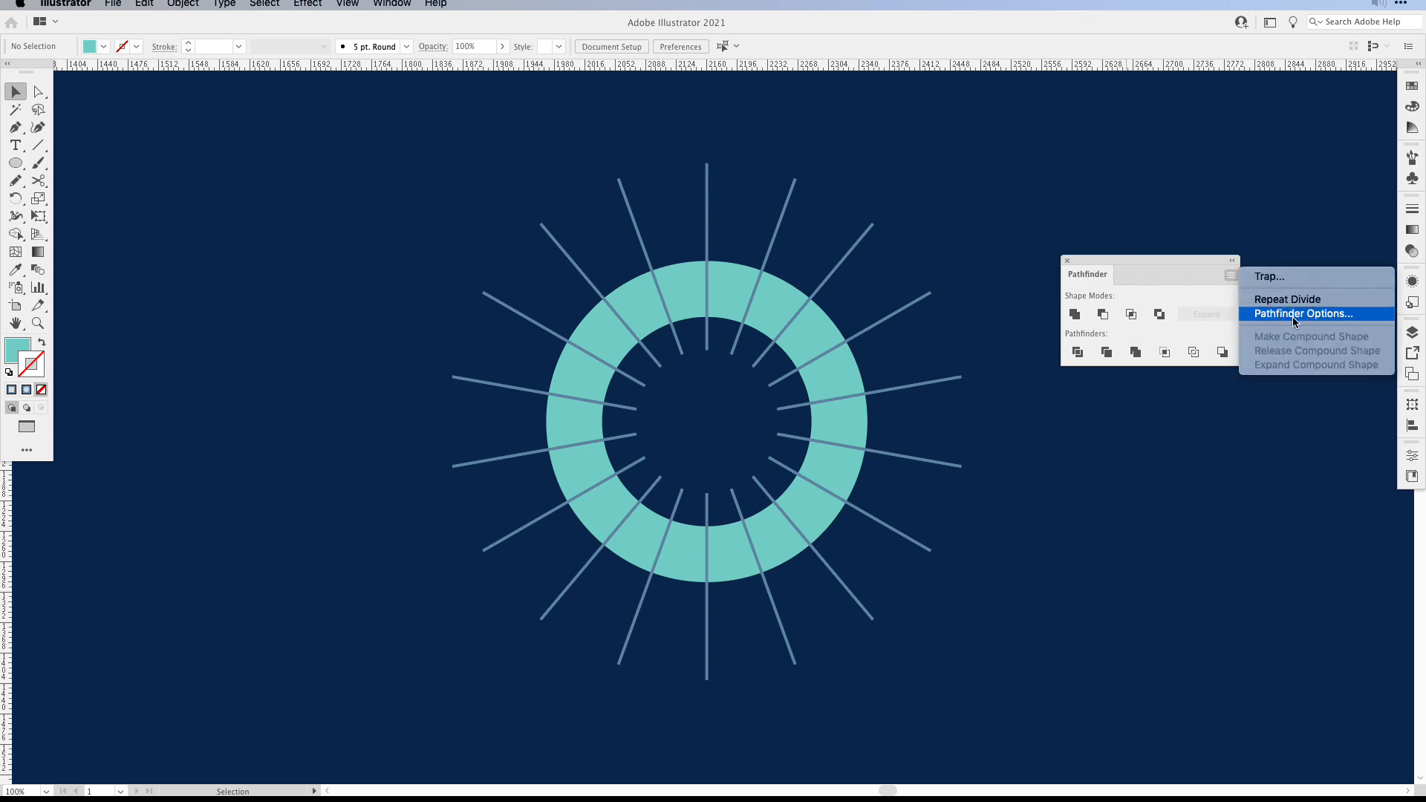
pyautogui.click(1303, 313)
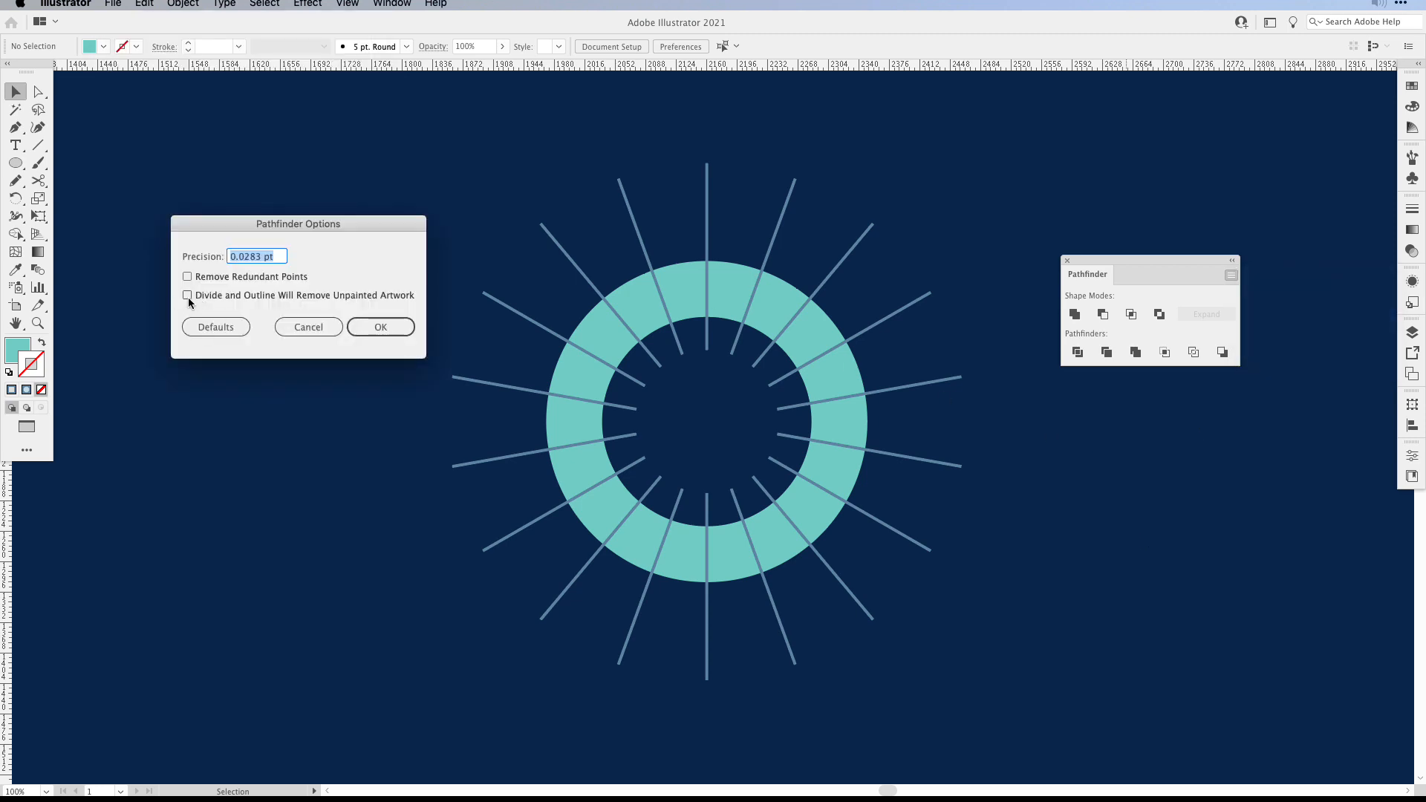
pyautogui.moveTo(209, 301)
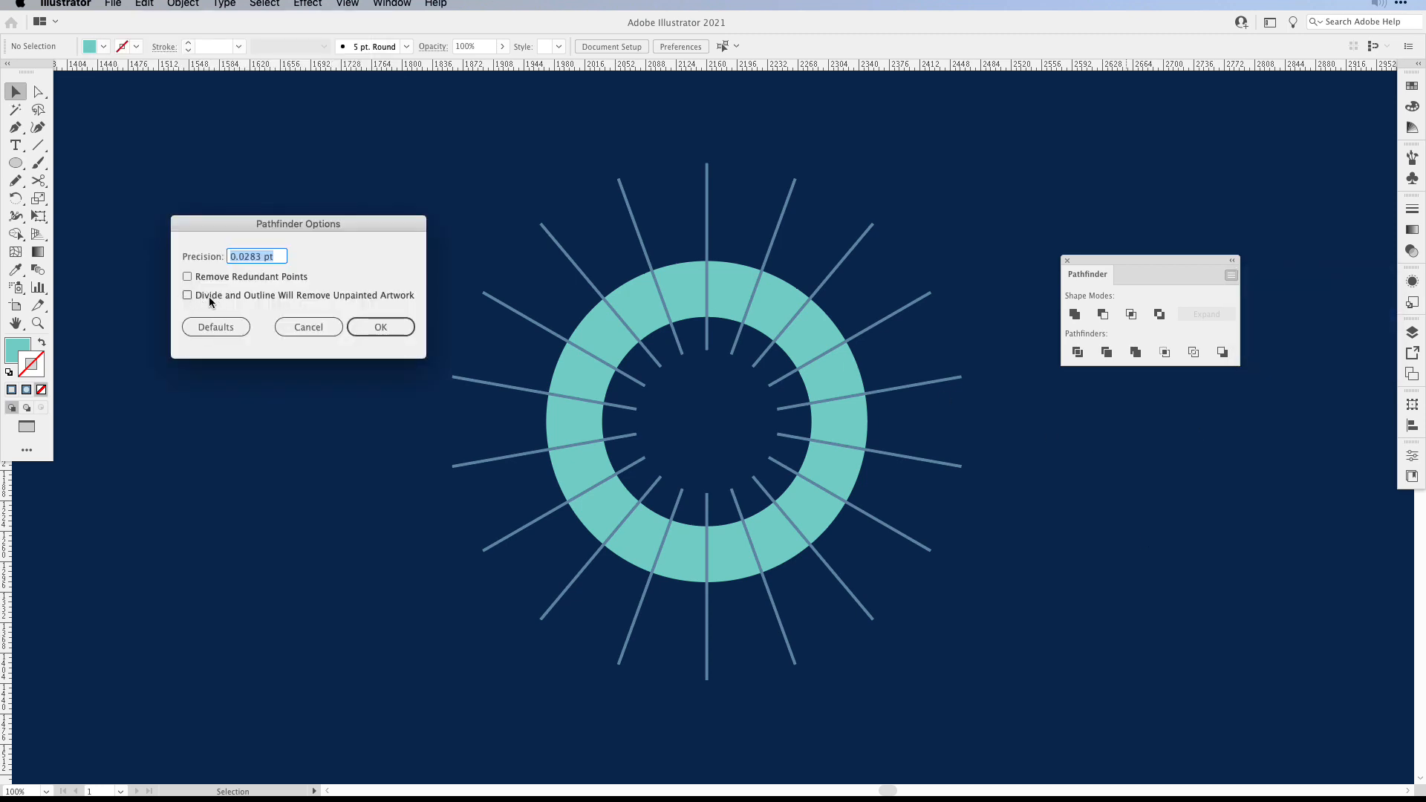
pyautogui.moveTo(348, 300)
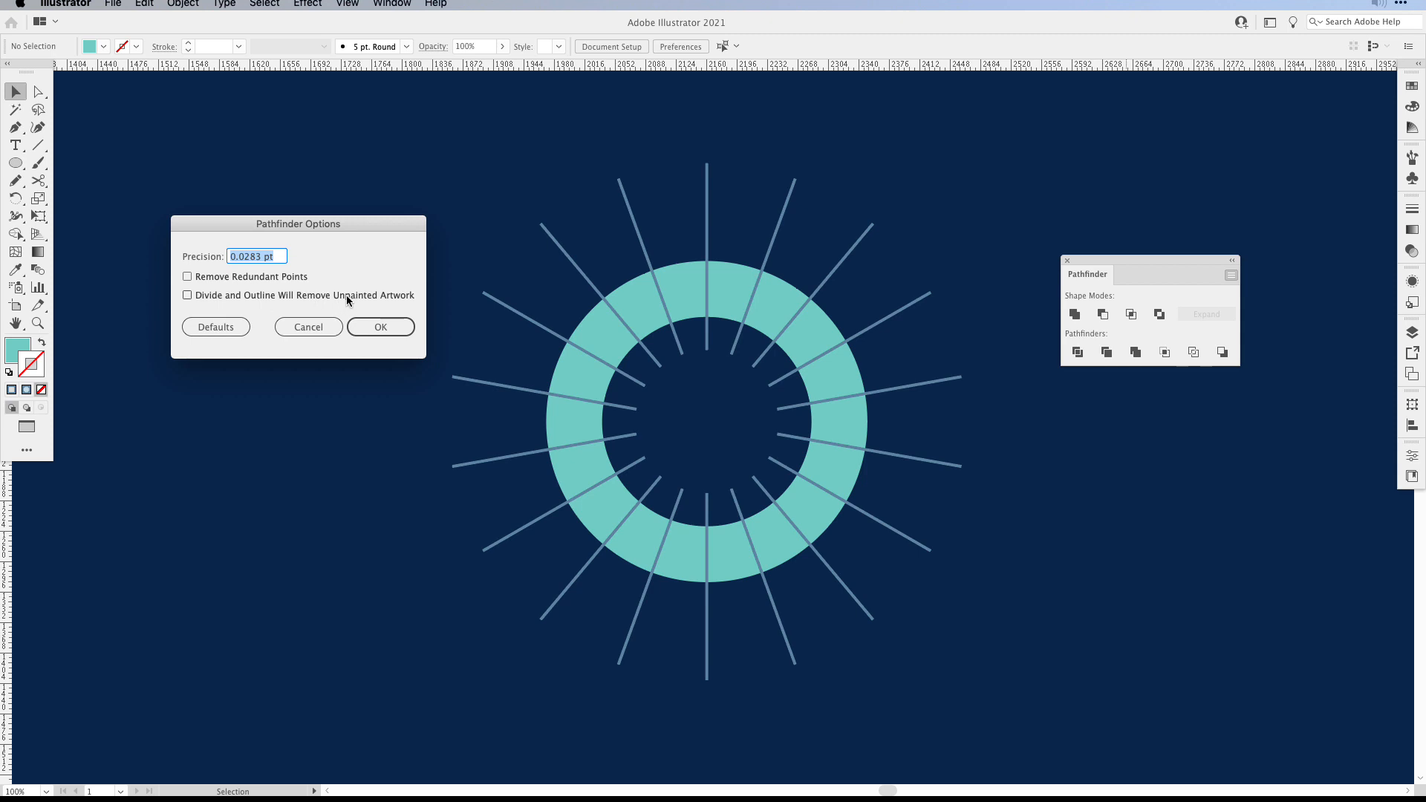
pyautogui.moveTo(707, 369)
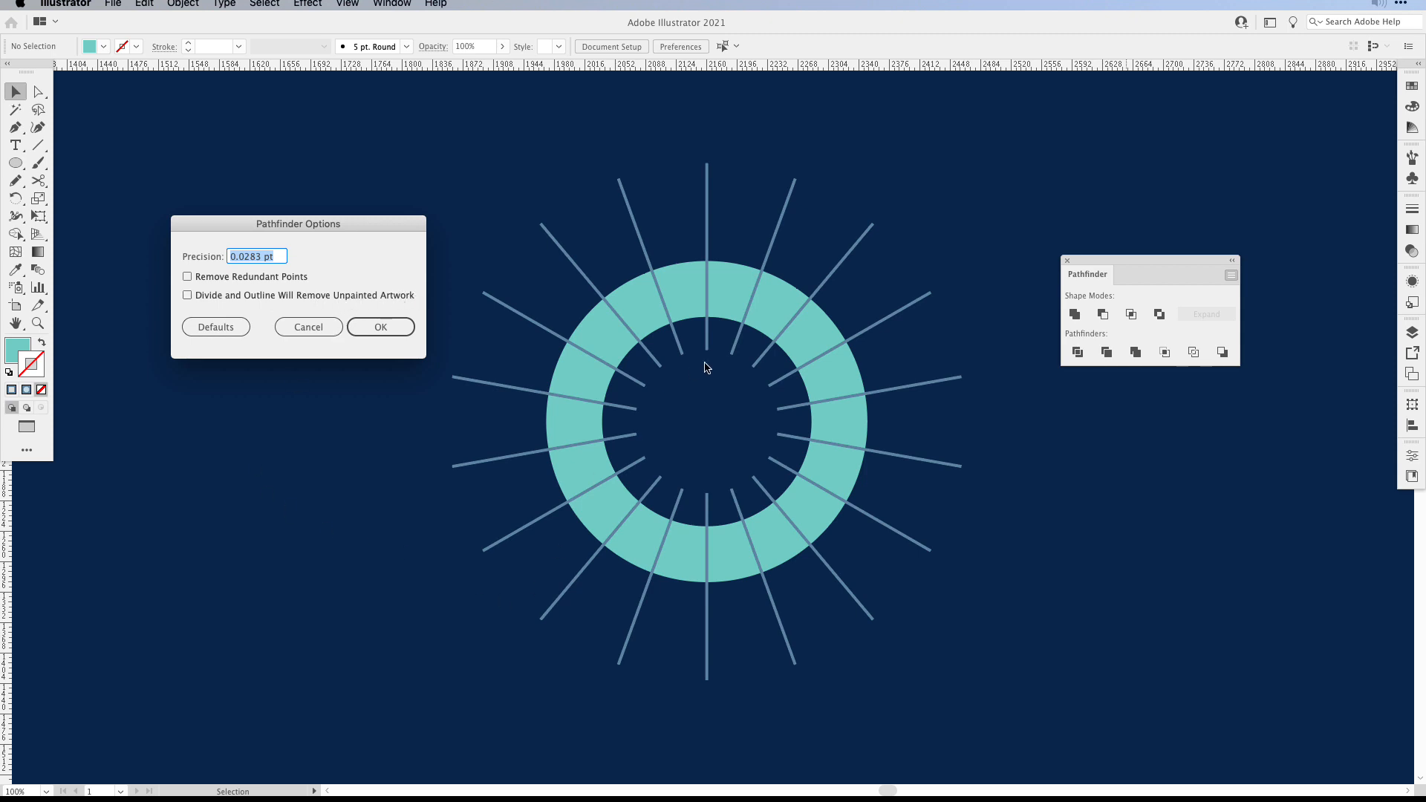
pyautogui.moveTo(879, 441)
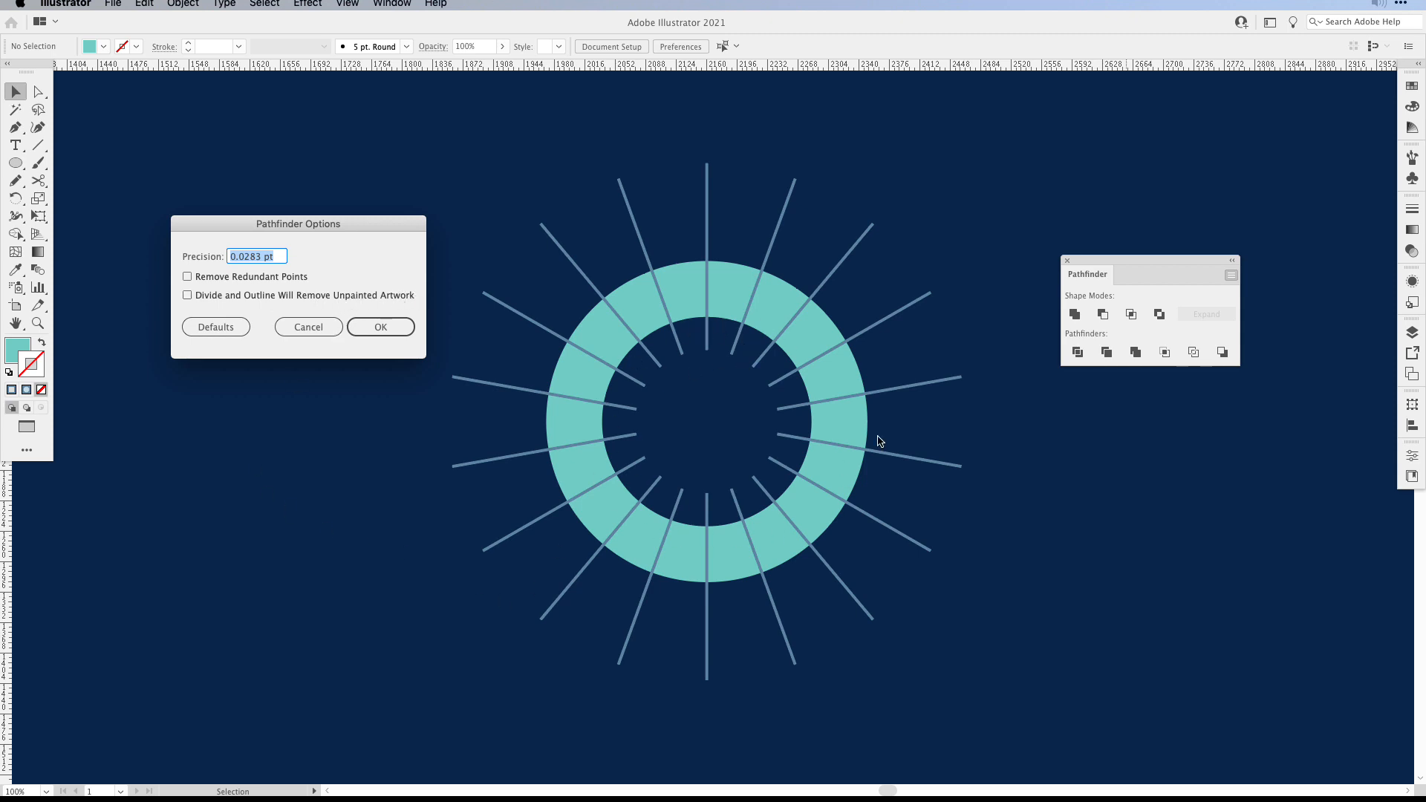
pyautogui.moveTo(725, 404)
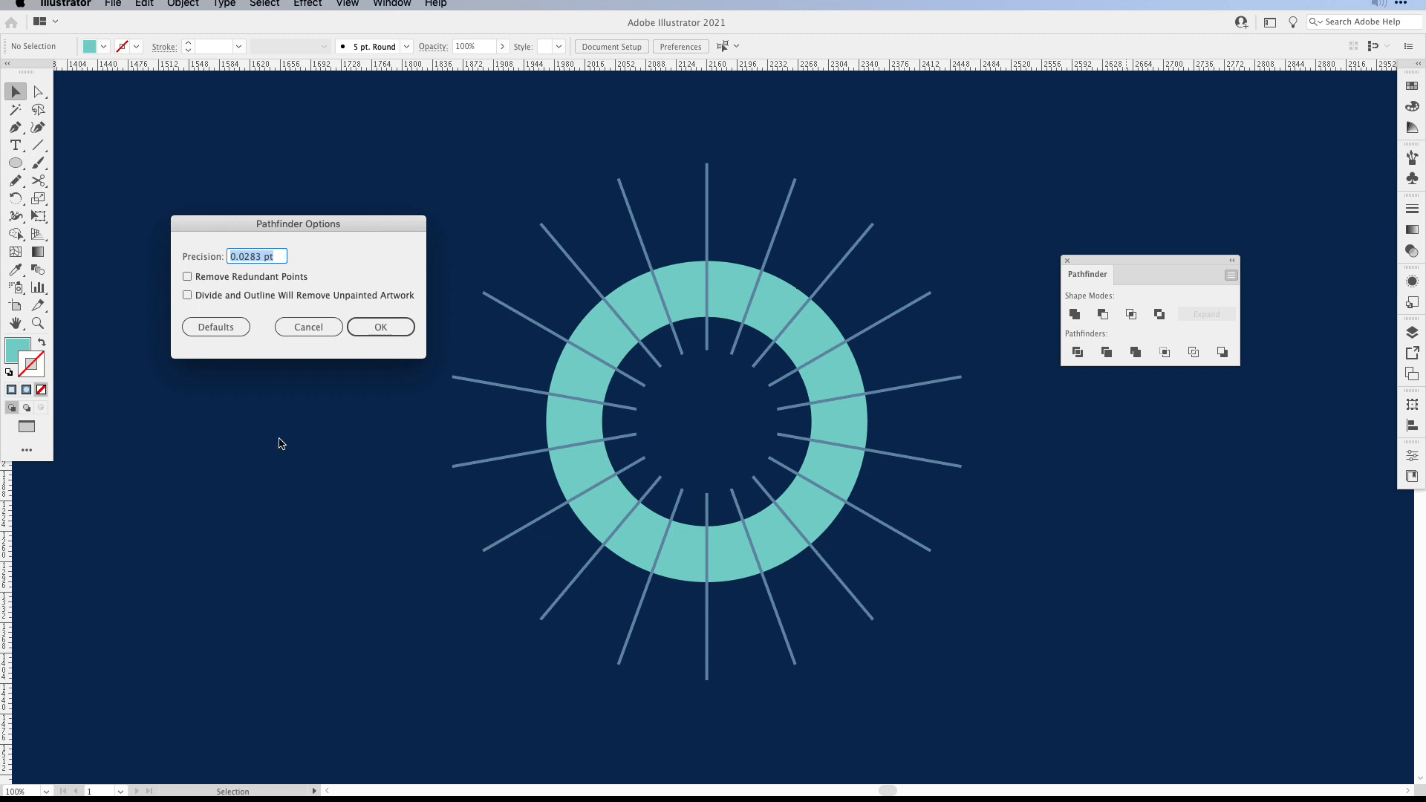
pyautogui.moveTo(227, 232)
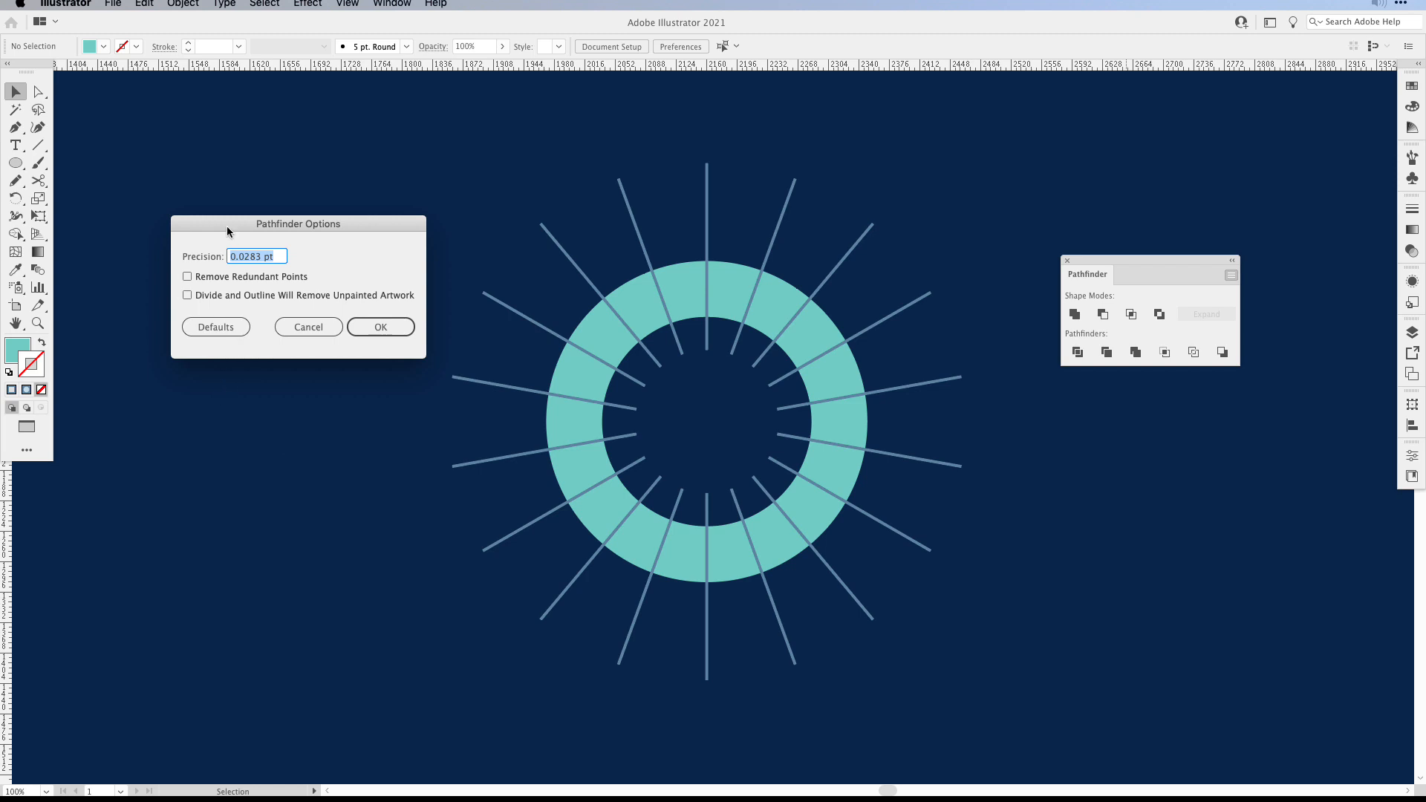
pyautogui.click(187, 294)
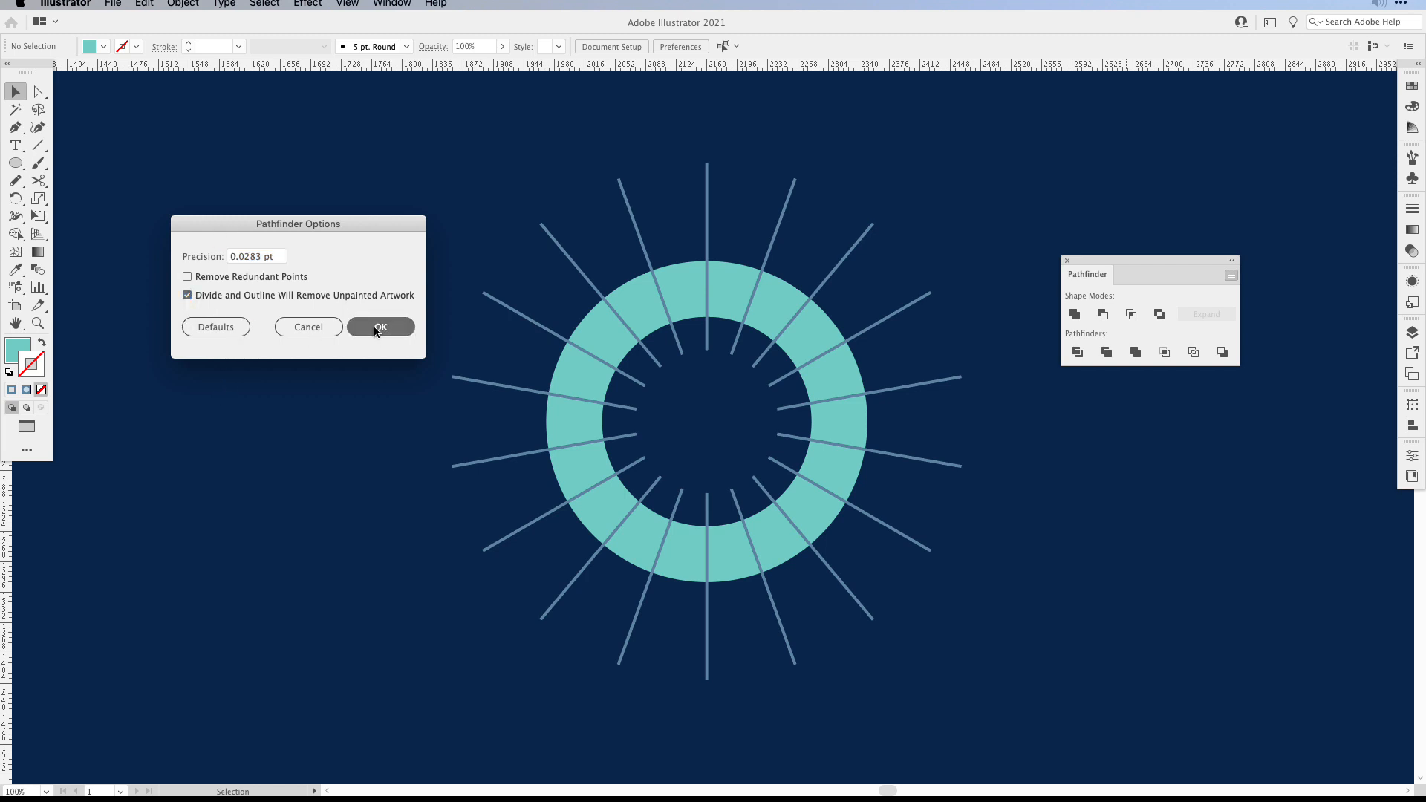
pyautogui.click(381, 327)
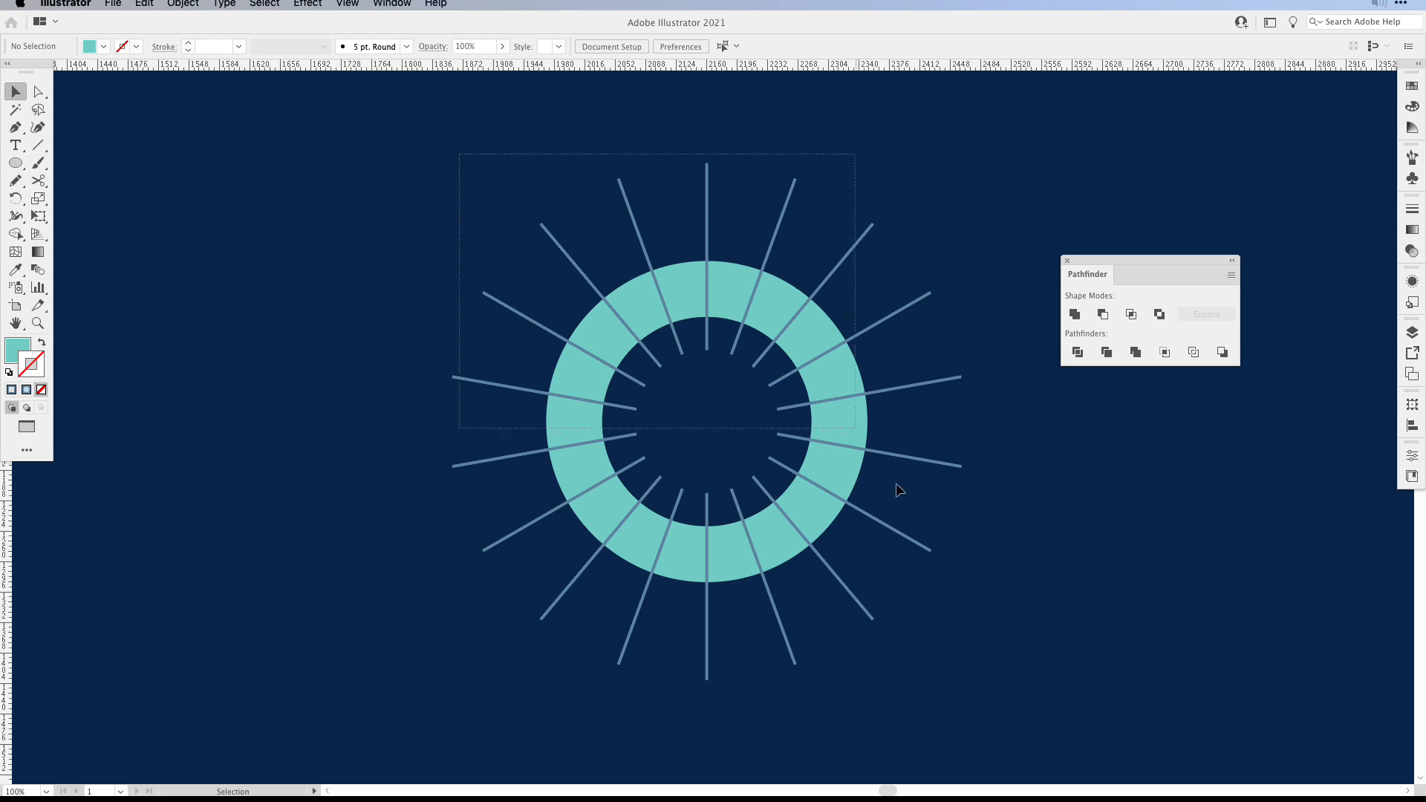
# Step: Select everything and Divide again so the ring splits into clean wedges with no stray lines
pyautogui.press('cmd+a')
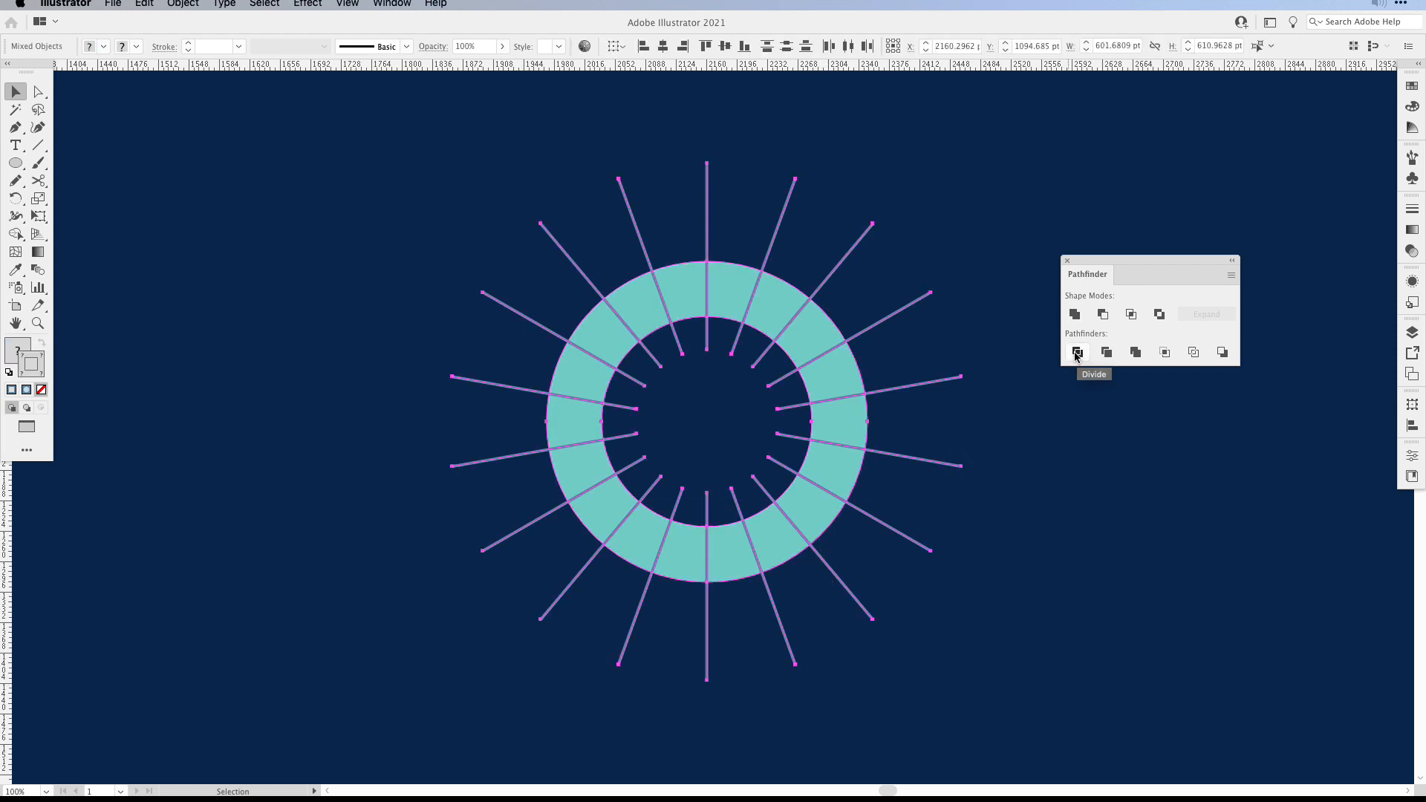
pyautogui.click(1078, 354)
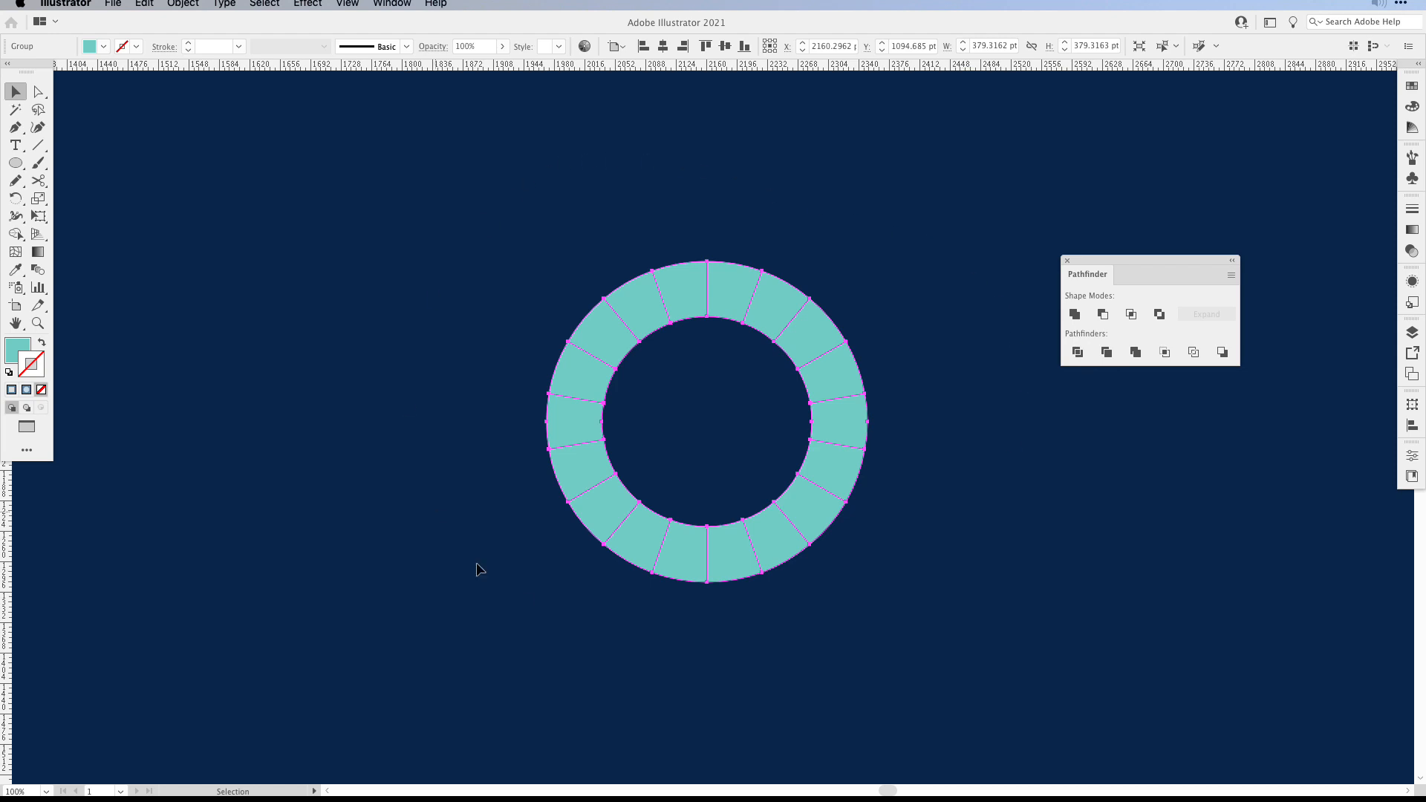
pyautogui.moveTo(741, 416)
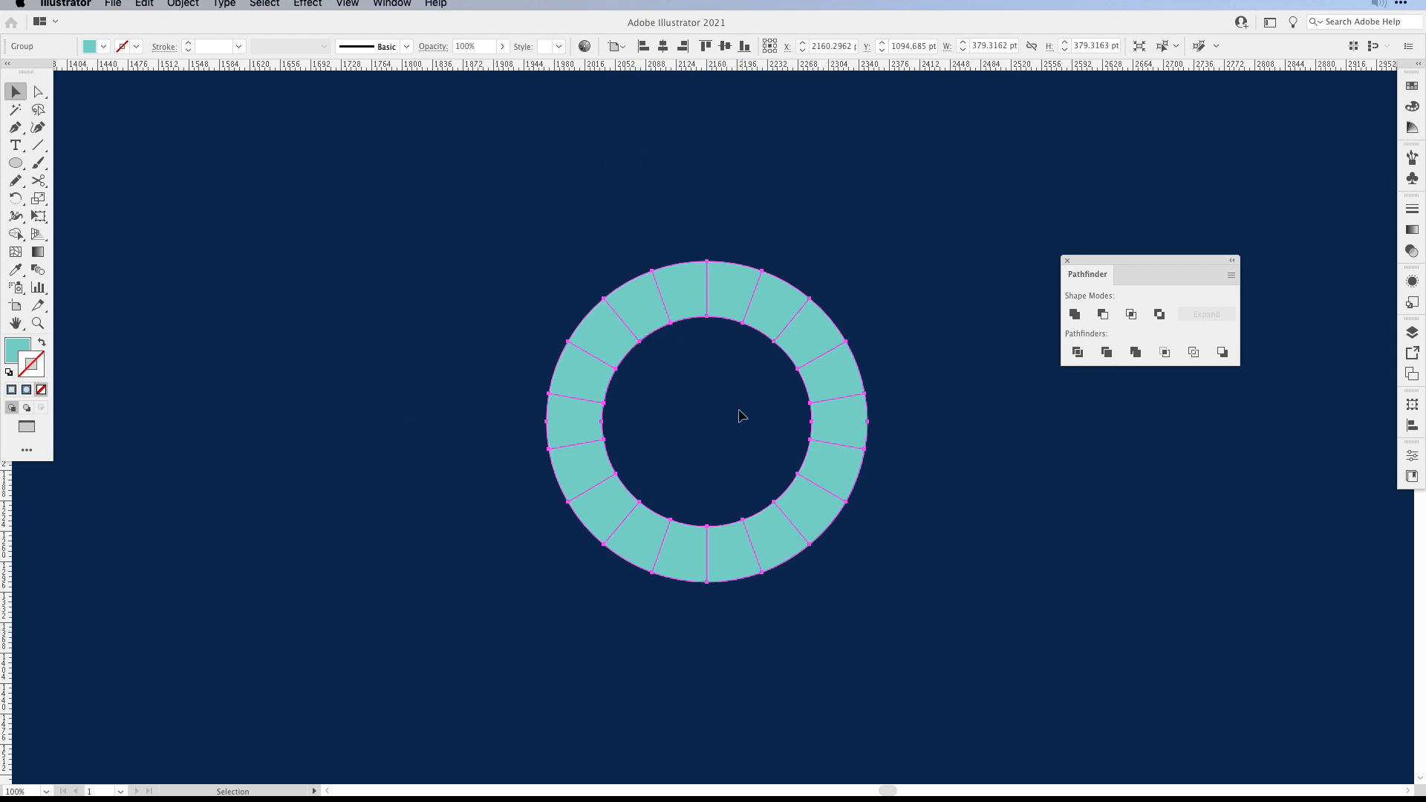
pyautogui.moveTo(722, 404)
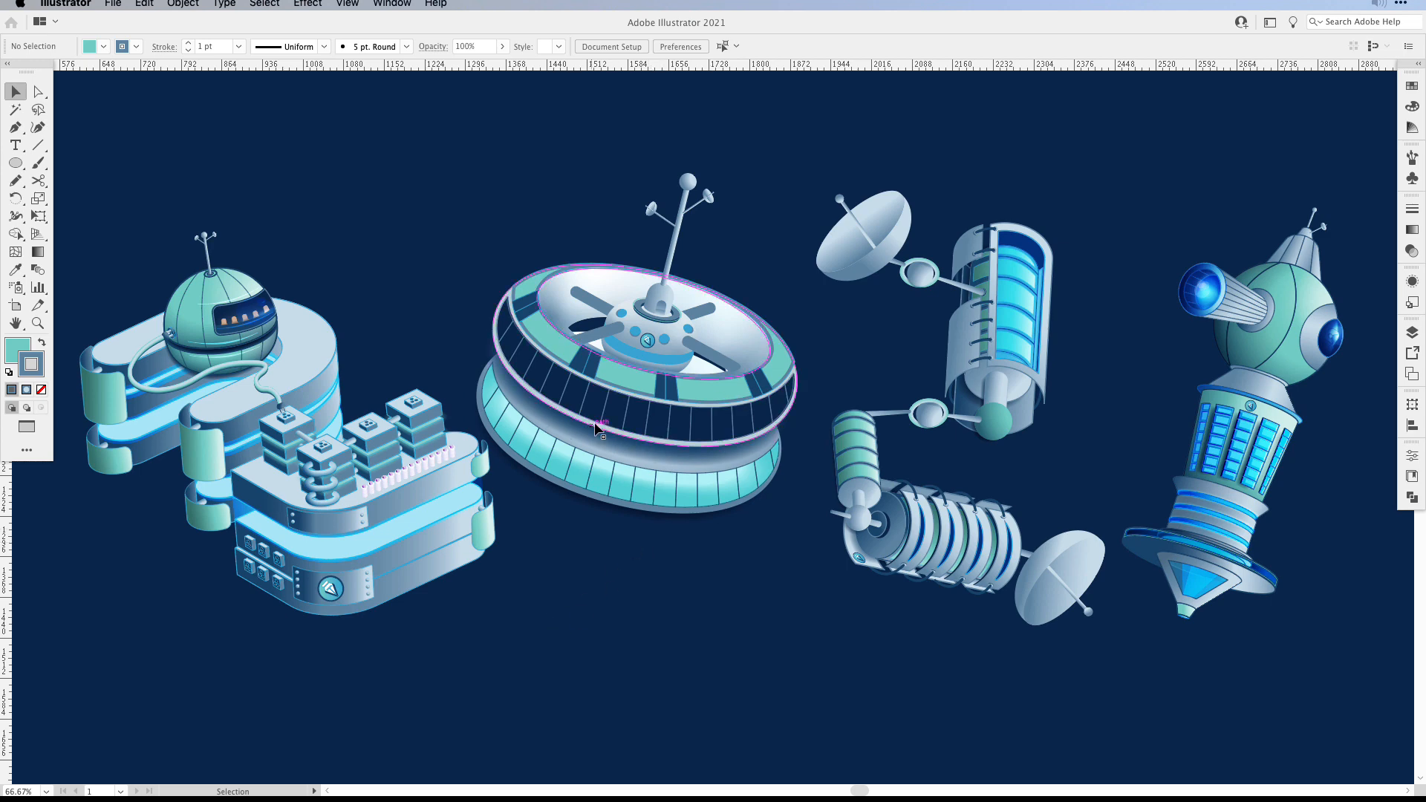
# Step: Select a ring segment, try Select > Same > Stroke Color, then select the whole space station group
pyautogui.click(39, 91)
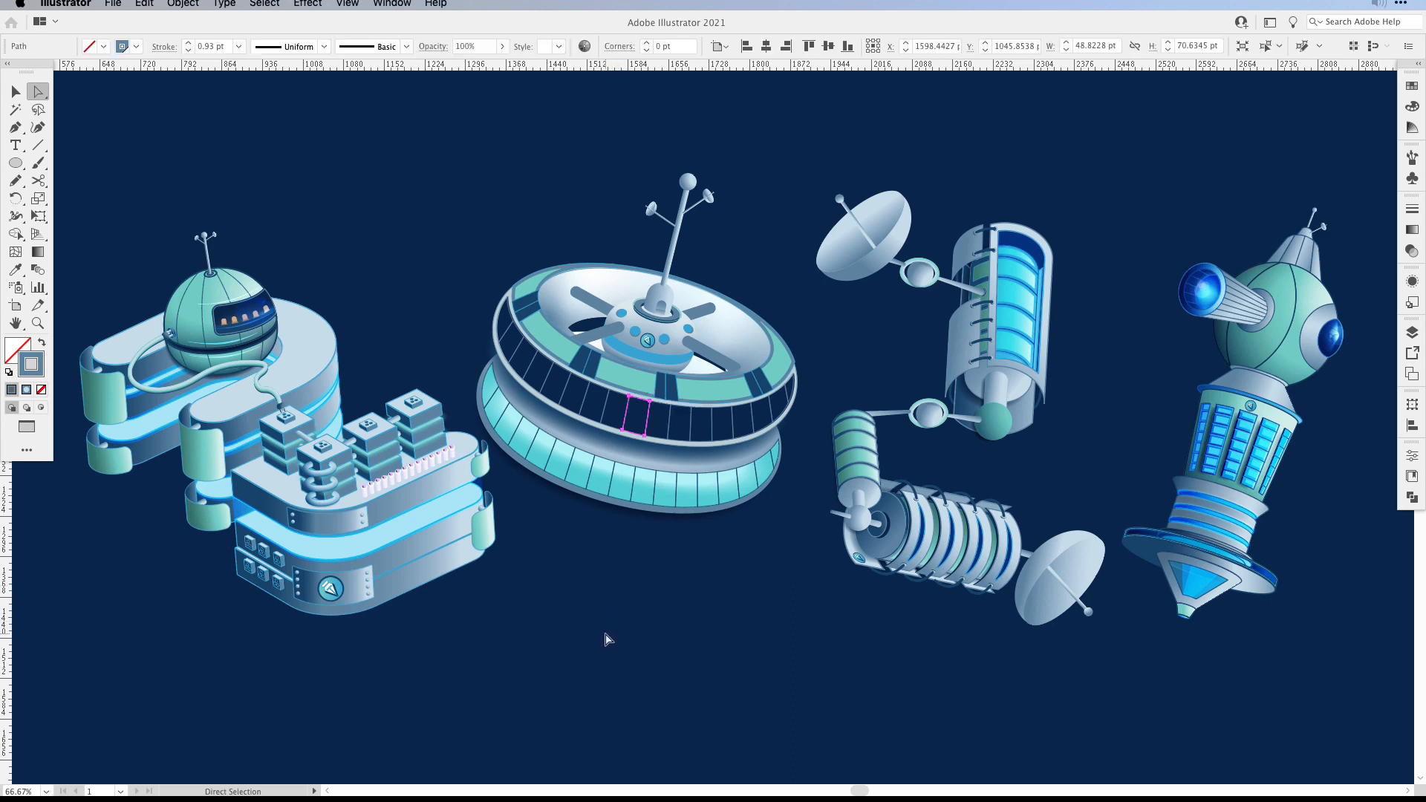
pyautogui.click(264, 4)
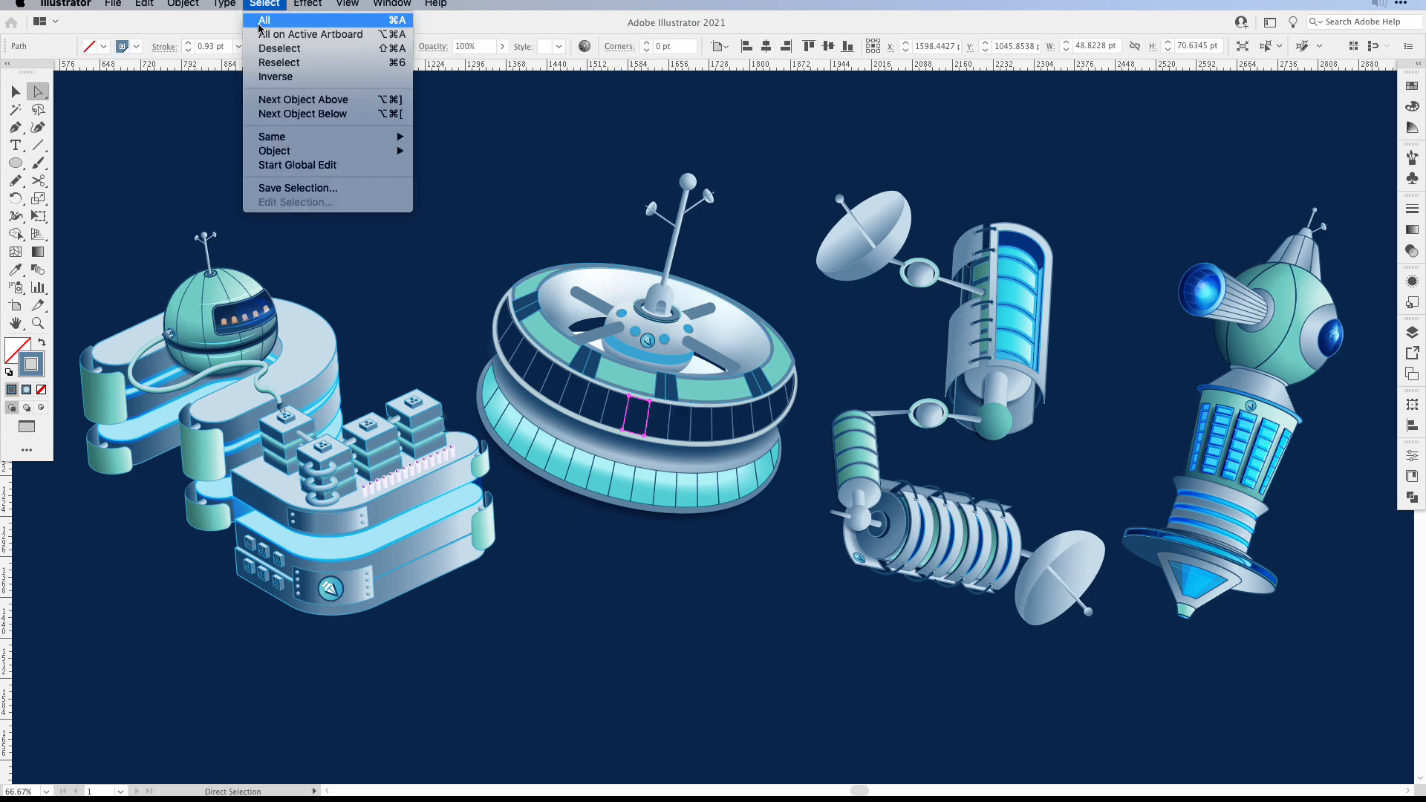
pyautogui.click(264, 20)
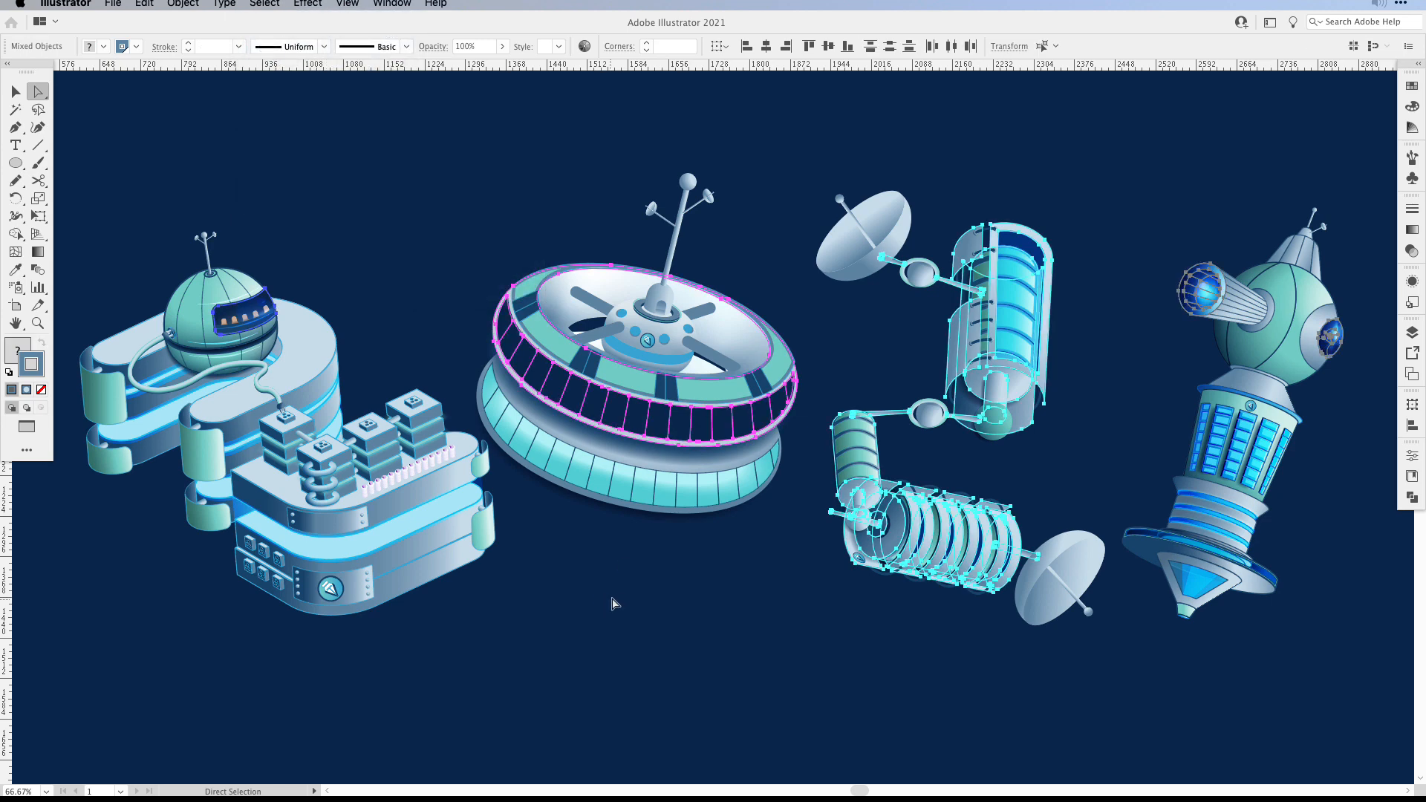
pyautogui.moveTo(694, 689)
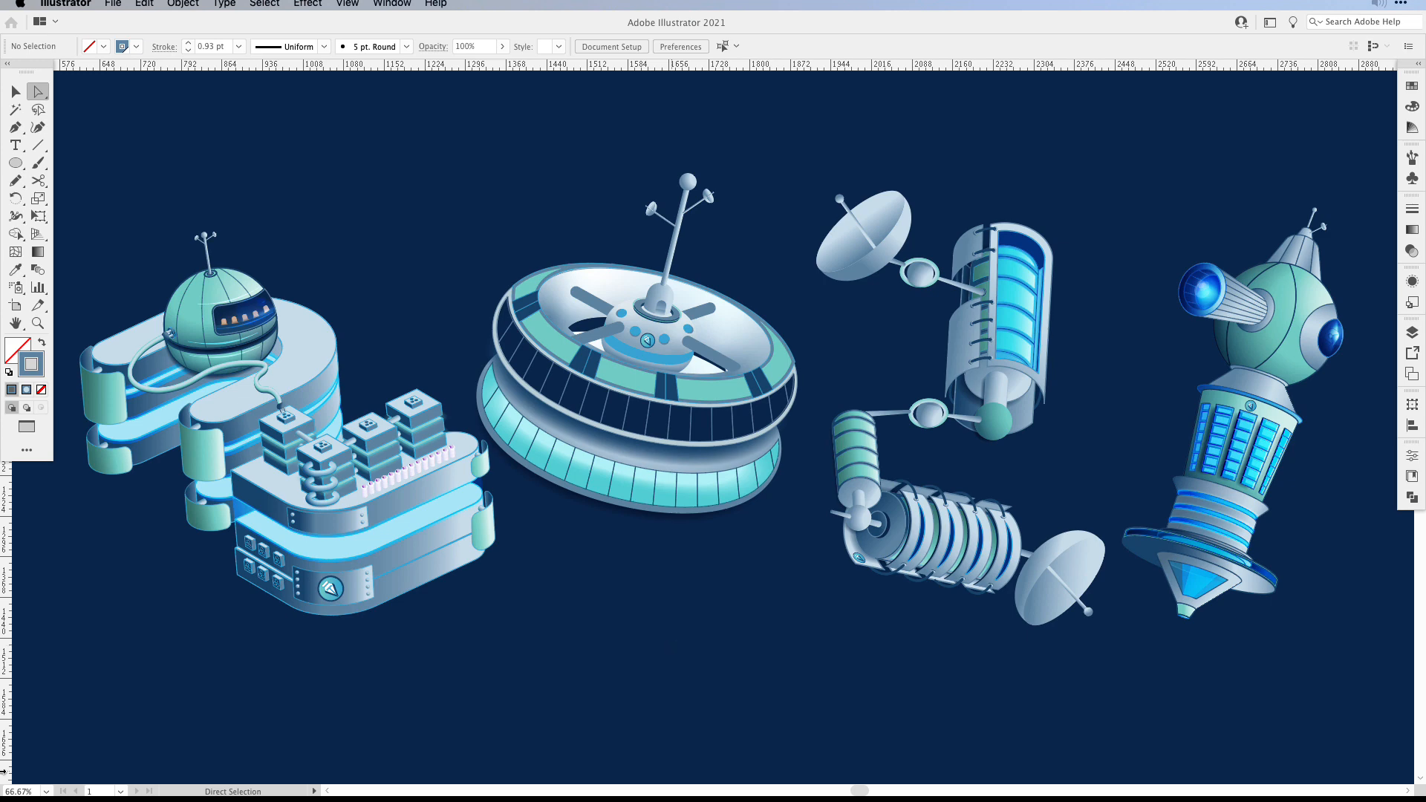
pyautogui.click(15, 91)
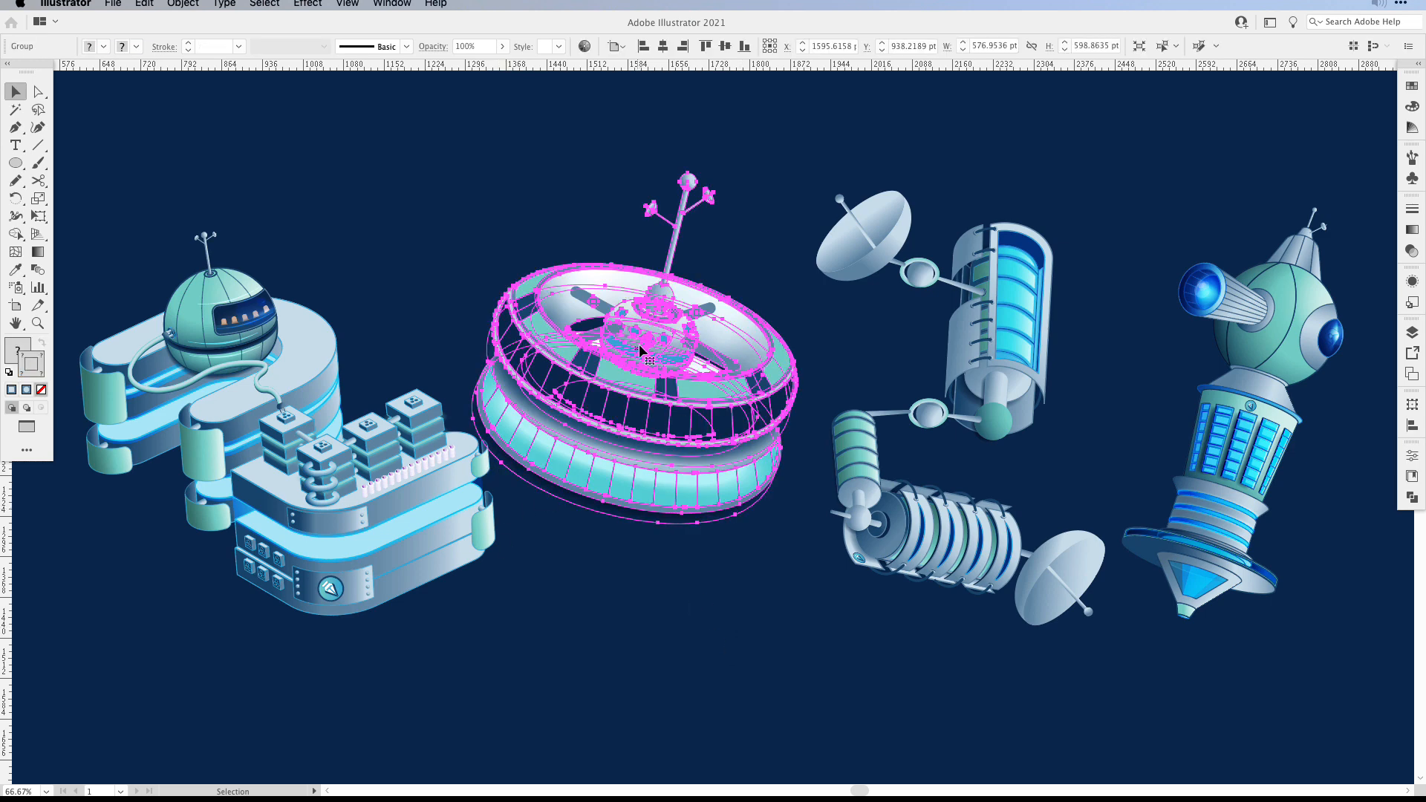
# Step: Enter isolation mode on the space station group via its context menu
pyautogui.rightClick(639, 353)
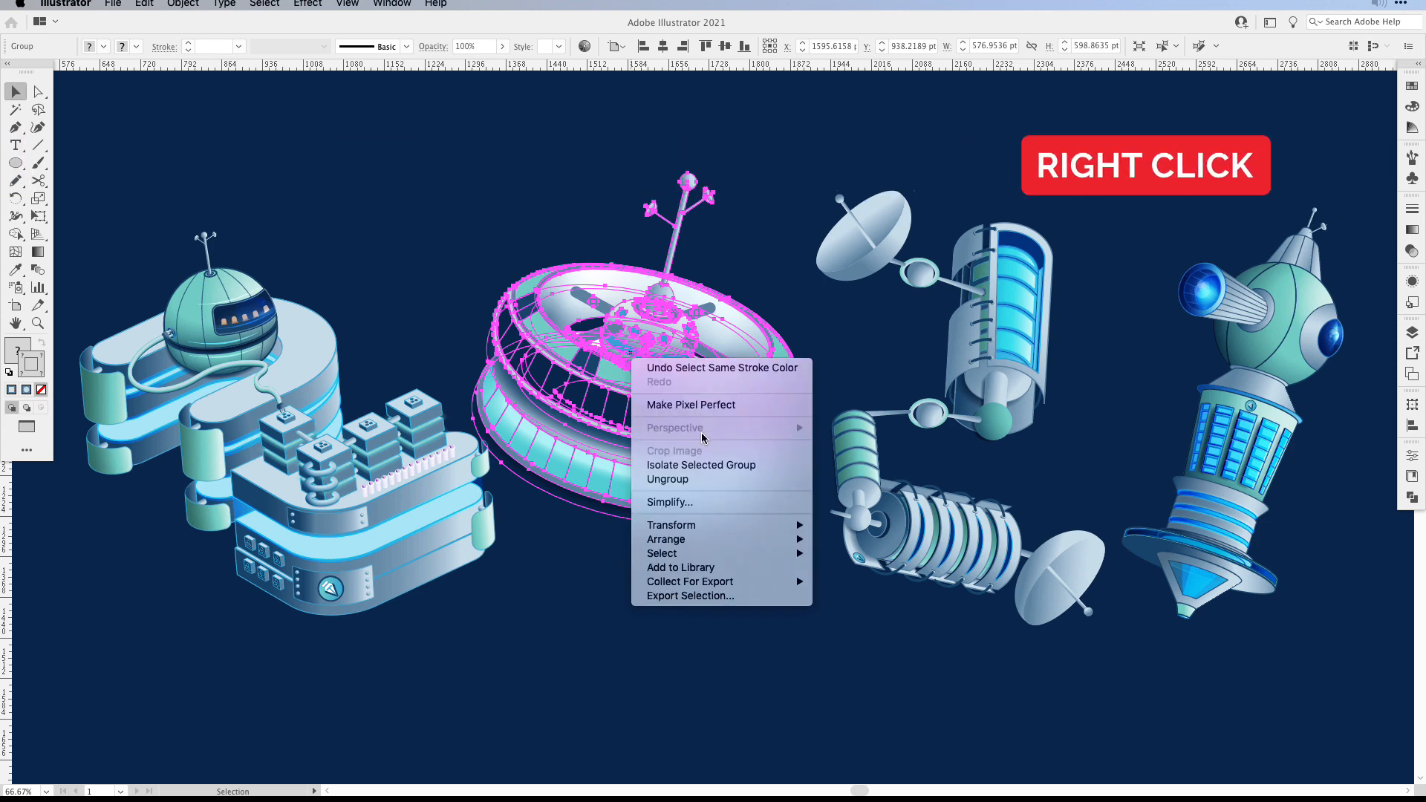
pyautogui.moveTo(700, 465)
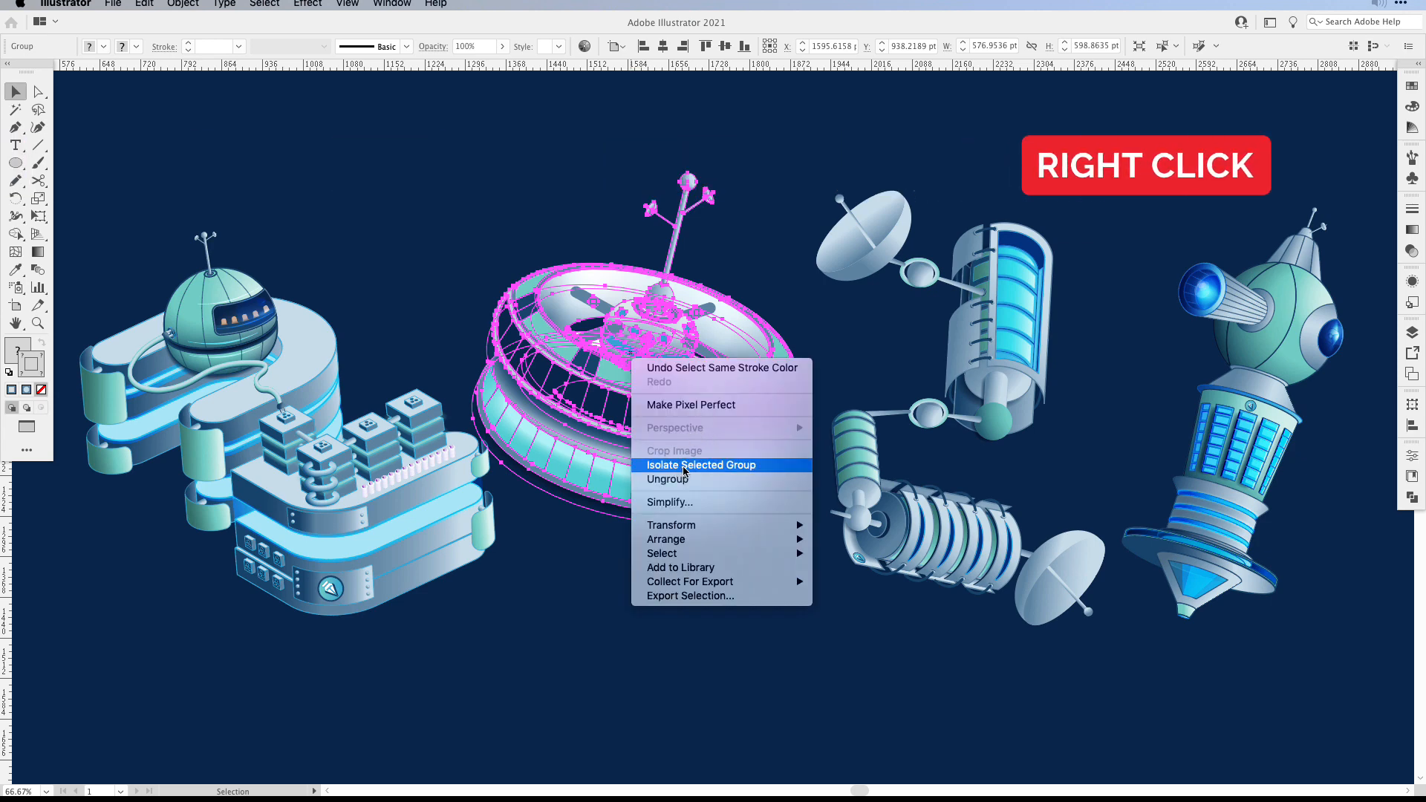
pyautogui.click(700, 465)
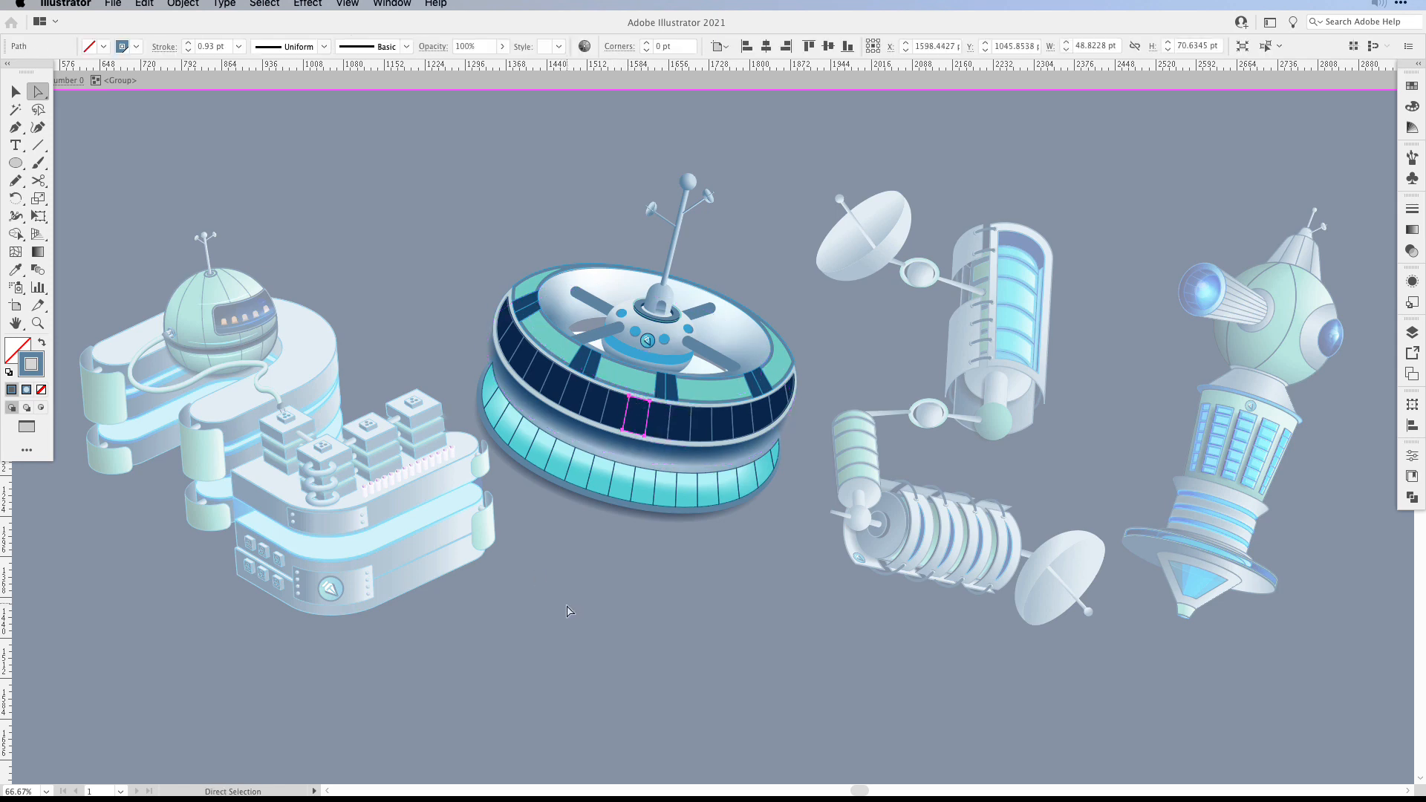
# Step: Select all rim segments sharing the same stroke colour via Select > Same
pyautogui.click(264, 5)
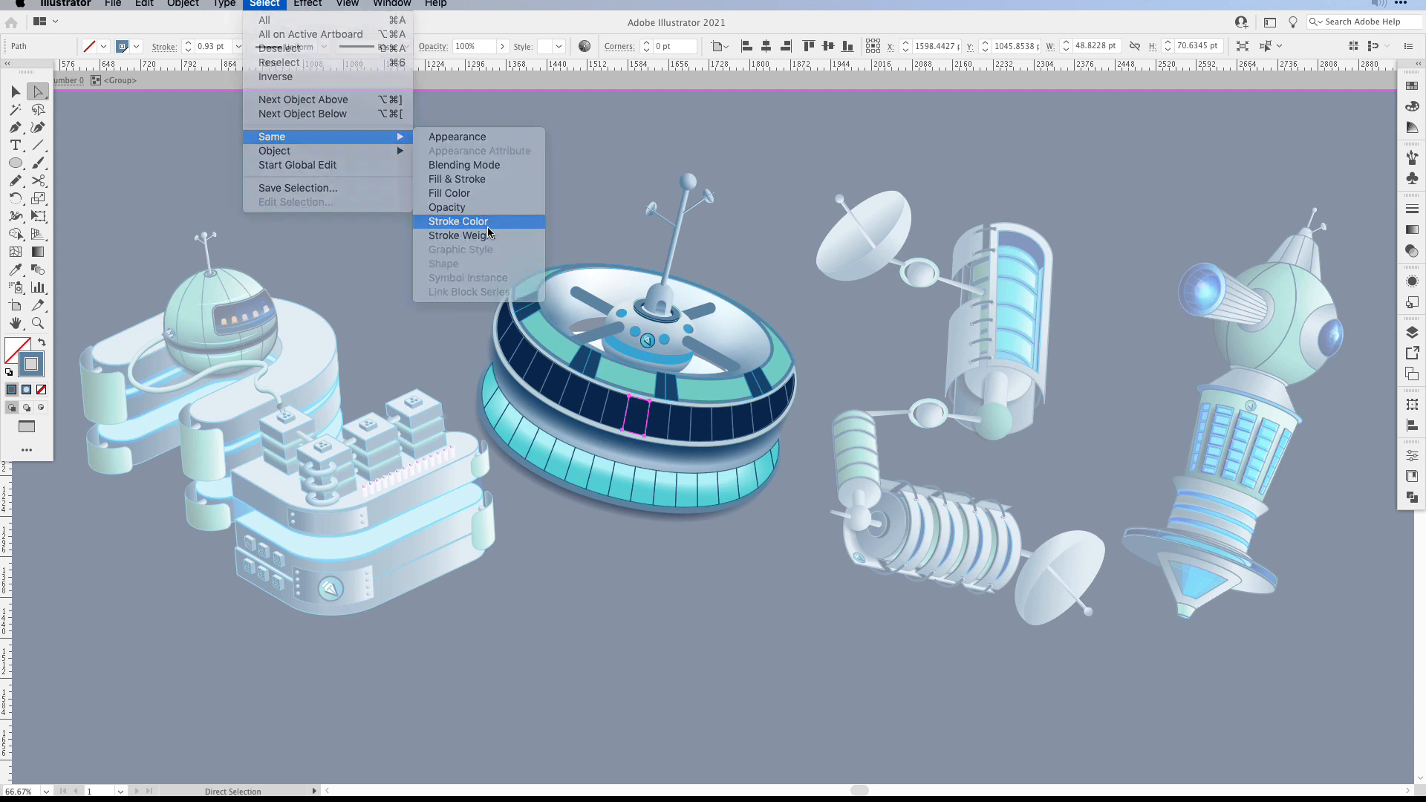
pyautogui.click(458, 222)
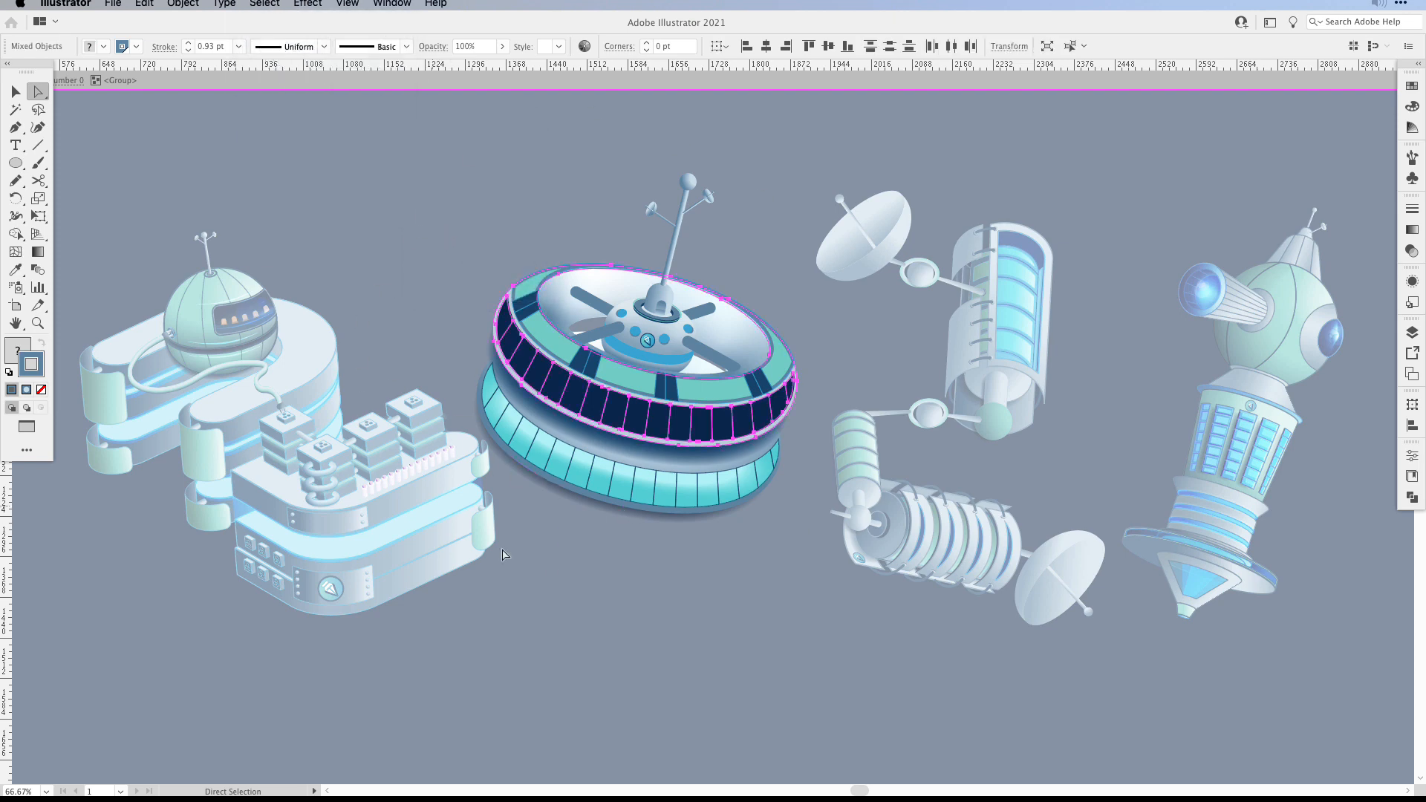
pyautogui.moveTo(485, 610)
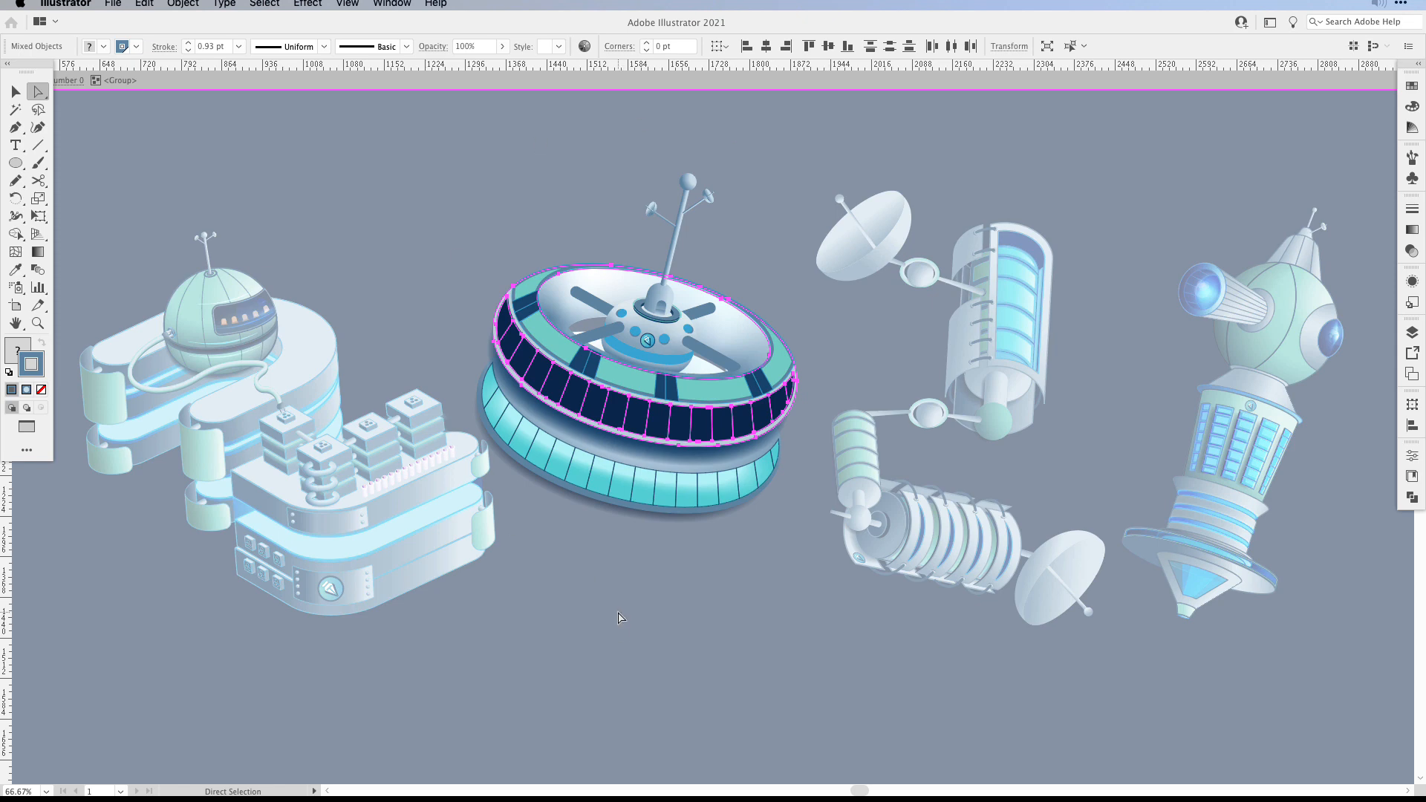
pyautogui.moveTo(1269, 376)
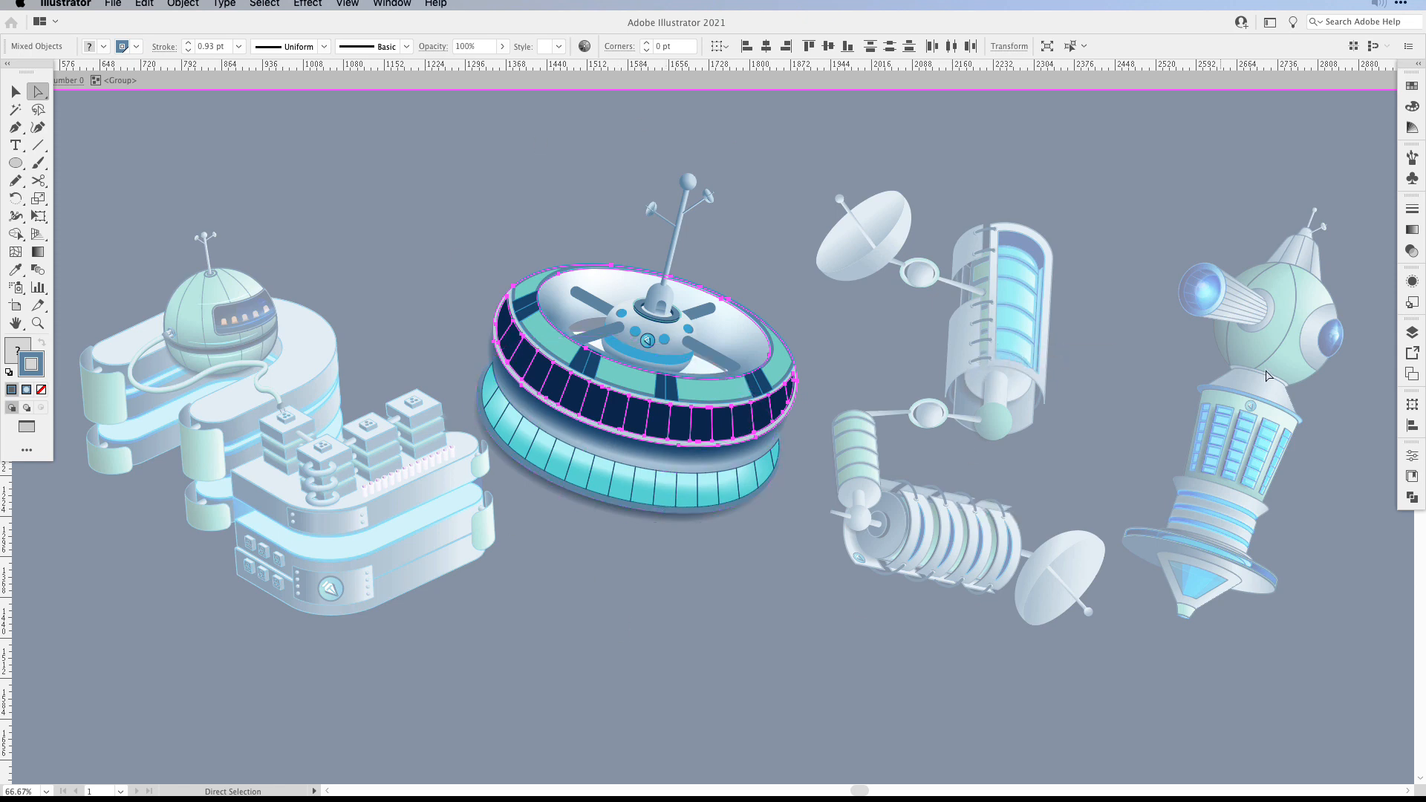
pyautogui.moveTo(634, 584)
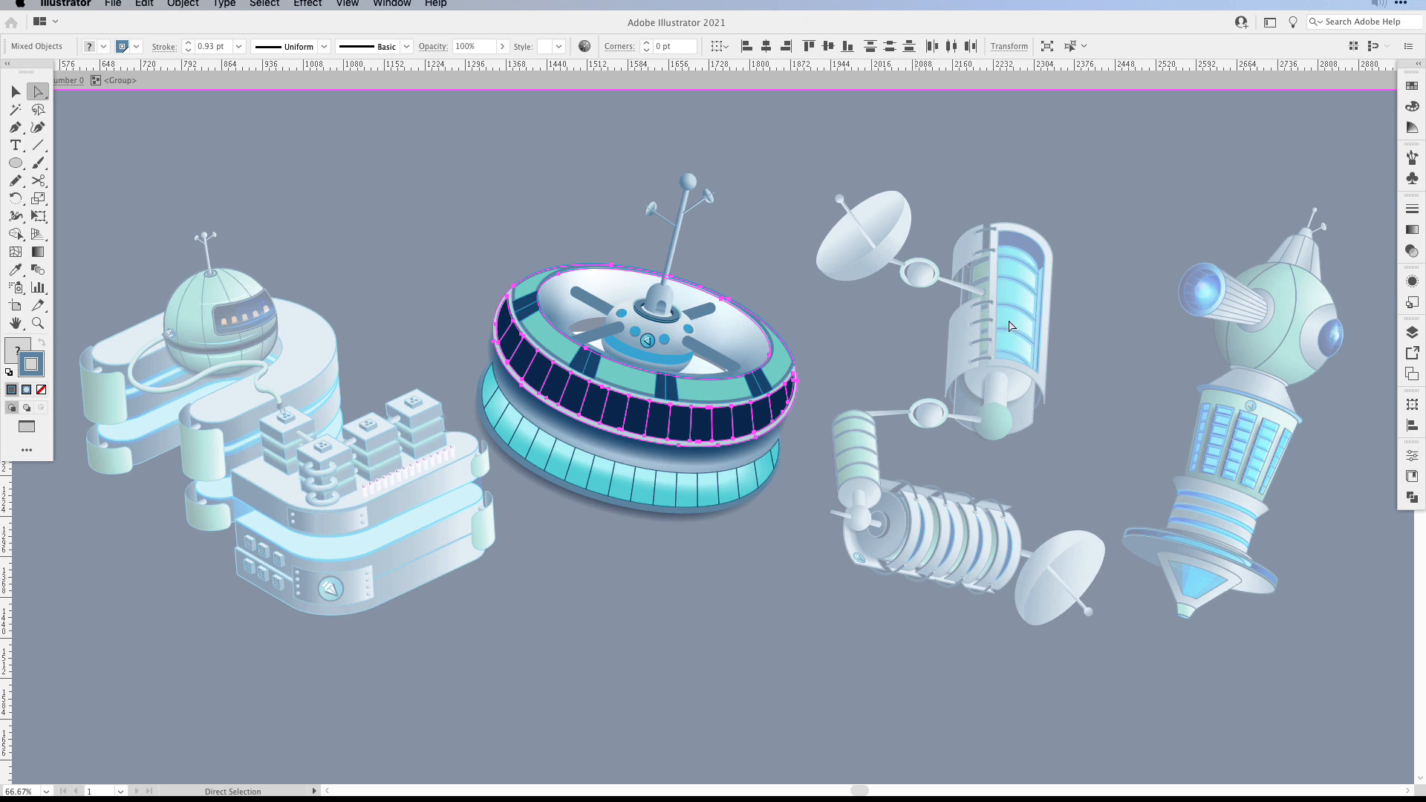
# Step: Apply the light blue swatch (R189 G220 B234) to the selected rim strokes
pyautogui.click(1413, 86)
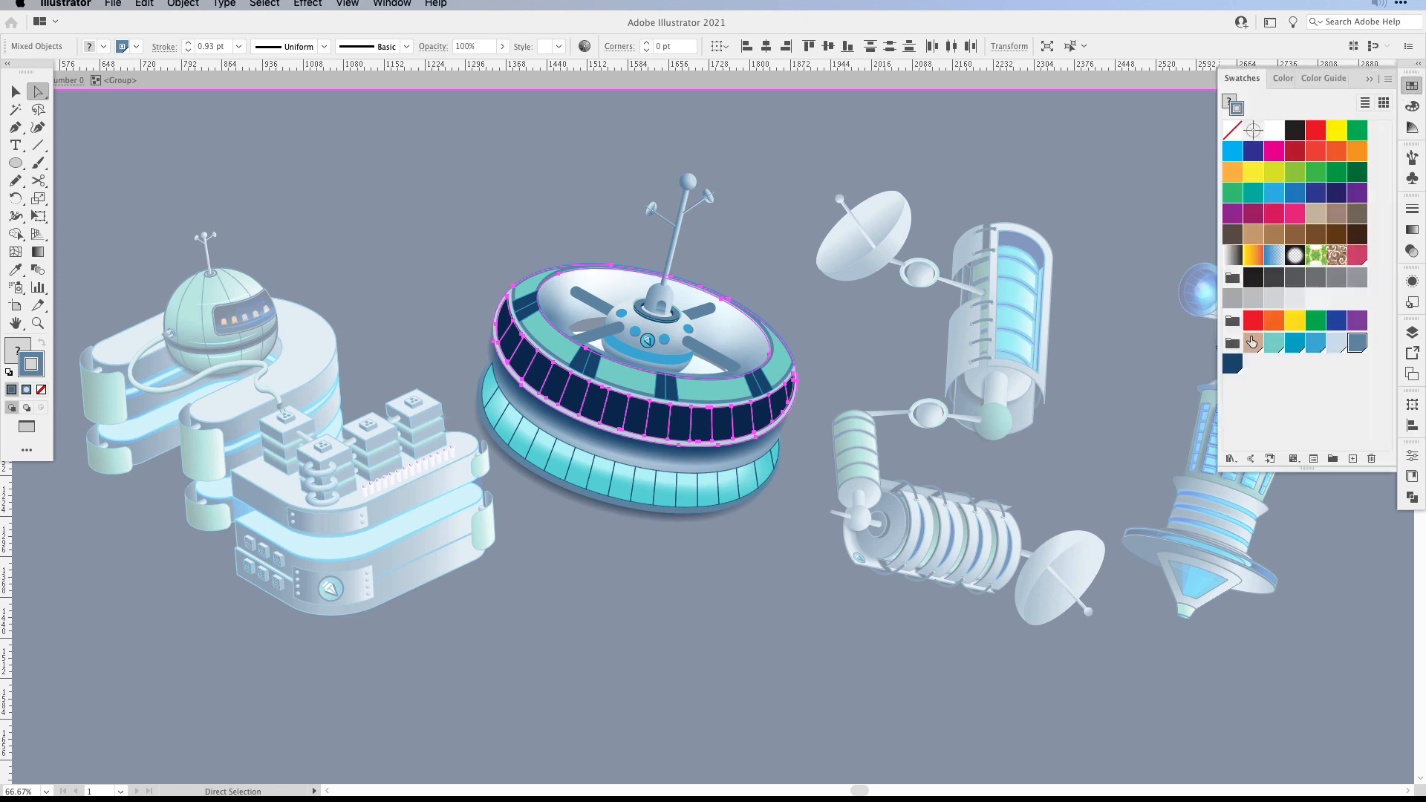
pyautogui.moveTo(1336, 351)
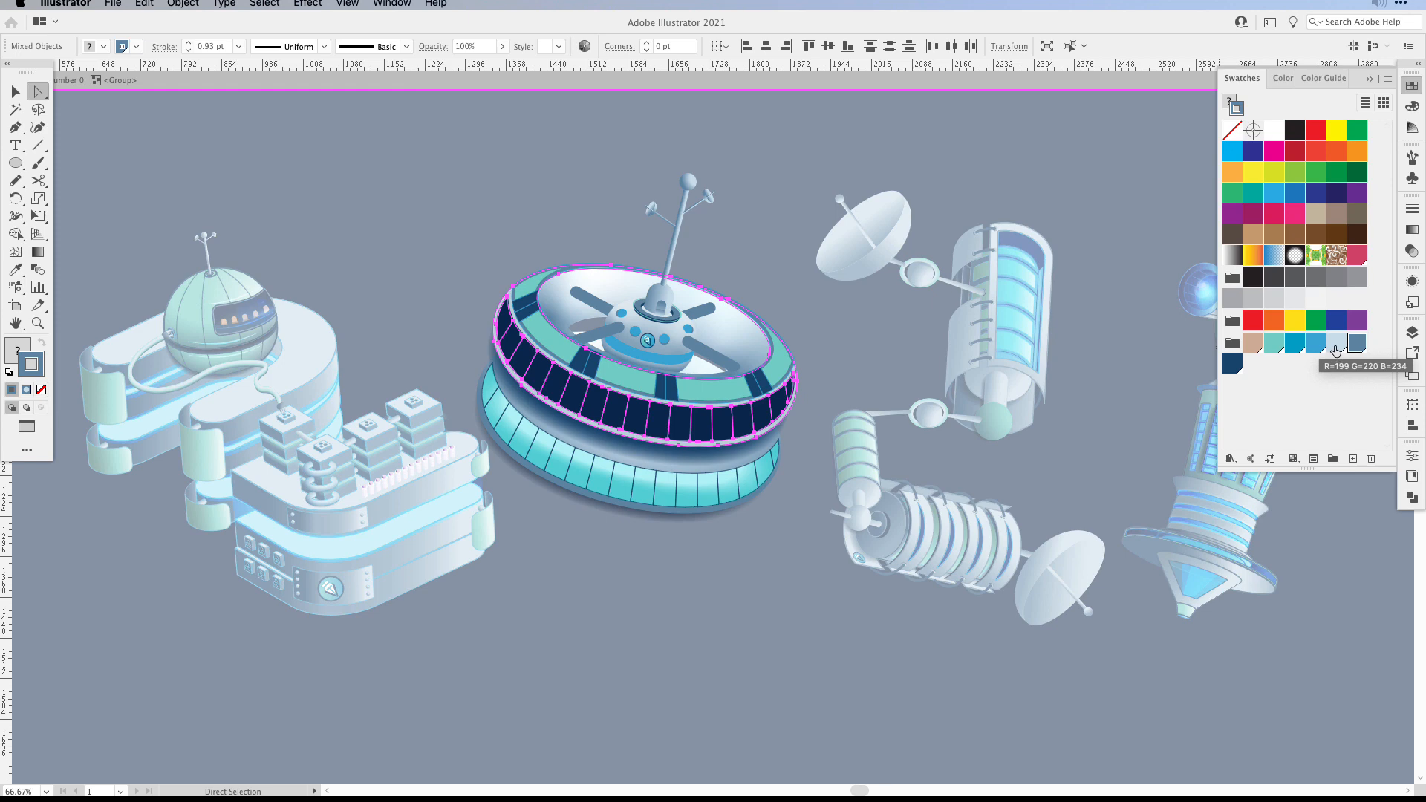
pyautogui.click(648, 682)
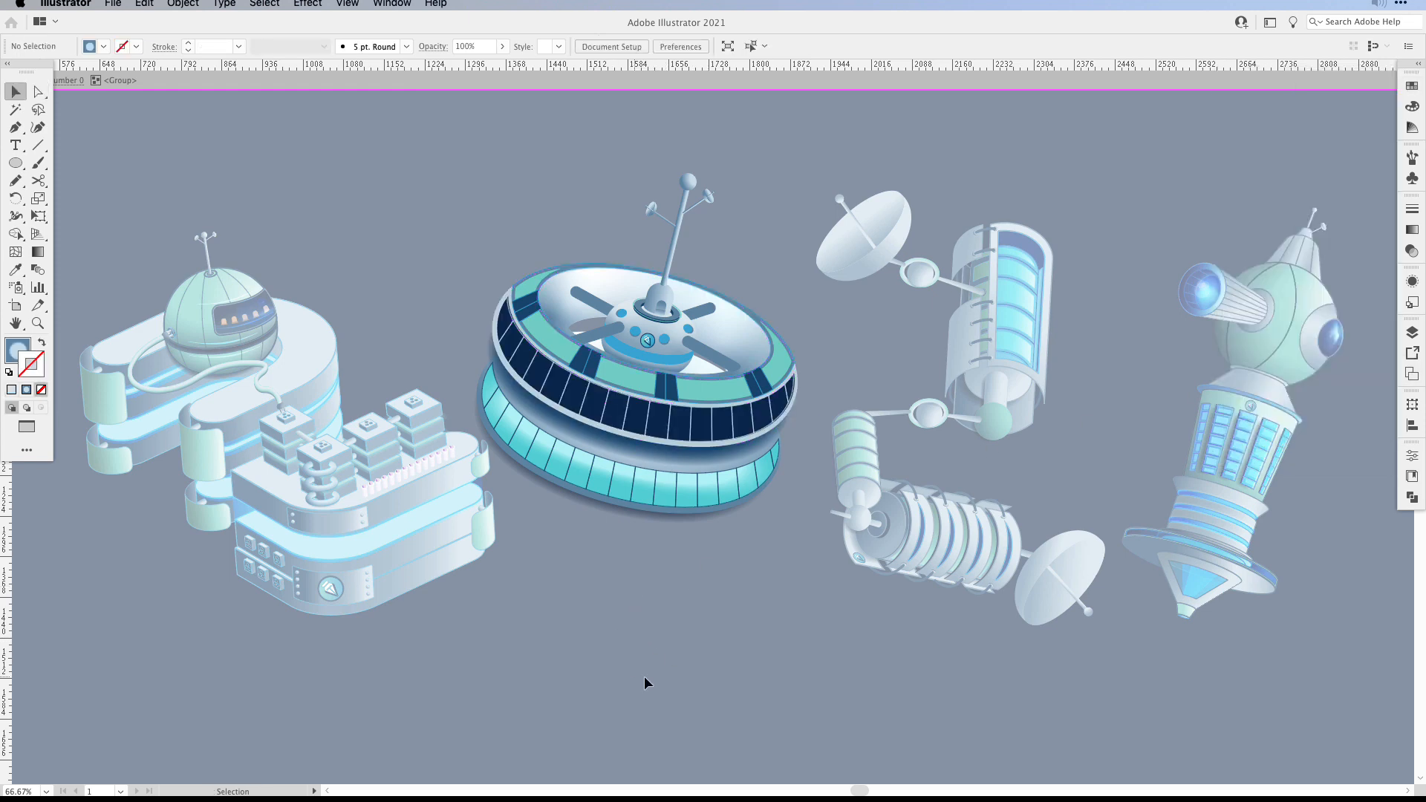
pyautogui.moveTo(633, 655)
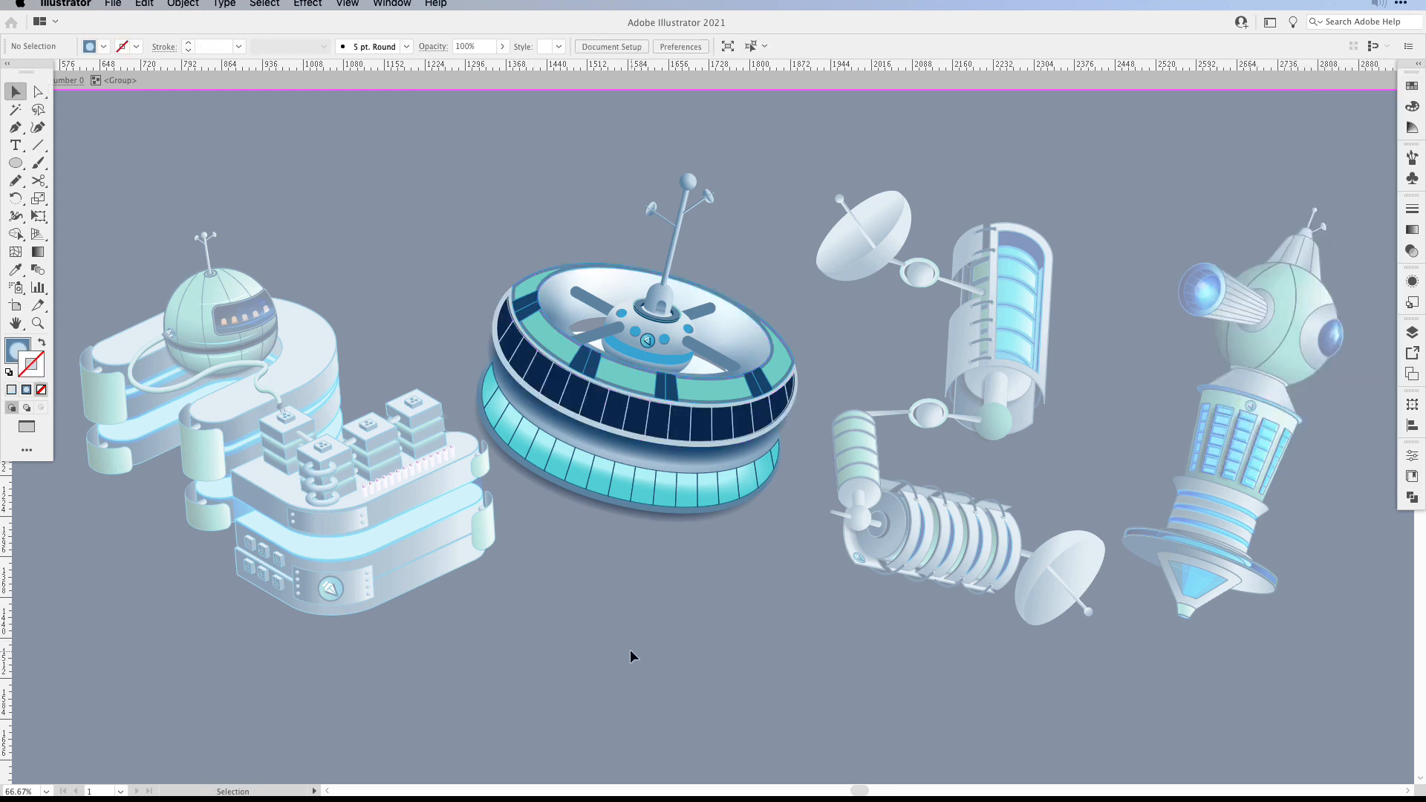